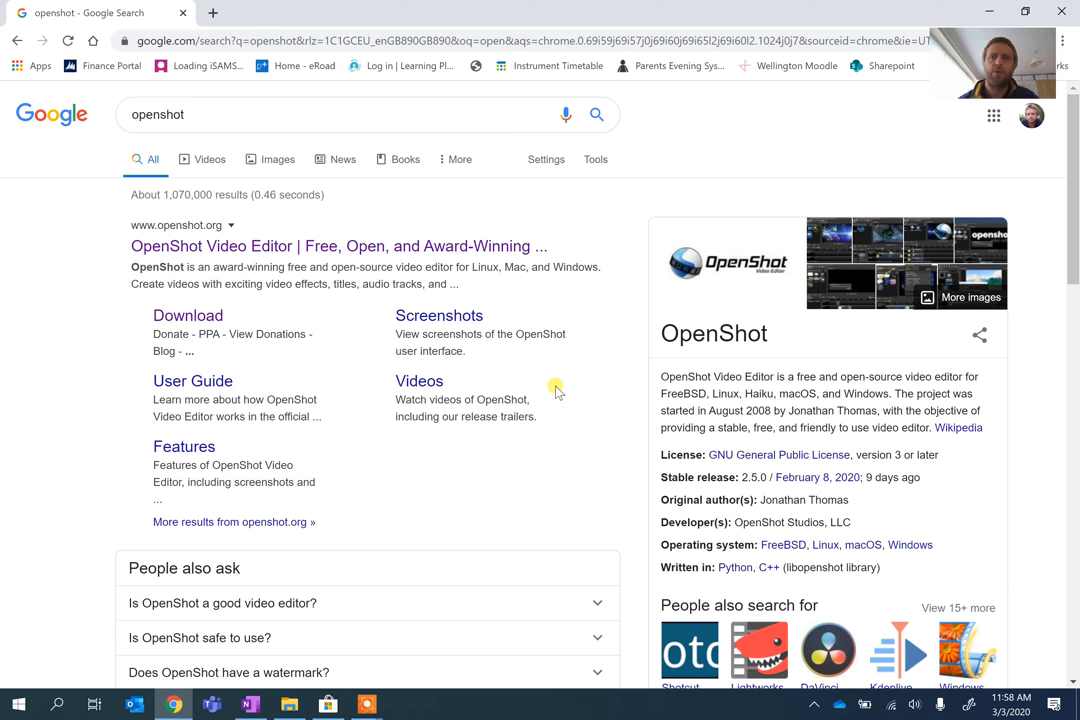
mouse_move(412, 220)
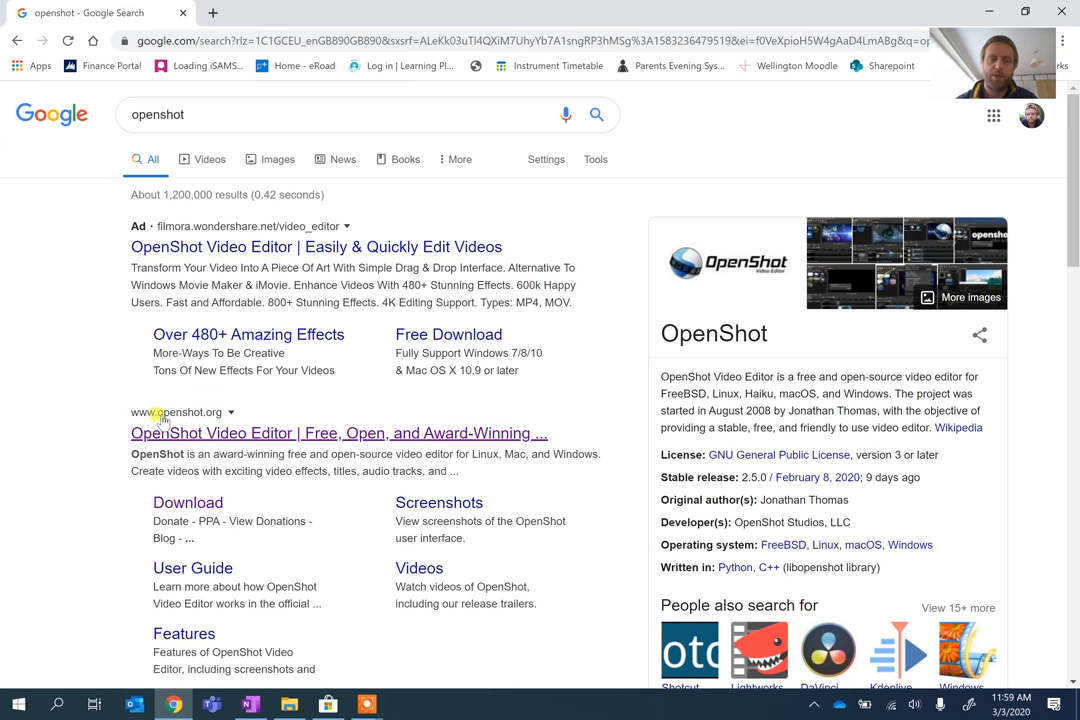
Open the OpenShot Video Editor result and scroll the openshot.org home page.
left_click(340, 432)
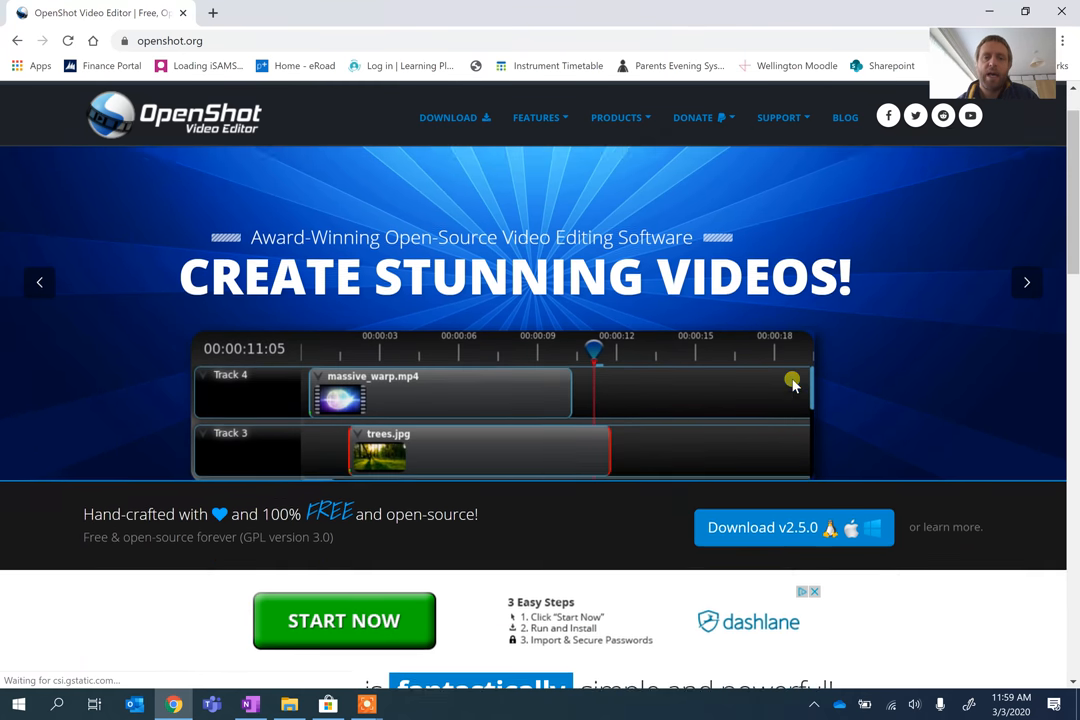
scroll("down", 3)
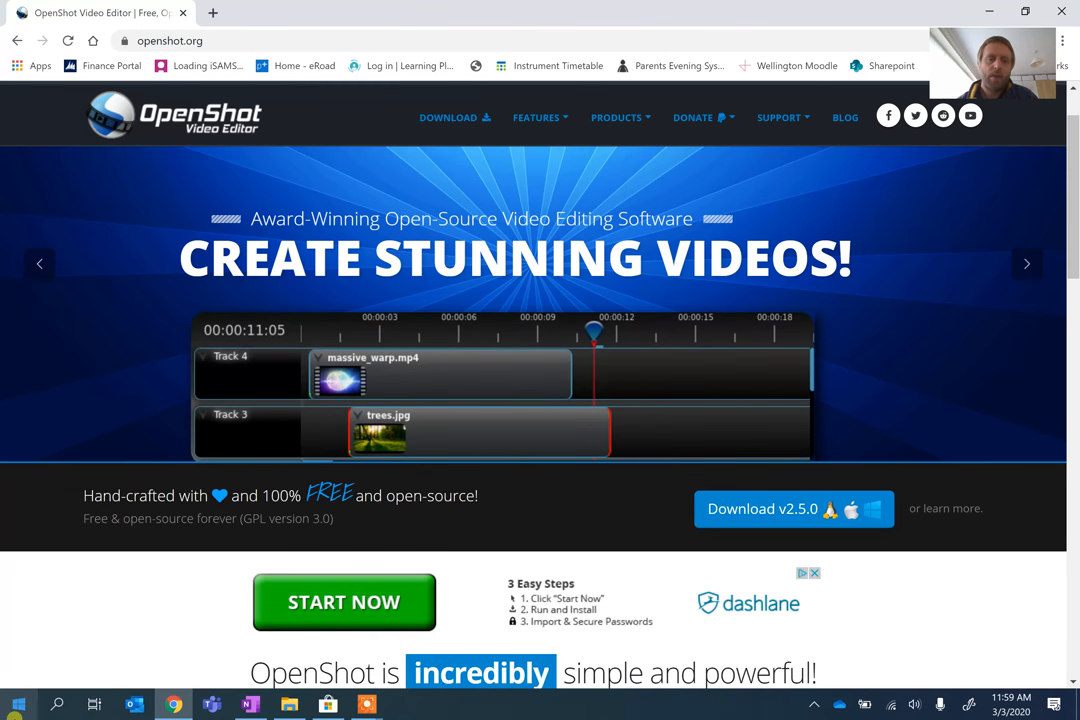
Search the Start menu for 'open' and launch OpenShot Video Editor.
left_click(56, 704)
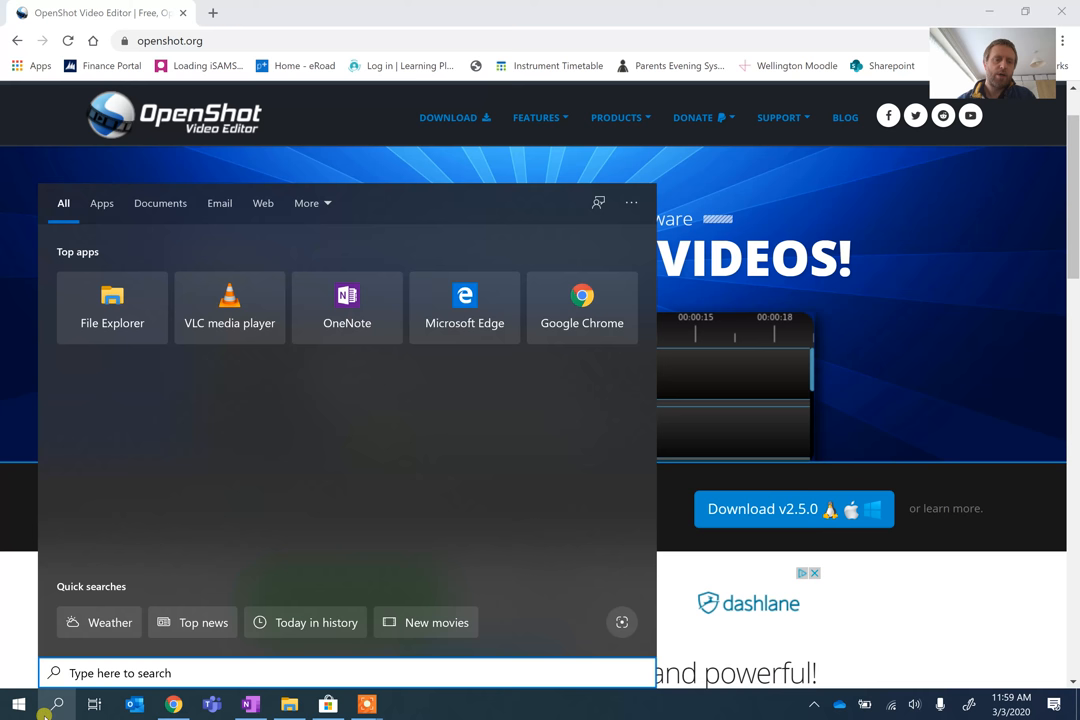
type("open")
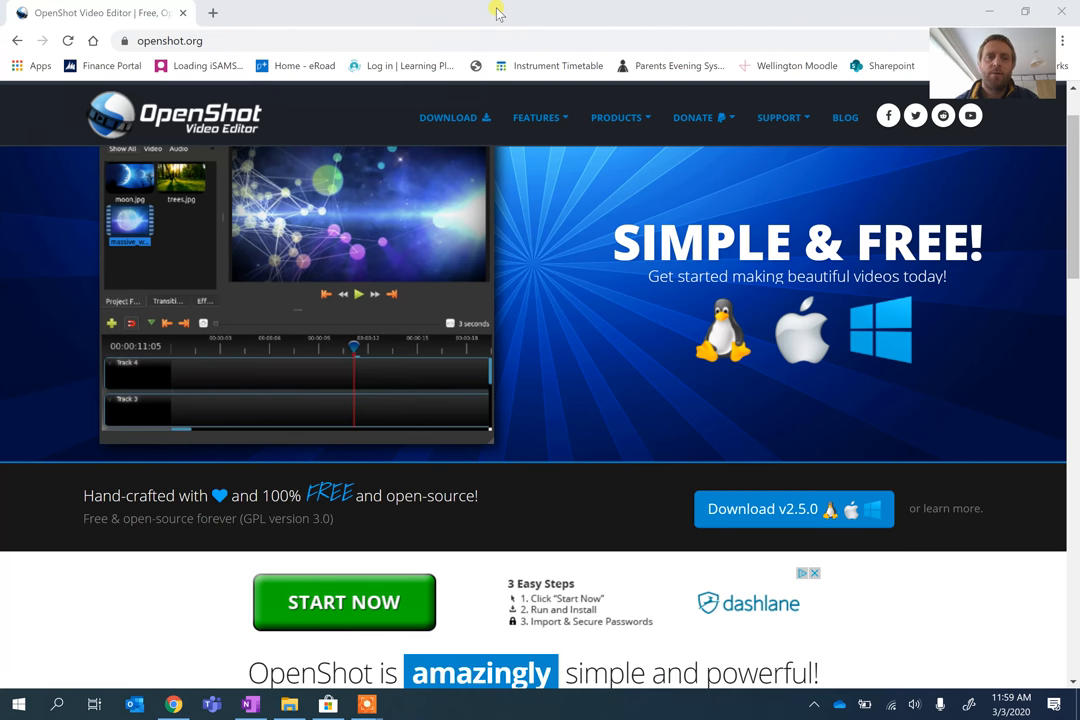
left_click(536, 116)
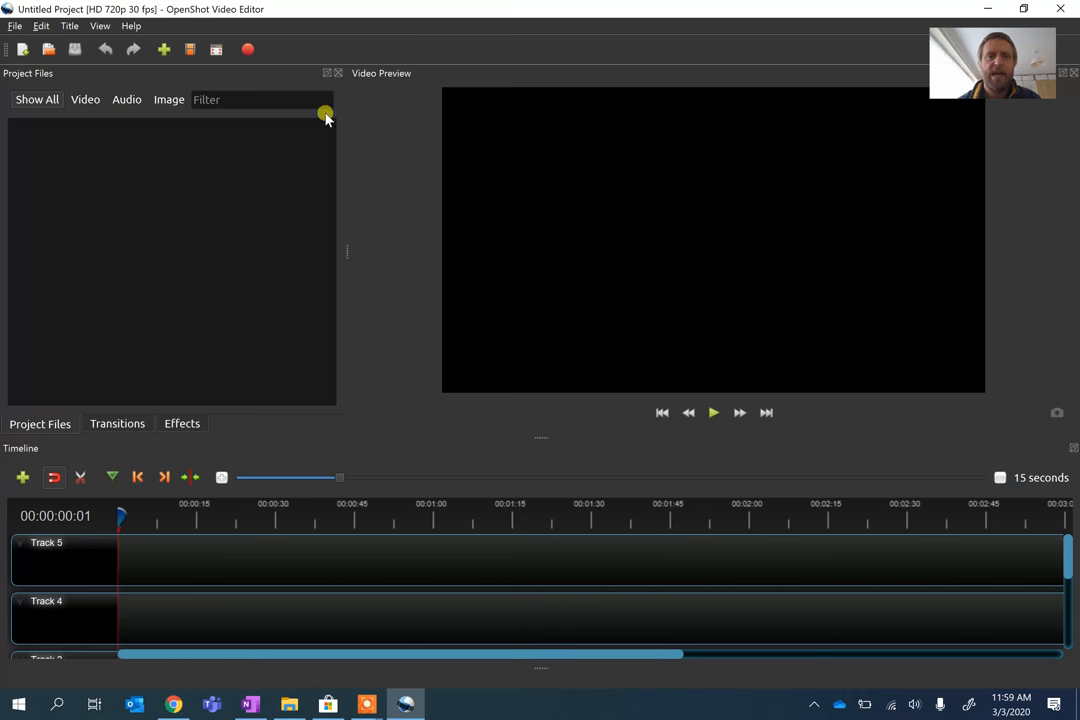
mouse_move(540, 162)
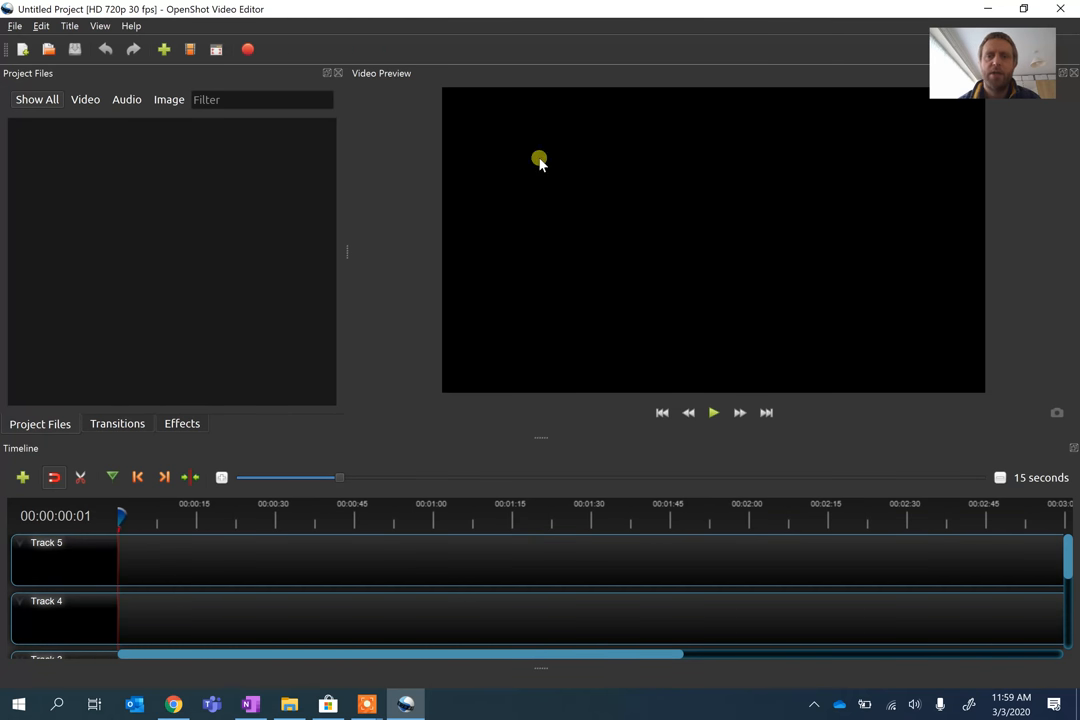
mouse_move(396, 628)
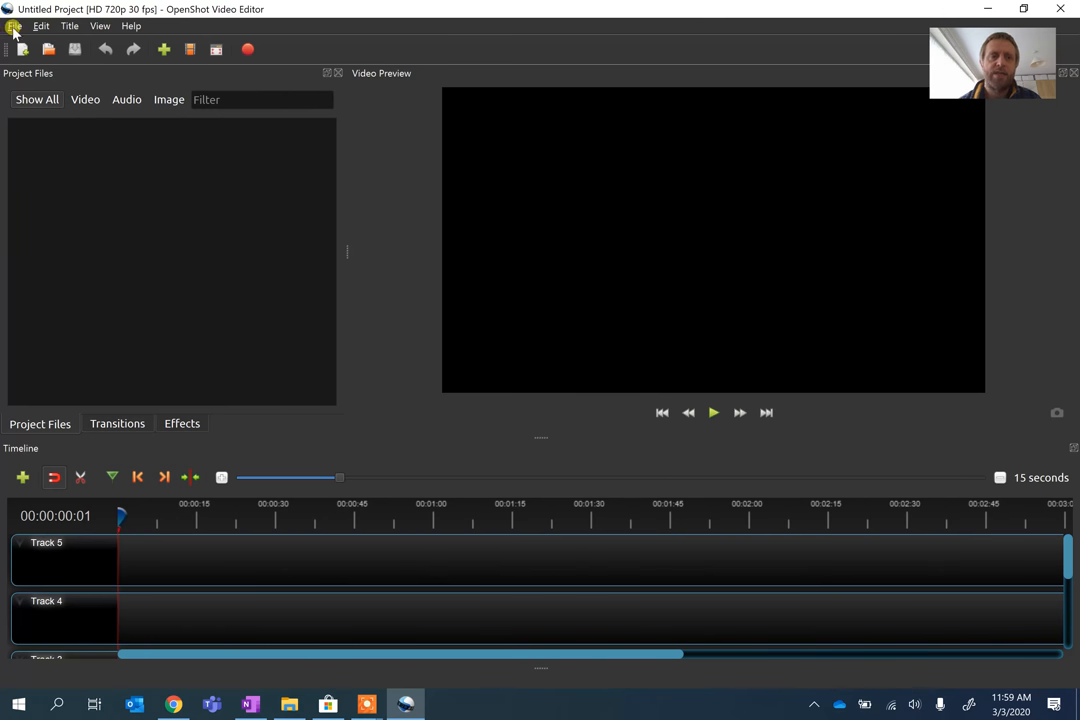
Show the File menu over the empty untitled project.
left_click(14, 24)
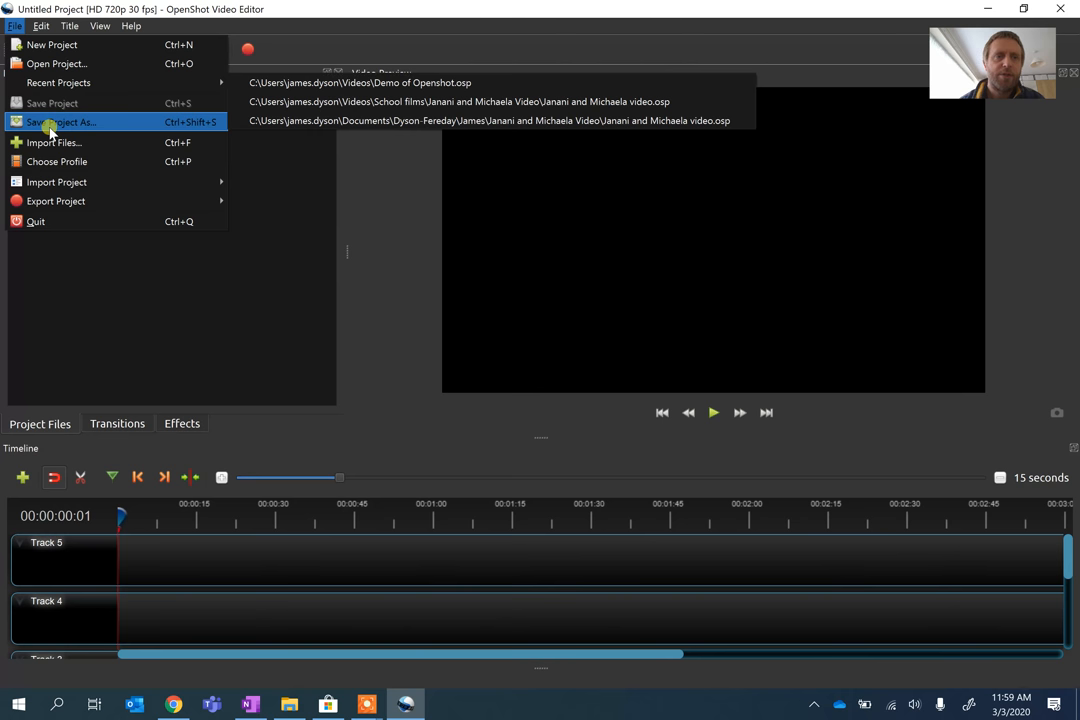
Save the project as 'Demo of OpenShot' in This PC > Videos > School films.
left_click(60, 122)
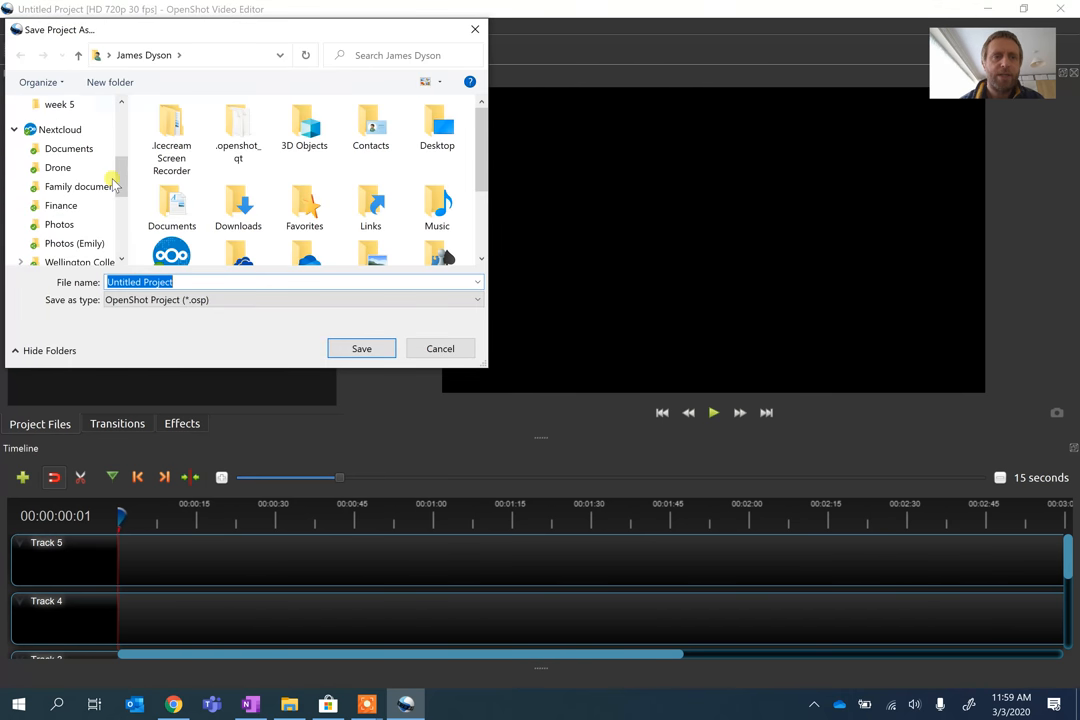
left_click(52, 192)
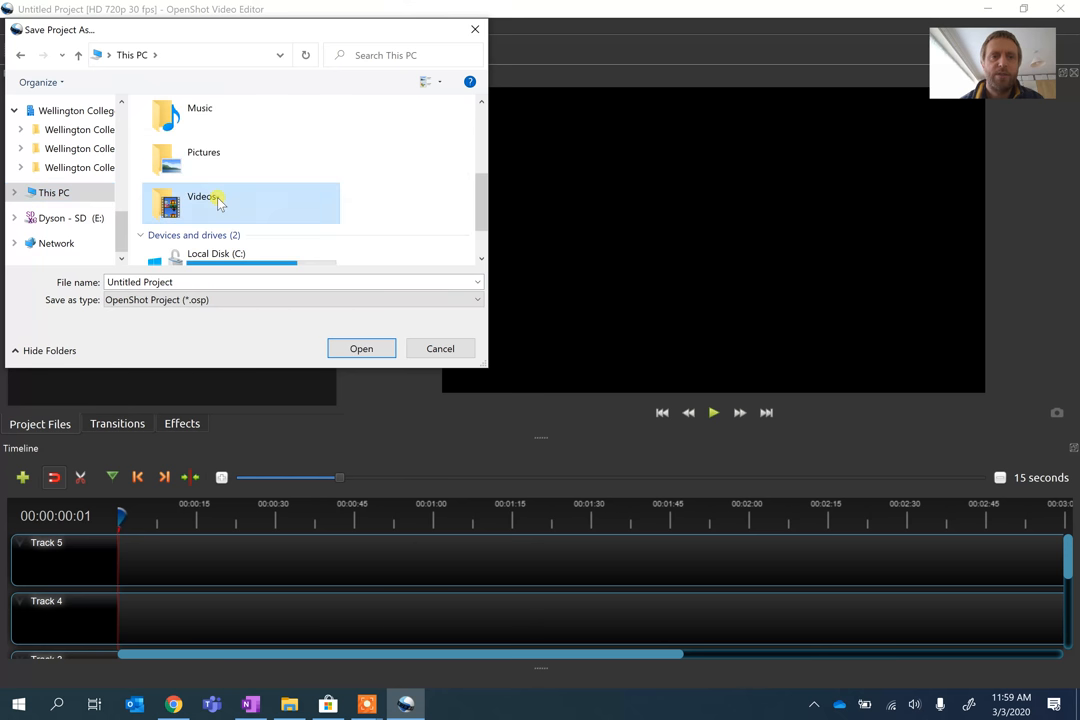
double_click(200, 204)
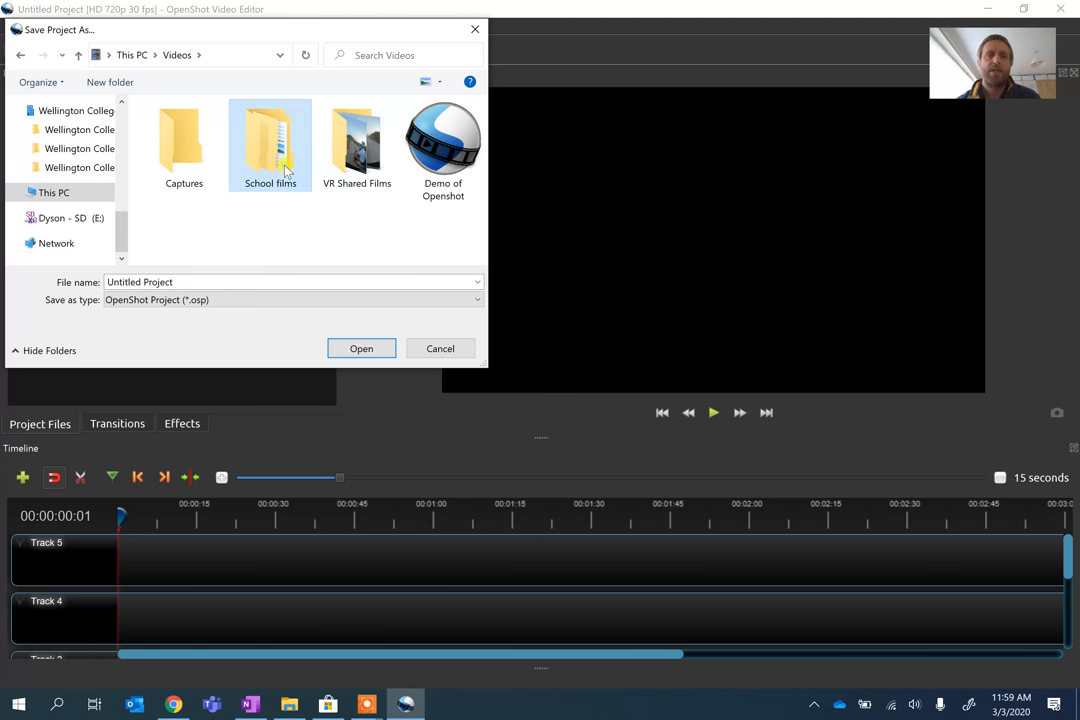
double_click(268, 144)
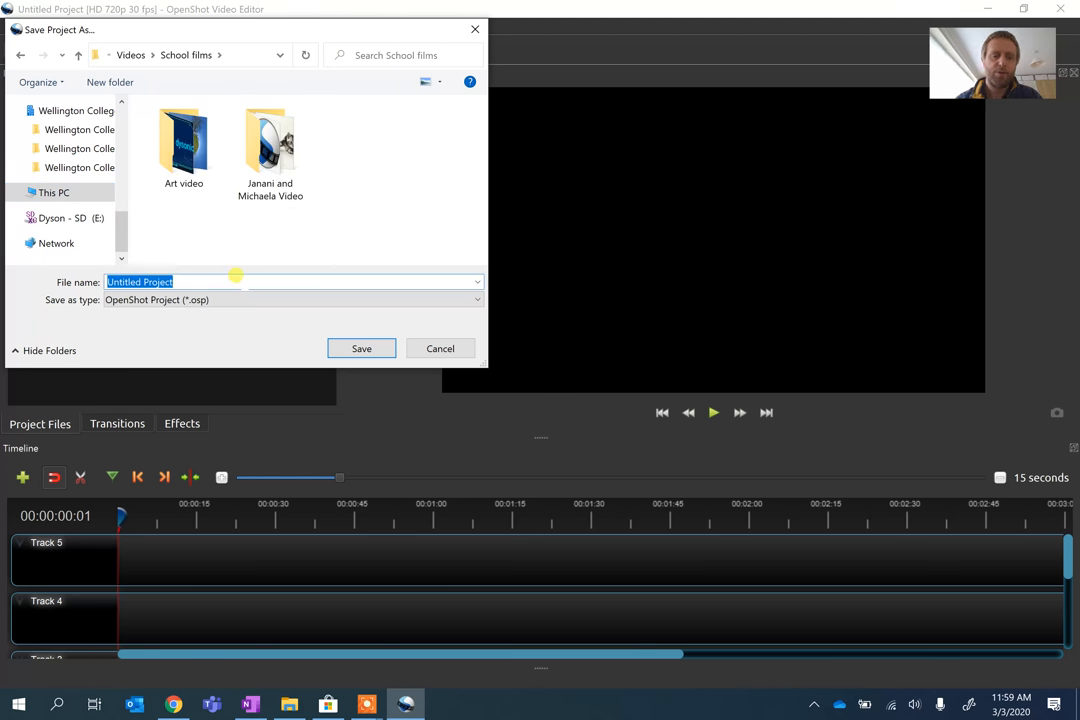
type("Demo of Open")
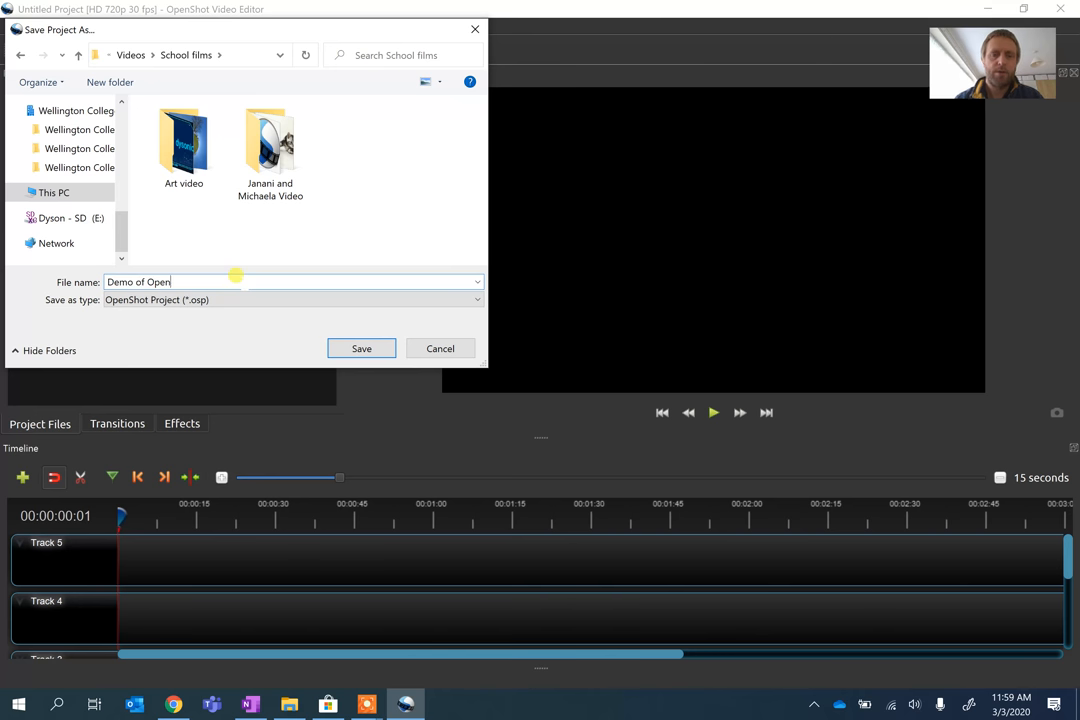
left_click(360, 348)
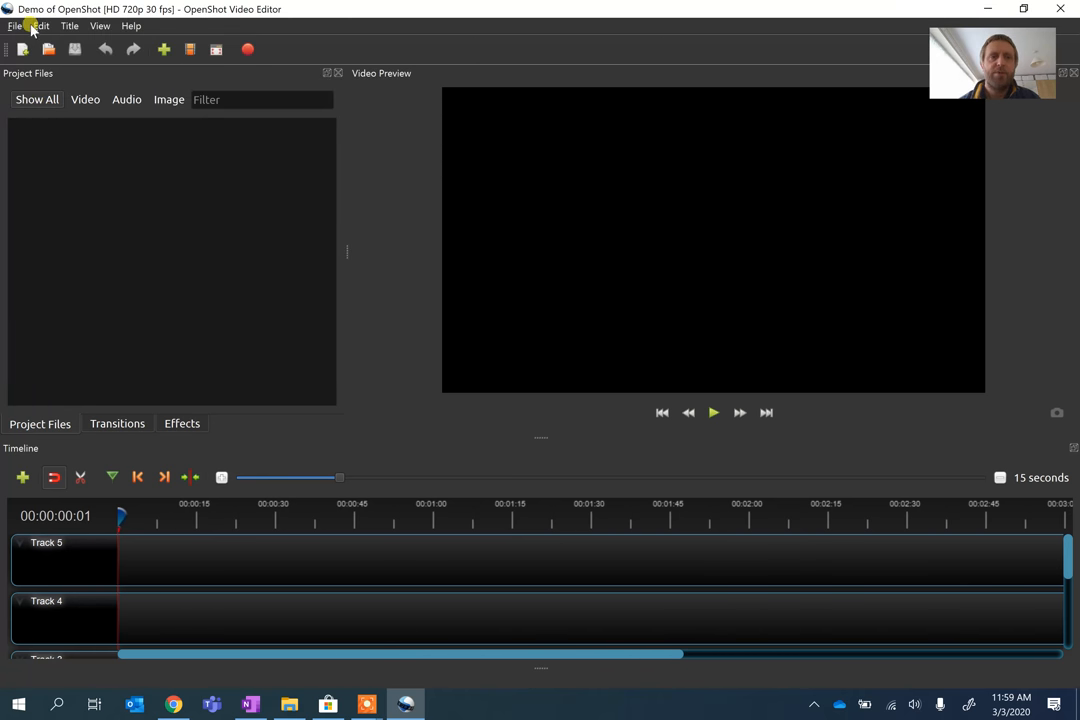
Start Import Files and select the Simpsons home learning video in This PC > Videos.
left_click(16, 24)
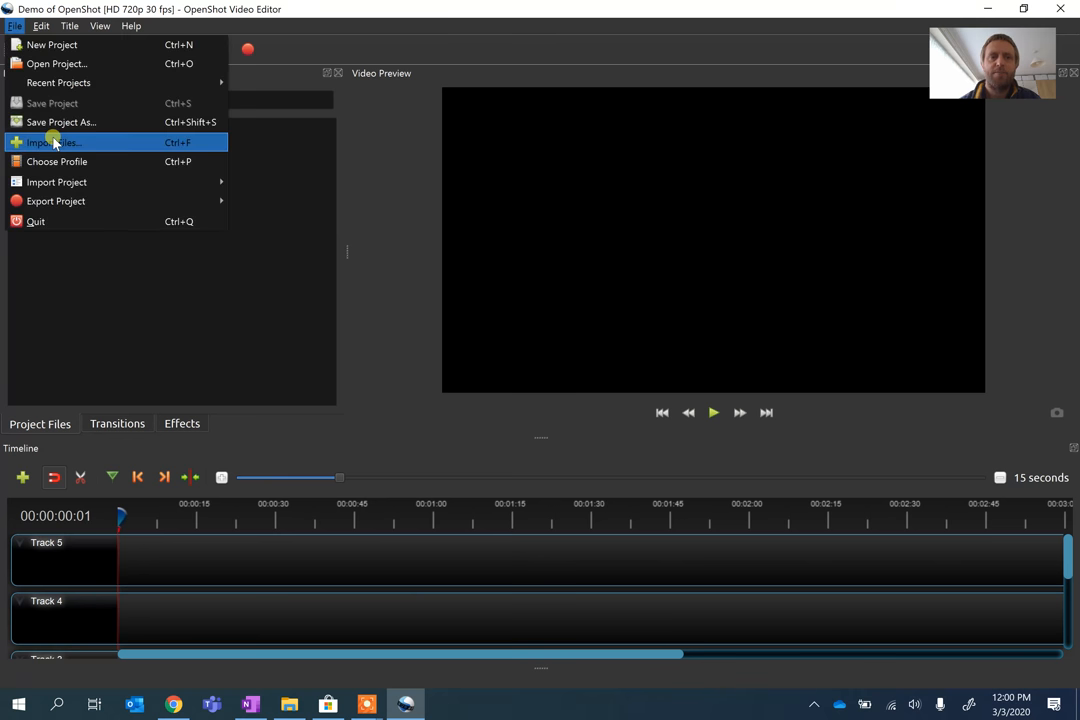
left_click(56, 142)
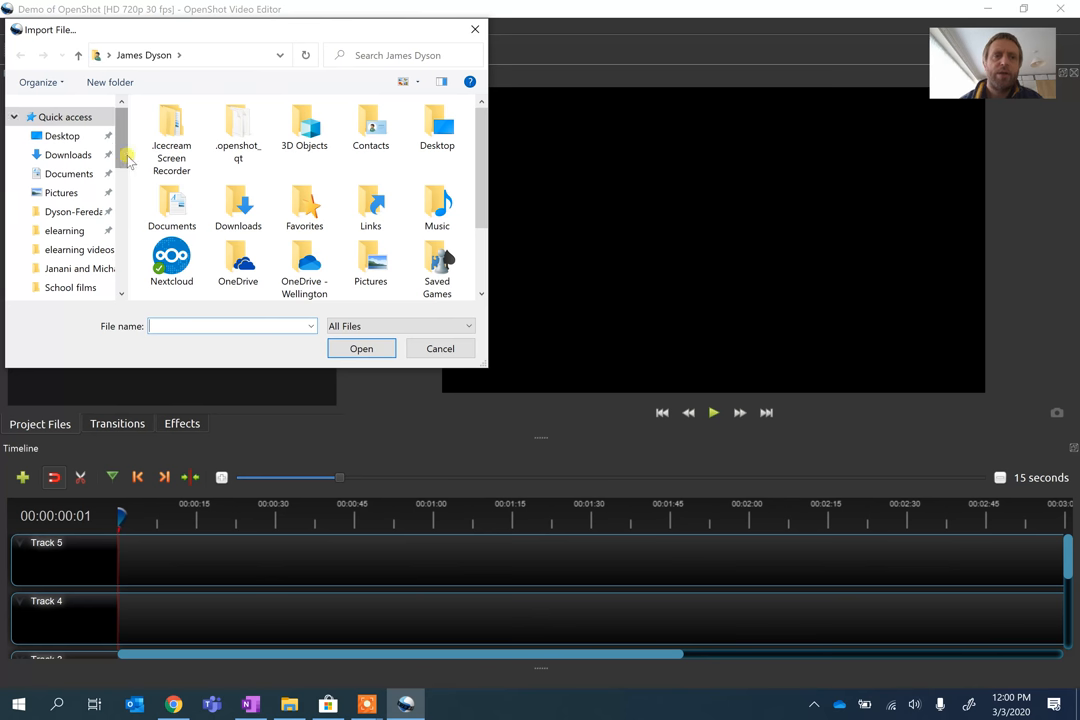
scroll("down", 3)
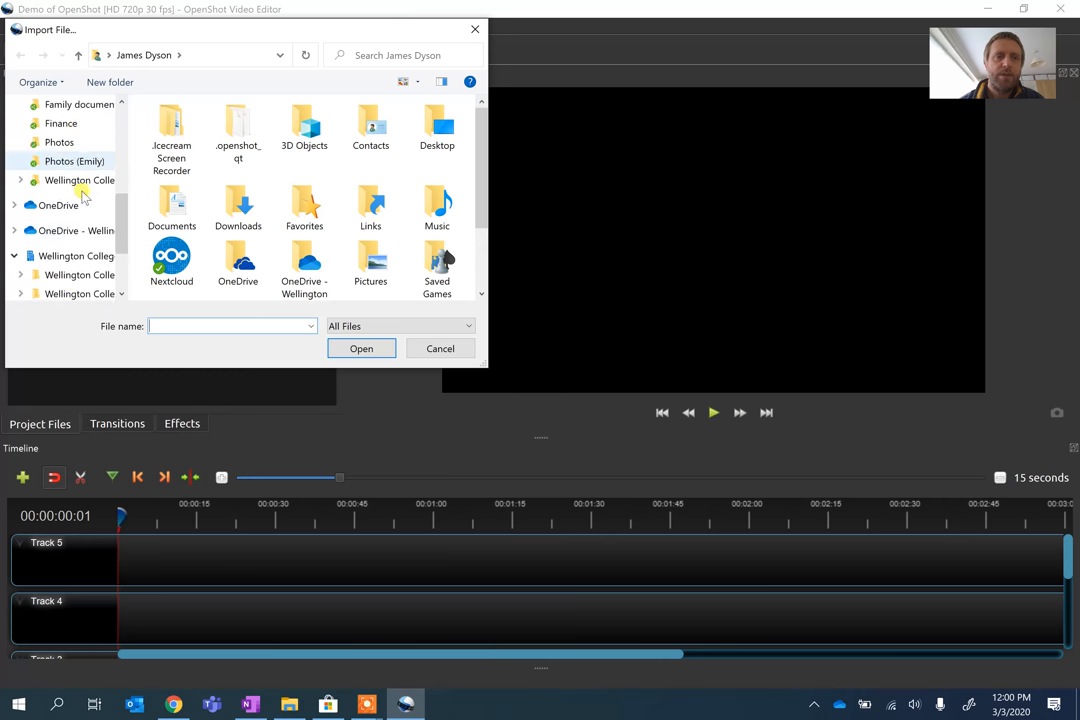
left_click(54, 218)
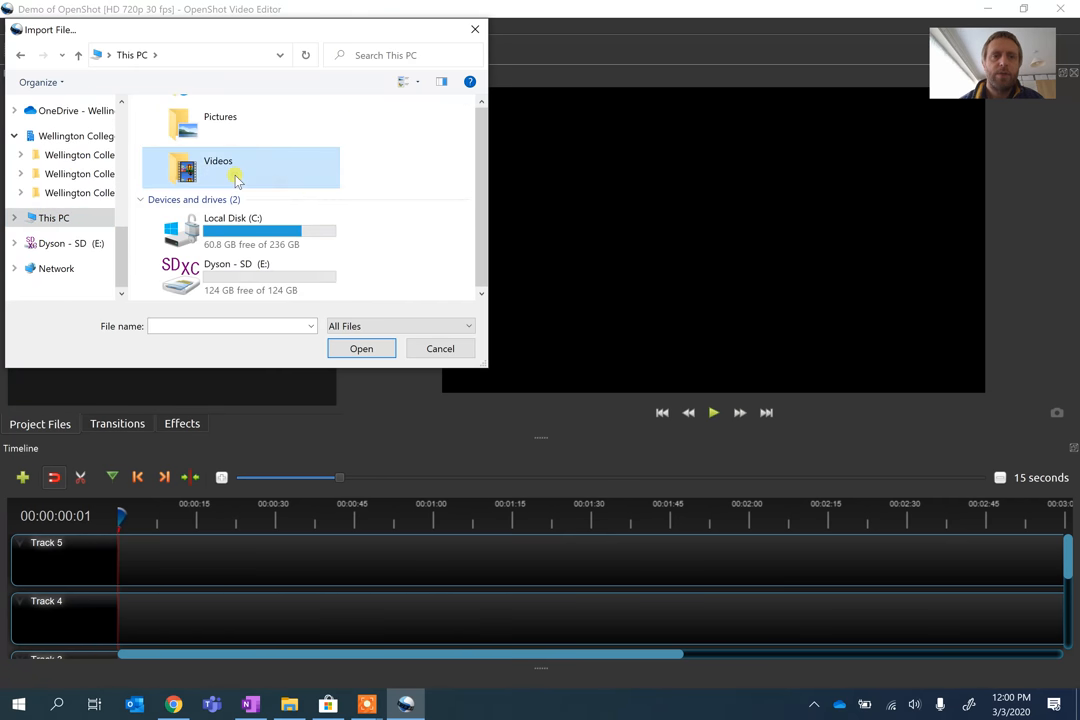
double_click(218, 168)
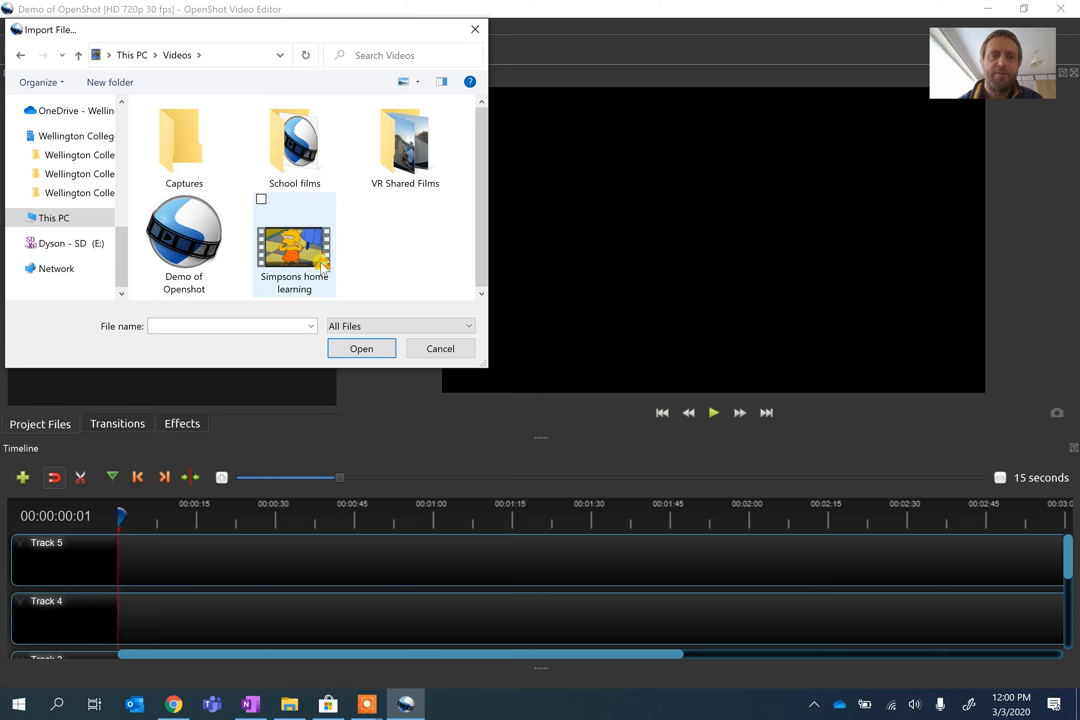
left_click(360, 348)
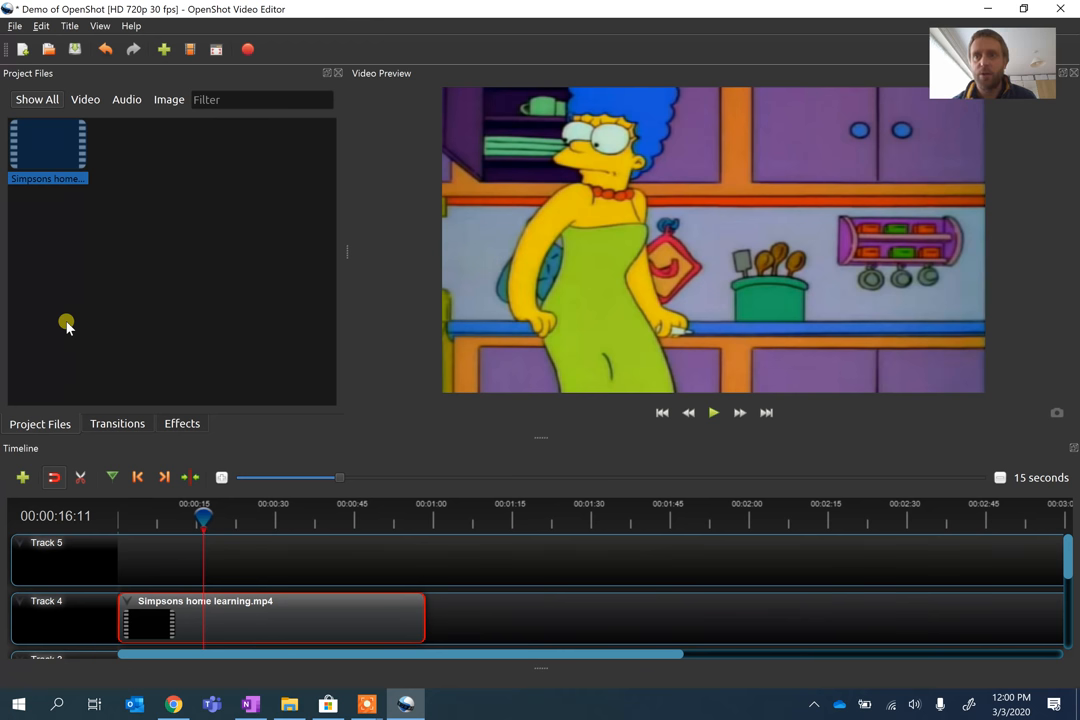
mouse_move(190, 616)
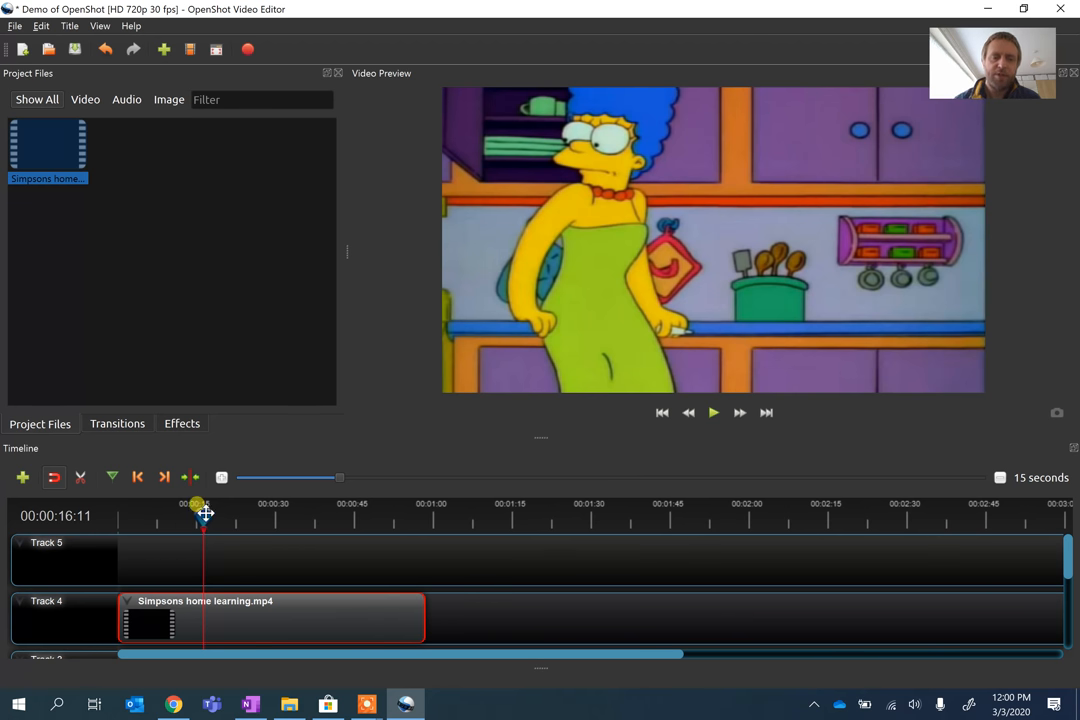
Scrub the playhead through the clip and settle it at about 8 seconds.
left_click_drag(204, 516, 184, 516)
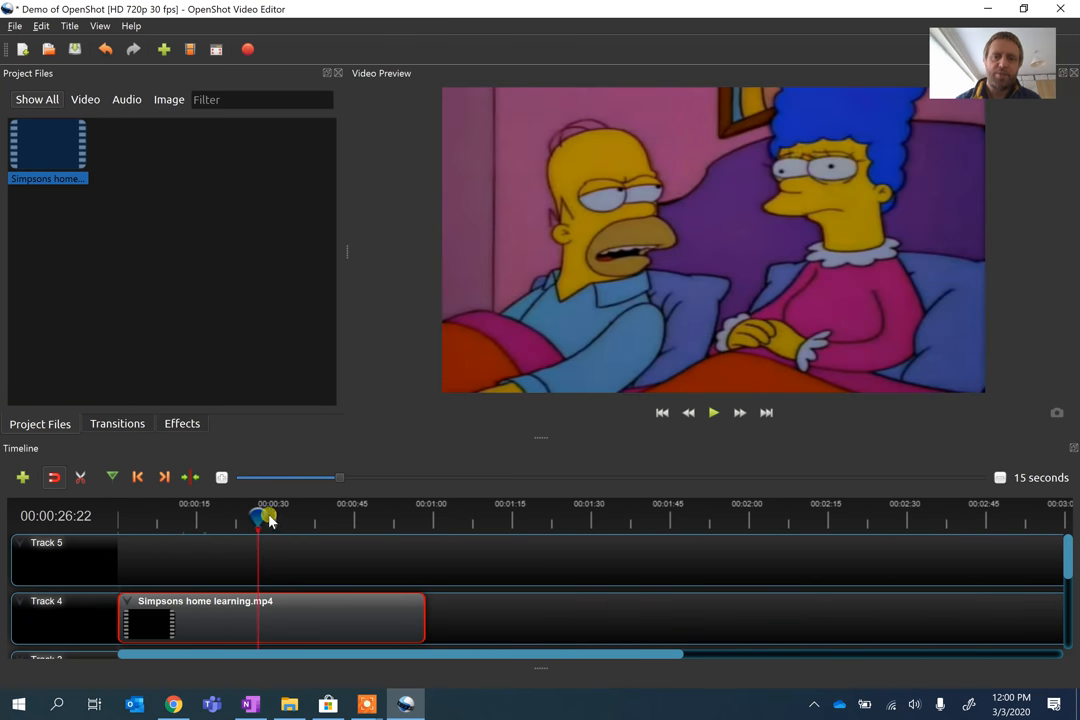
left_click_drag(270, 518, 204, 518)
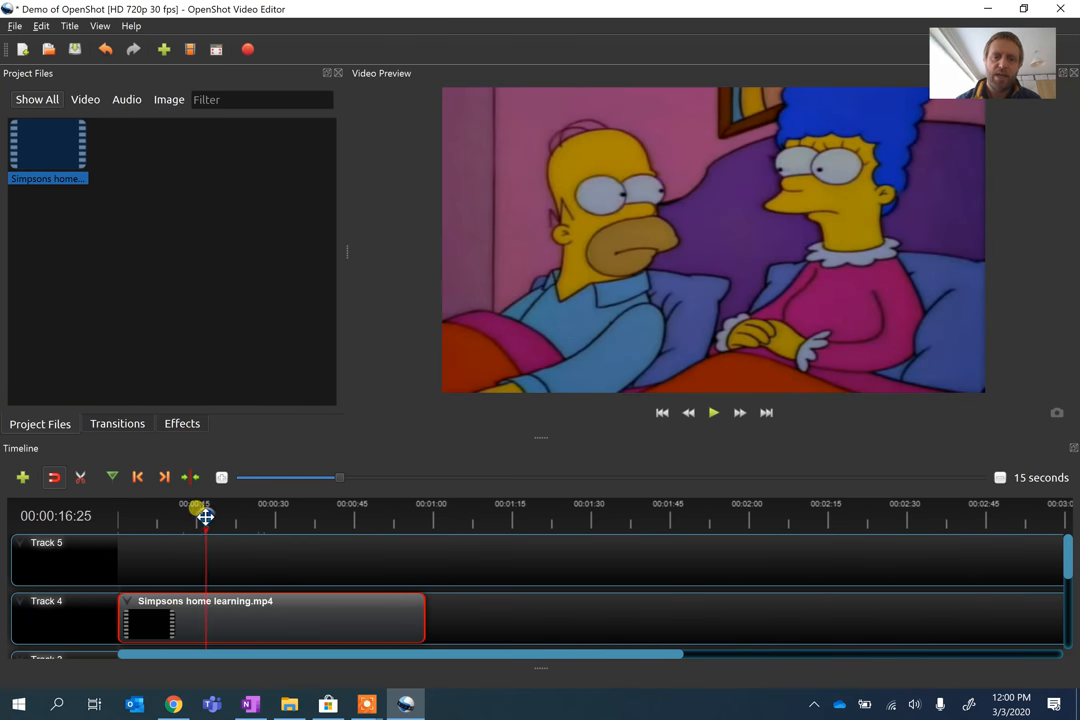
left_click_drag(204, 516, 282, 516)
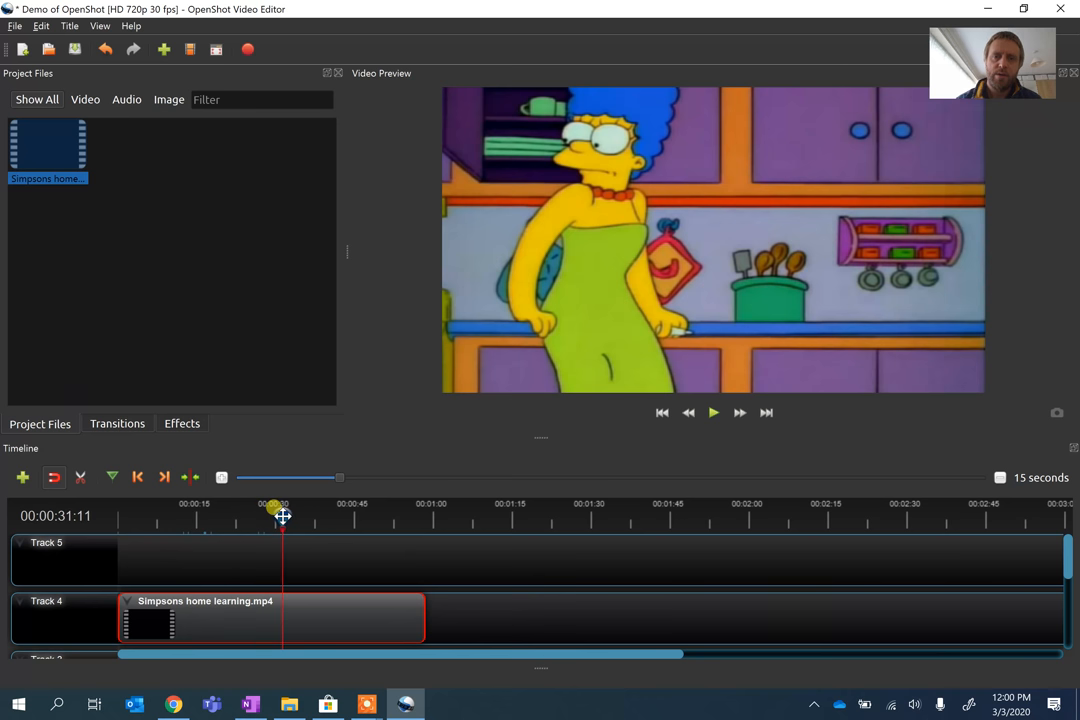
left_click_drag(280, 516, 170, 516)
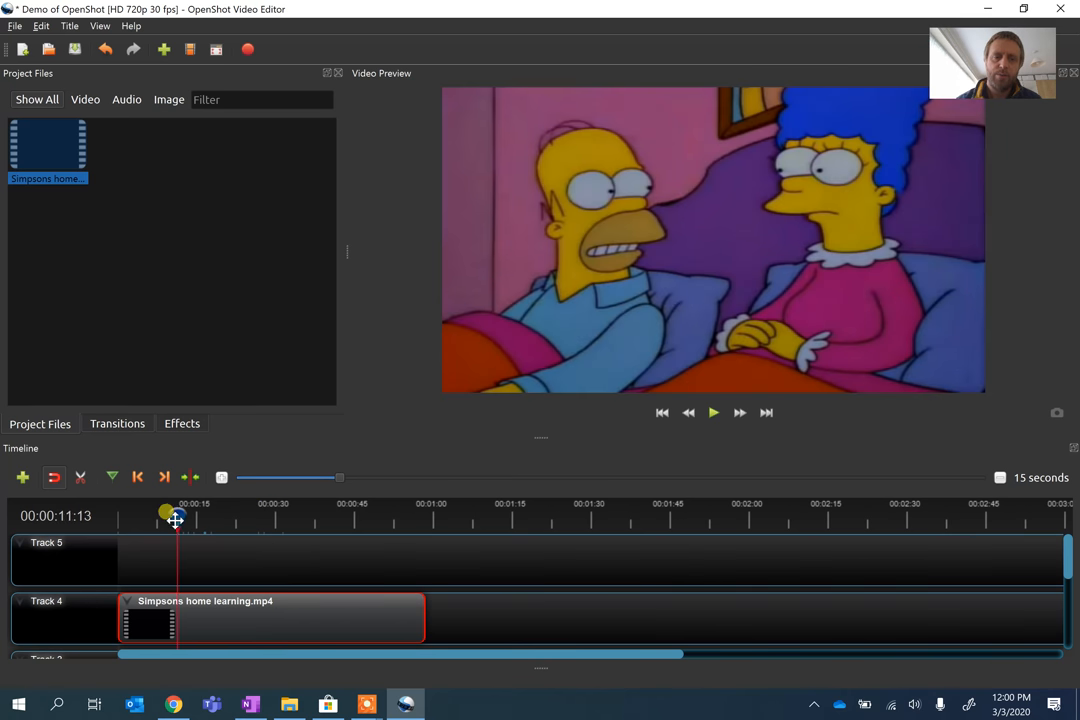
left_click_drag(176, 512, 160, 512)
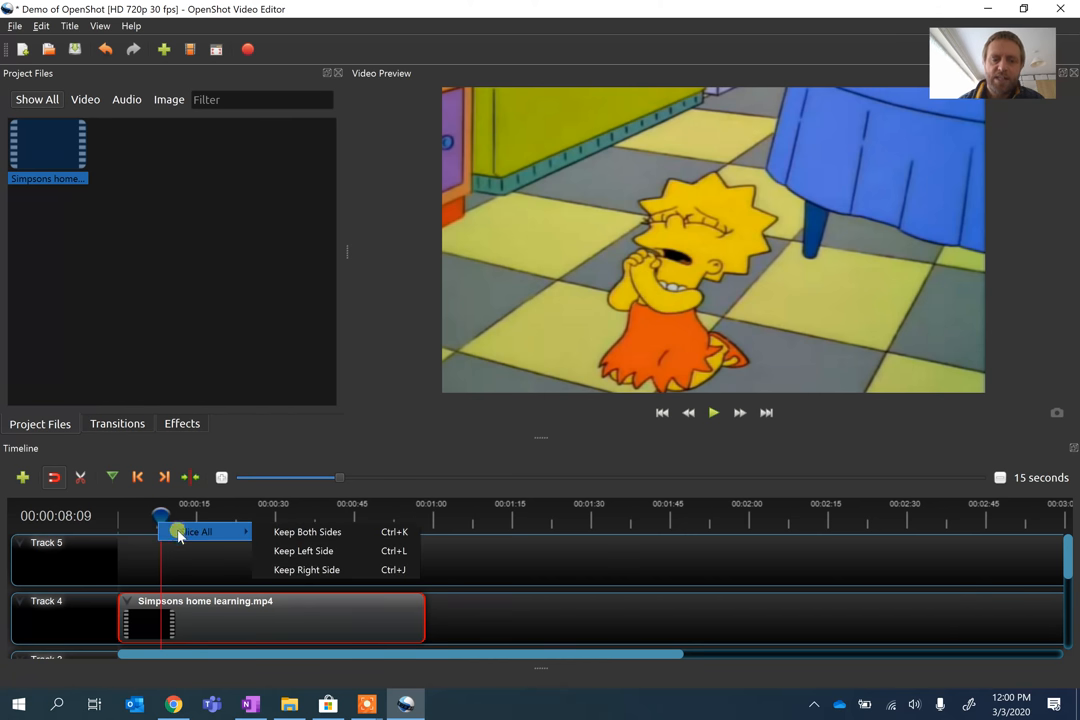
mouse_move(308, 532)
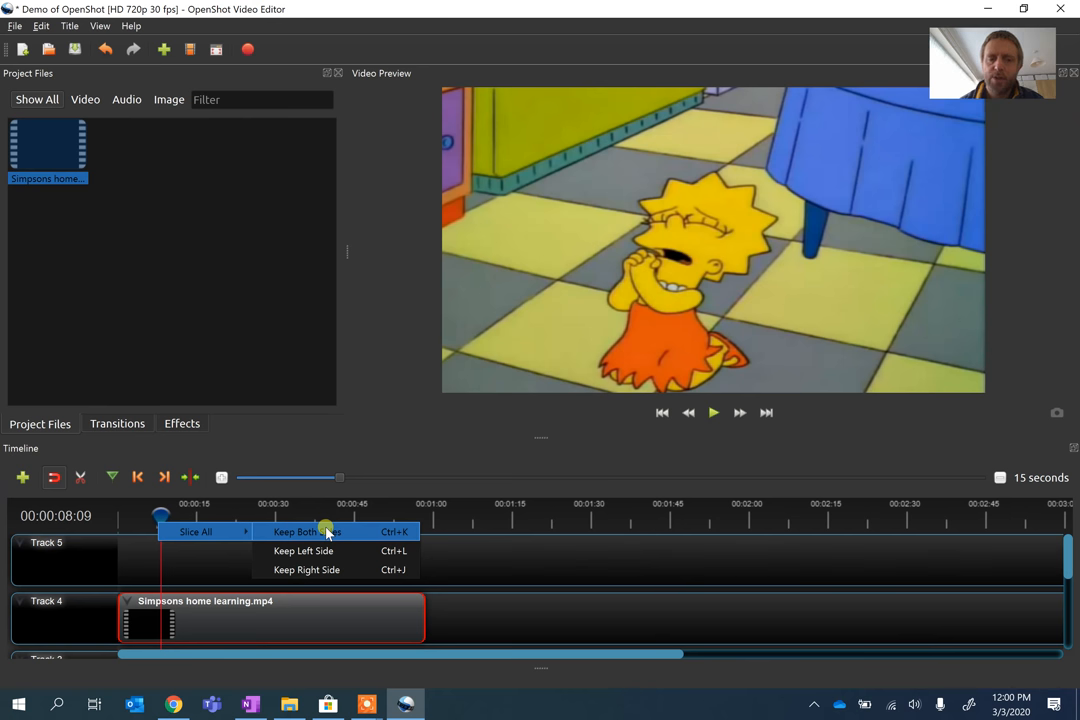
mouse_move(332, 568)
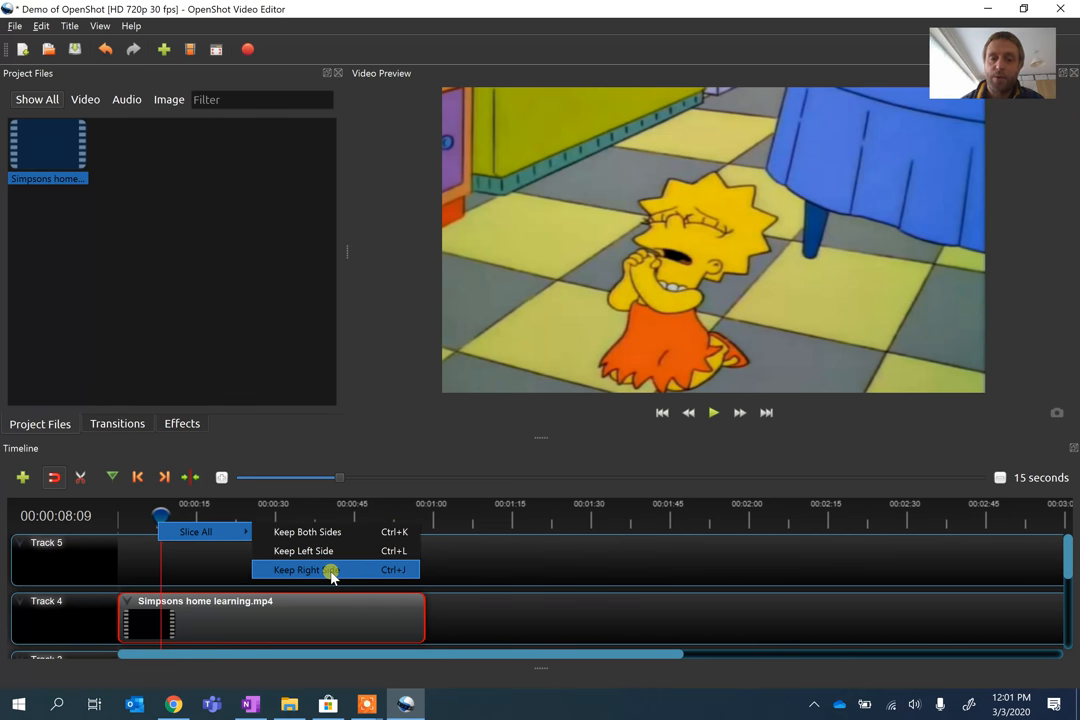
Slice the Simpsons clip at about 8 seconds, keeping only the right side.
left_click(296, 568)
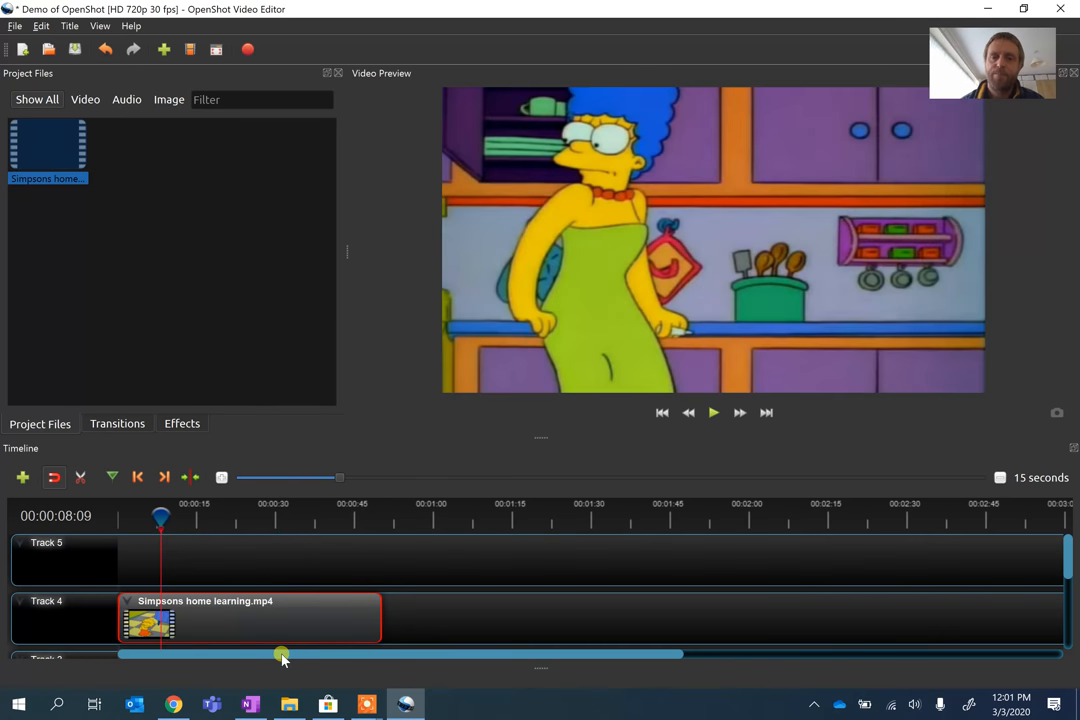
Separate the Simpsons clip's audio into a single clip with all channels.
right_click(336, 622)
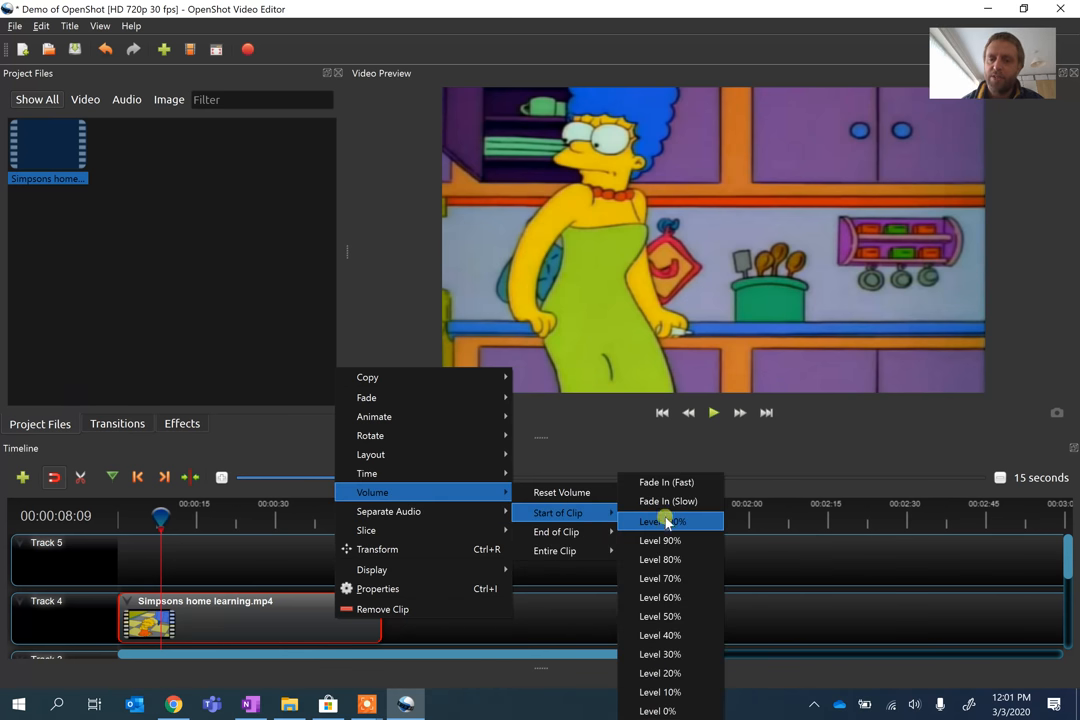
mouse_move(556, 532)
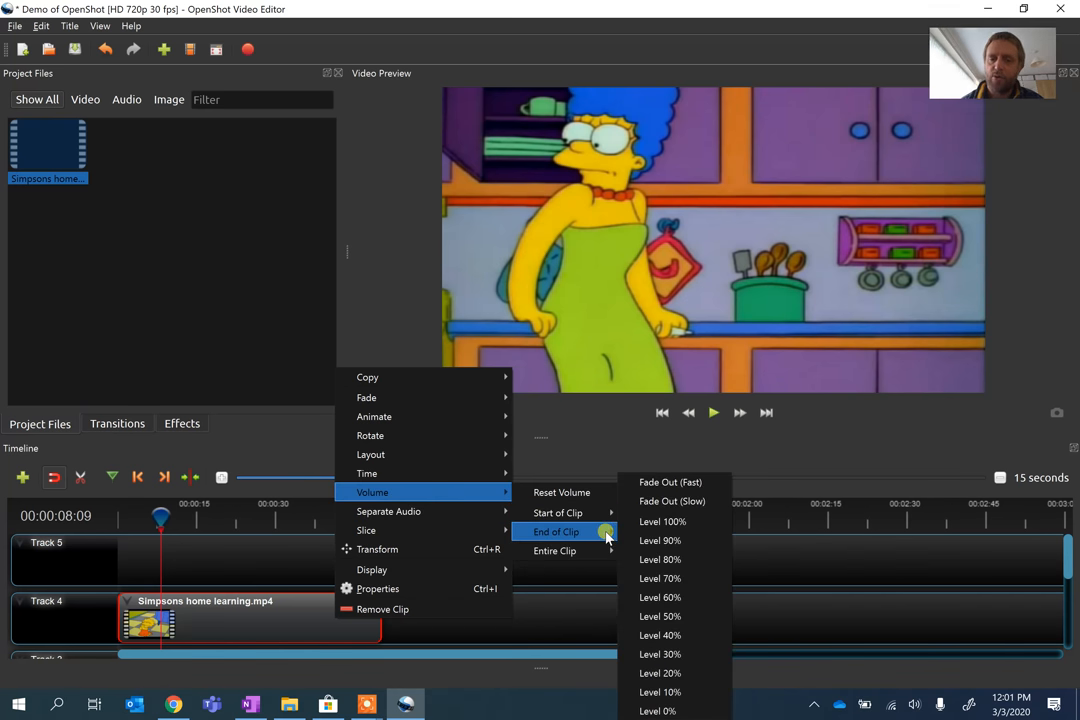
mouse_move(388, 512)
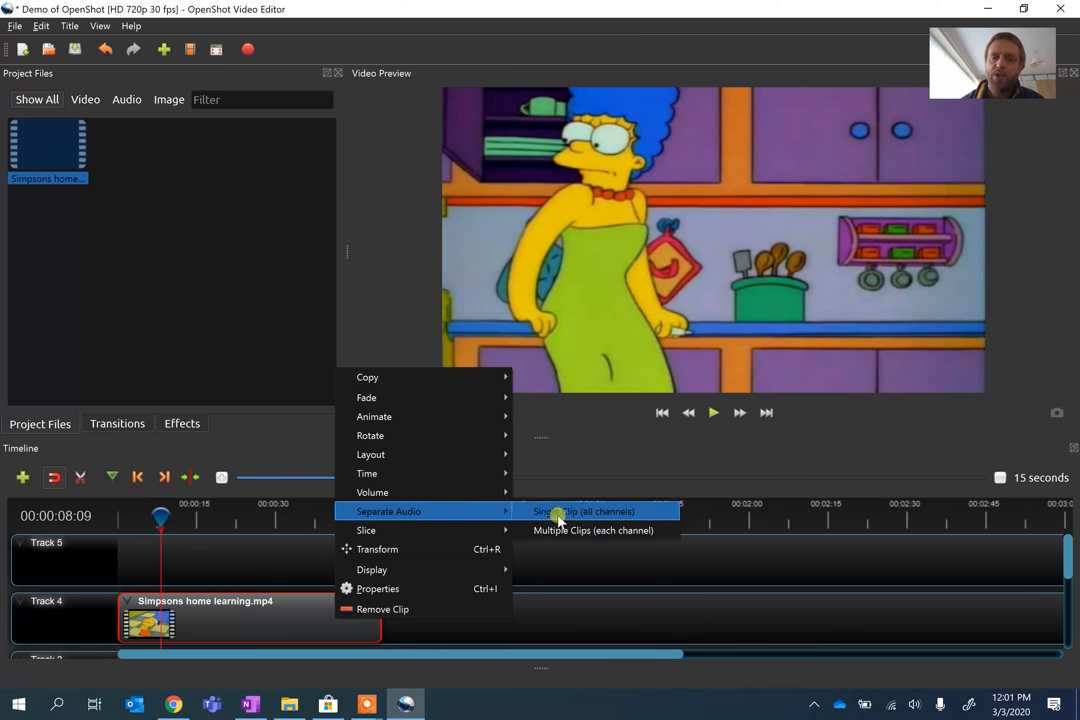
left_click(584, 512)
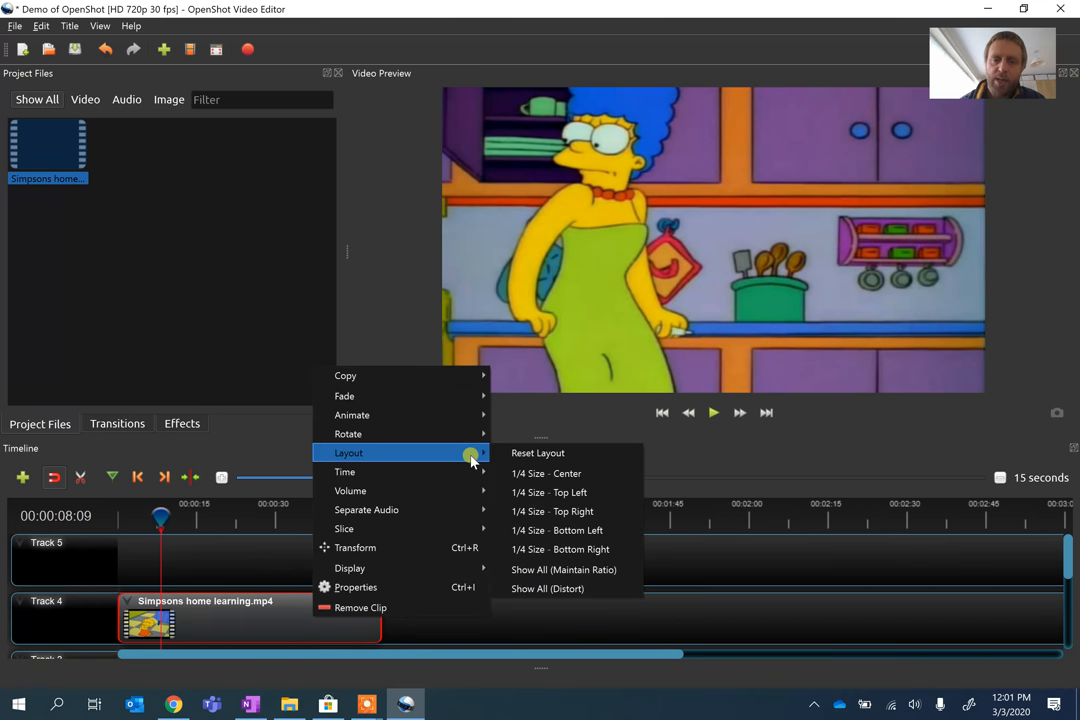
mouse_move(548, 472)
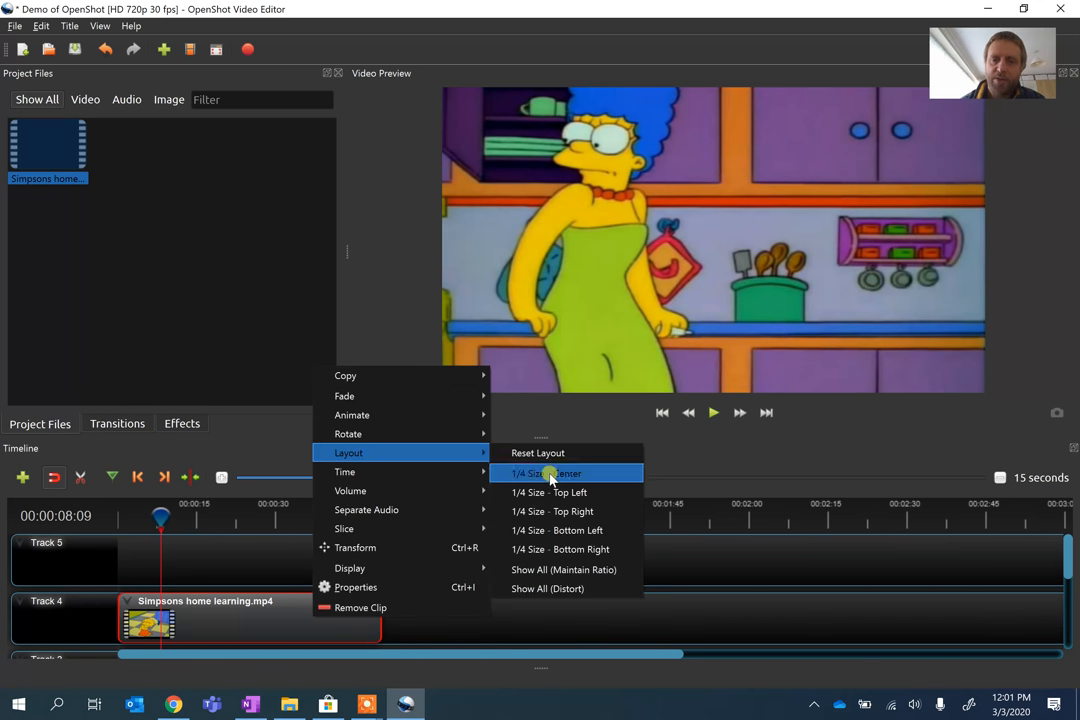
mouse_move(548, 548)
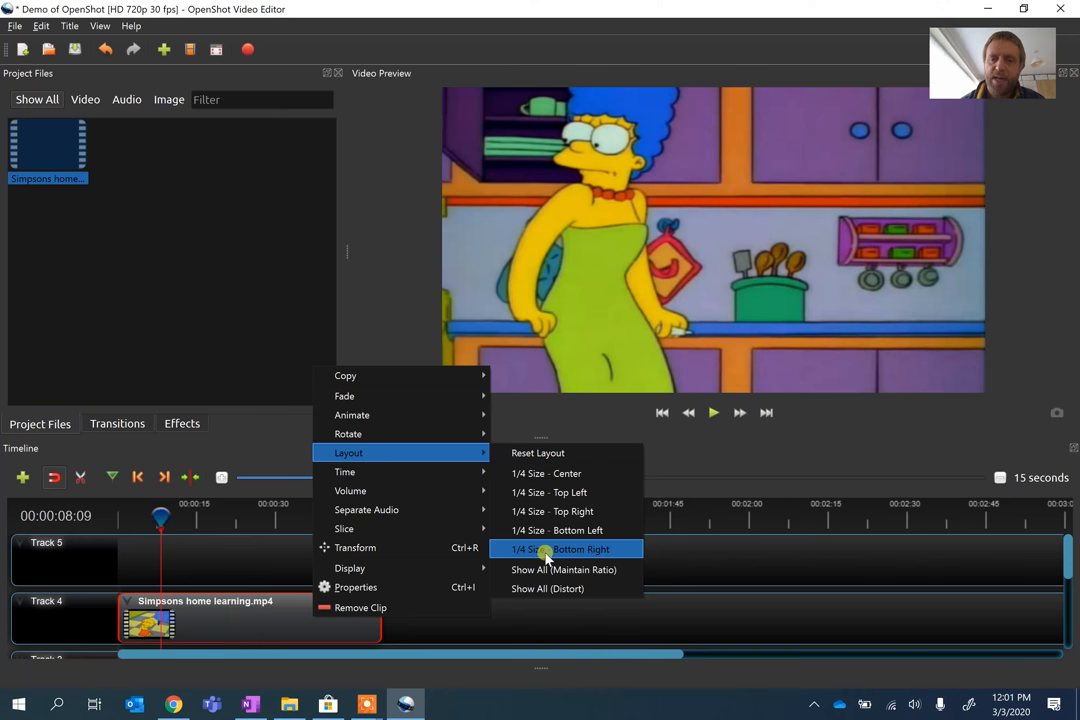
mouse_move(556, 530)
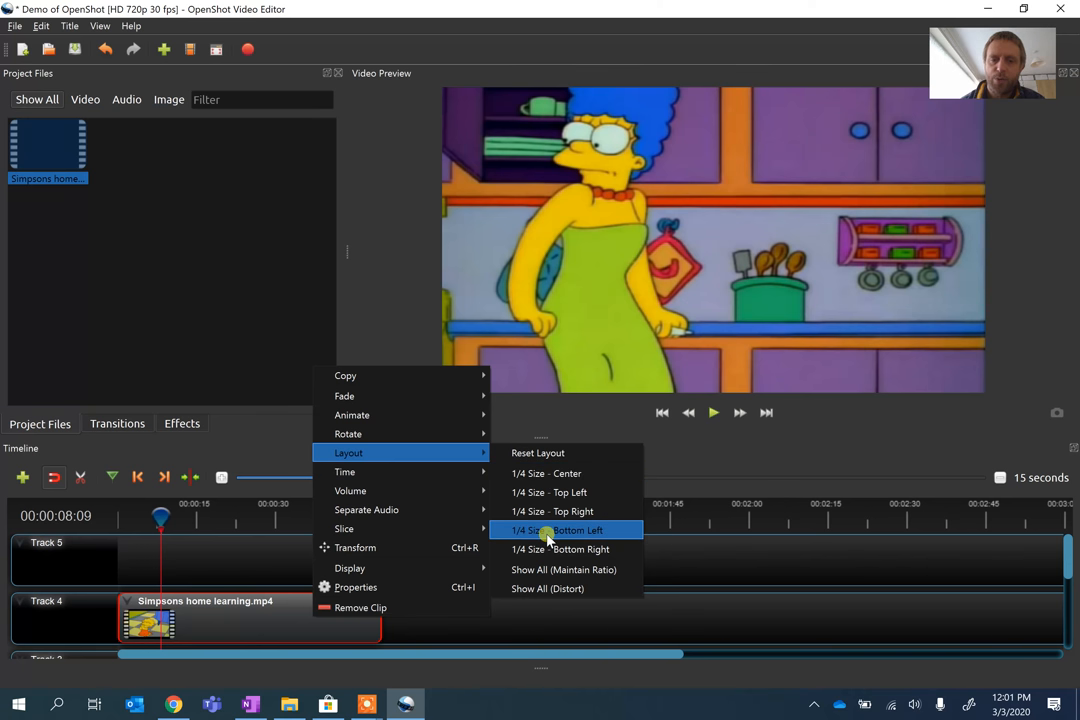
mouse_move(548, 492)
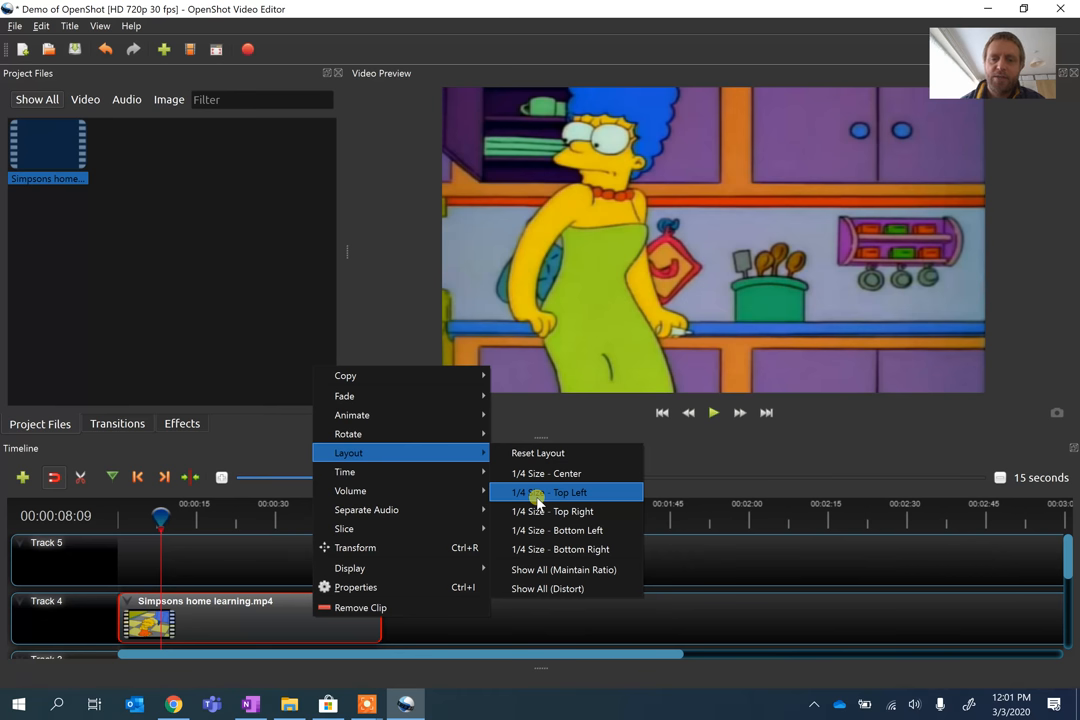
left_click(548, 492)
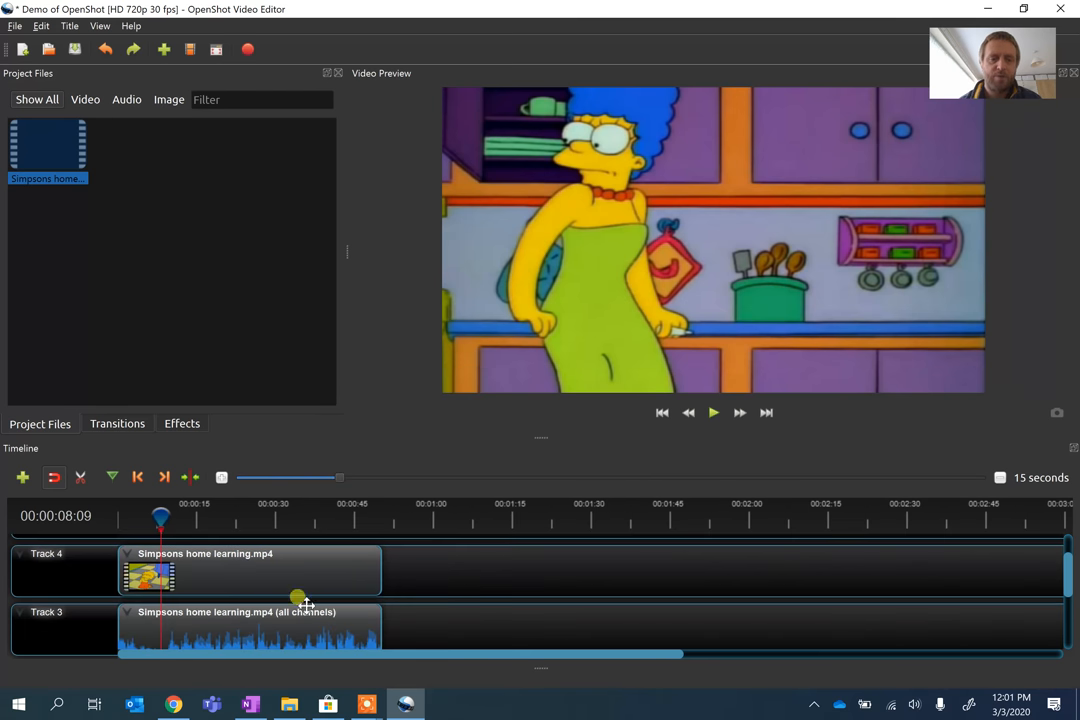
left_click(40, 24)
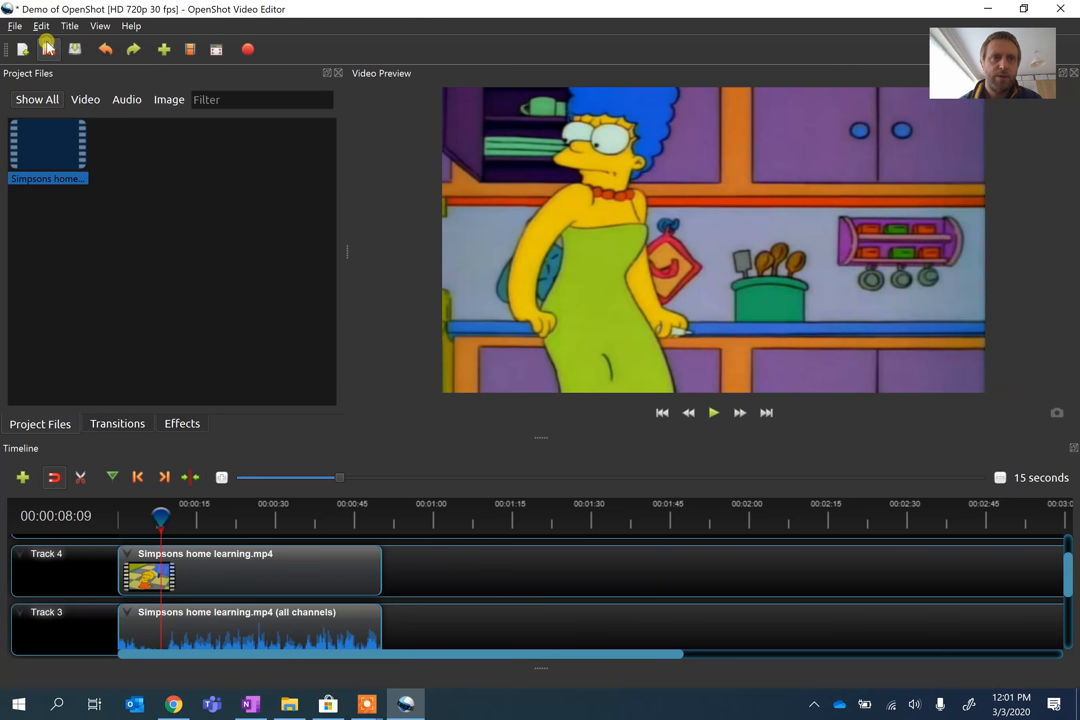
mouse_move(440, 592)
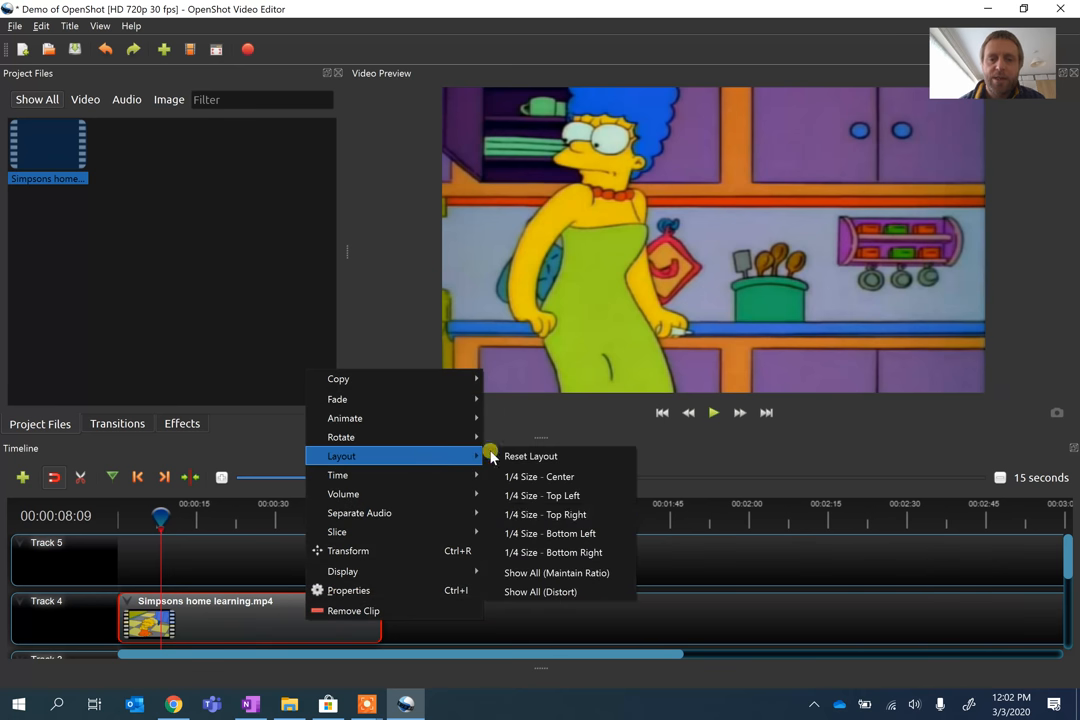
mouse_move(560, 514)
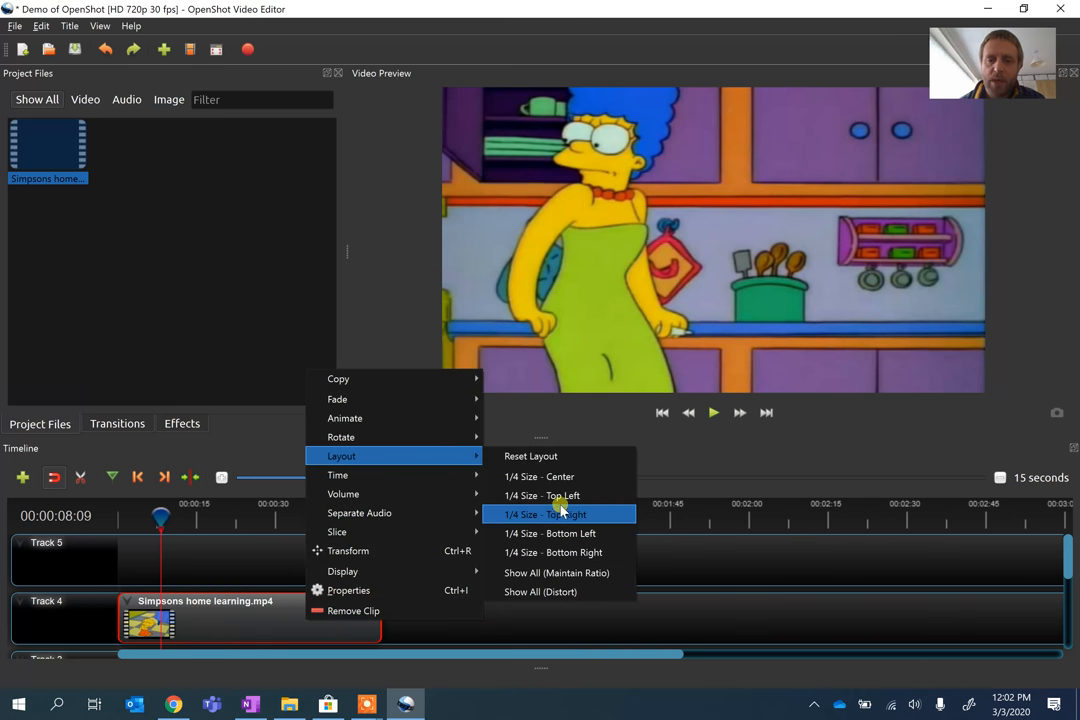
Set the Track 4 clip's layout to 1/4 Size - Top Left.
left_click(550, 514)
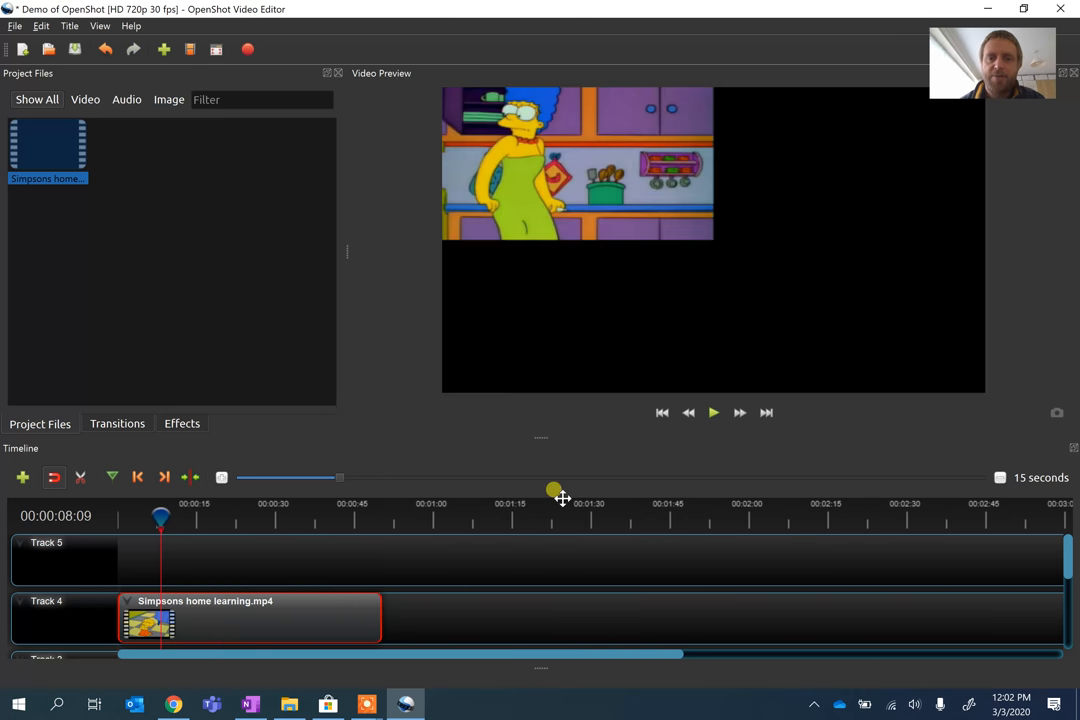
mouse_move(648, 220)
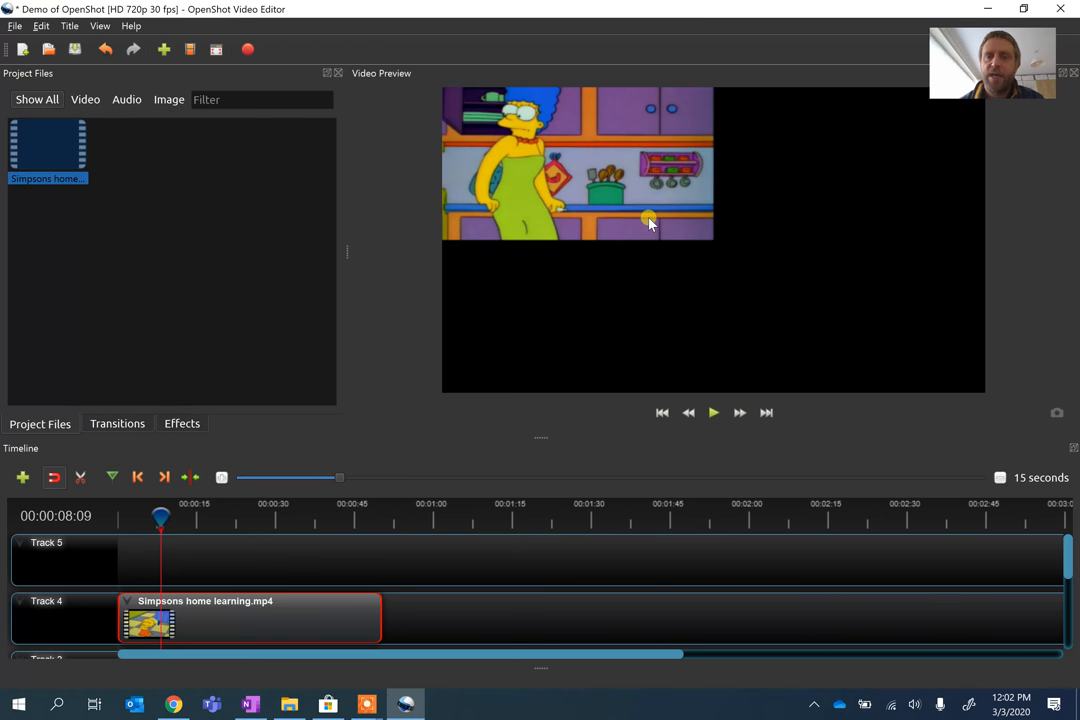
mouse_move(552, 544)
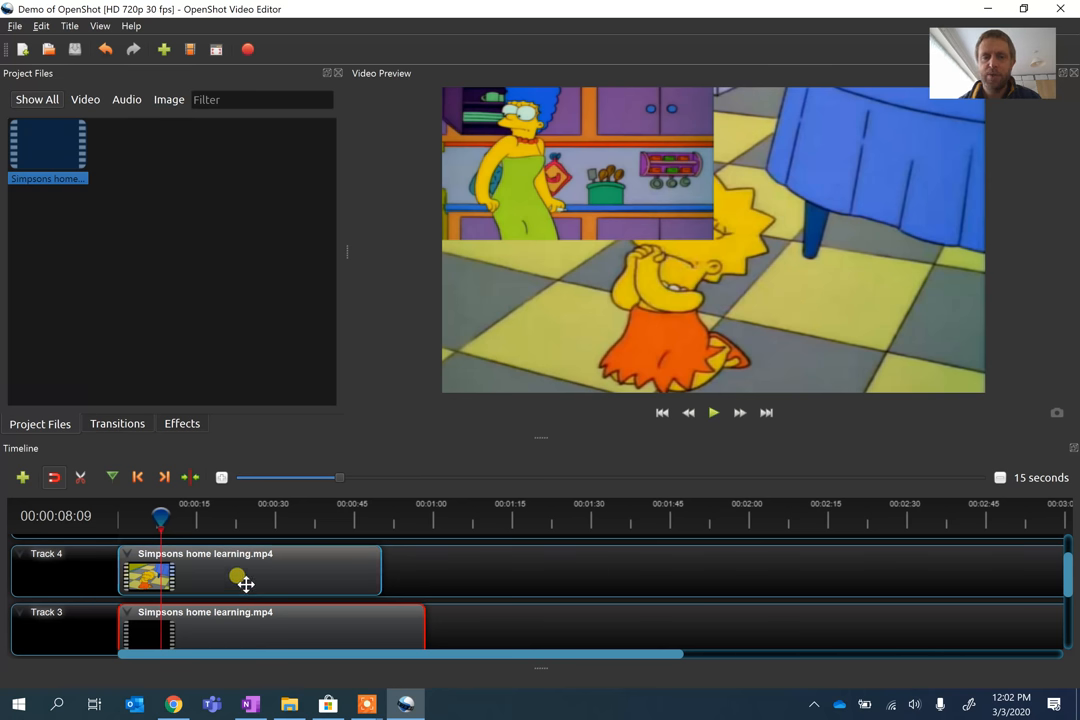
mouse_move(882, 332)
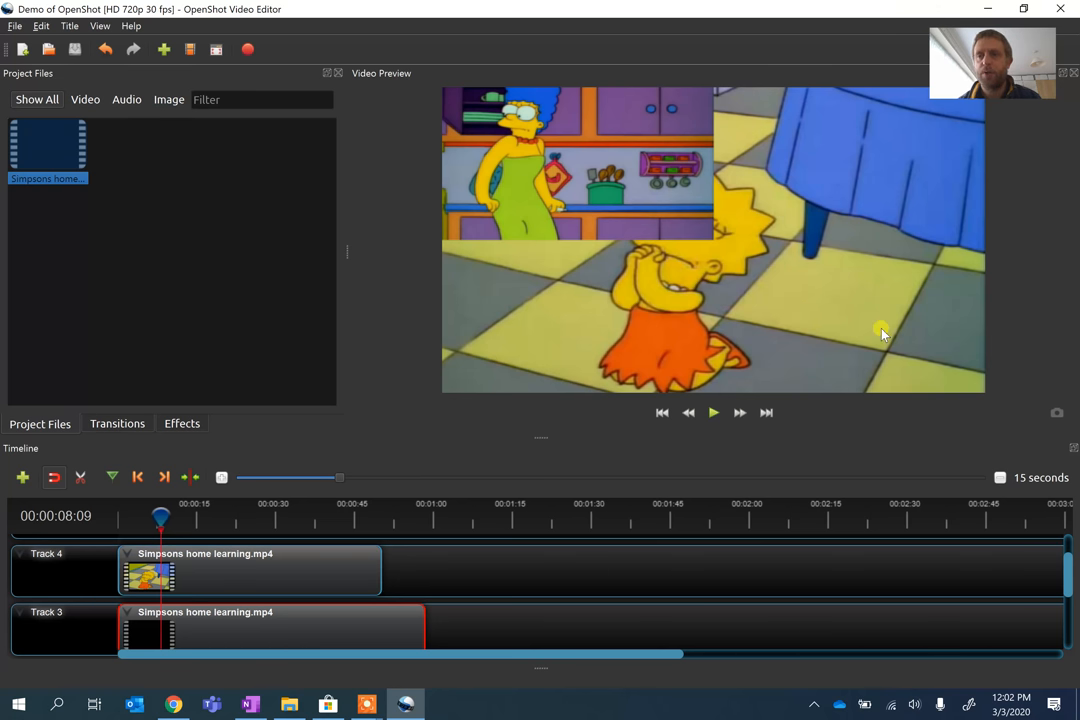
mouse_move(650, 284)
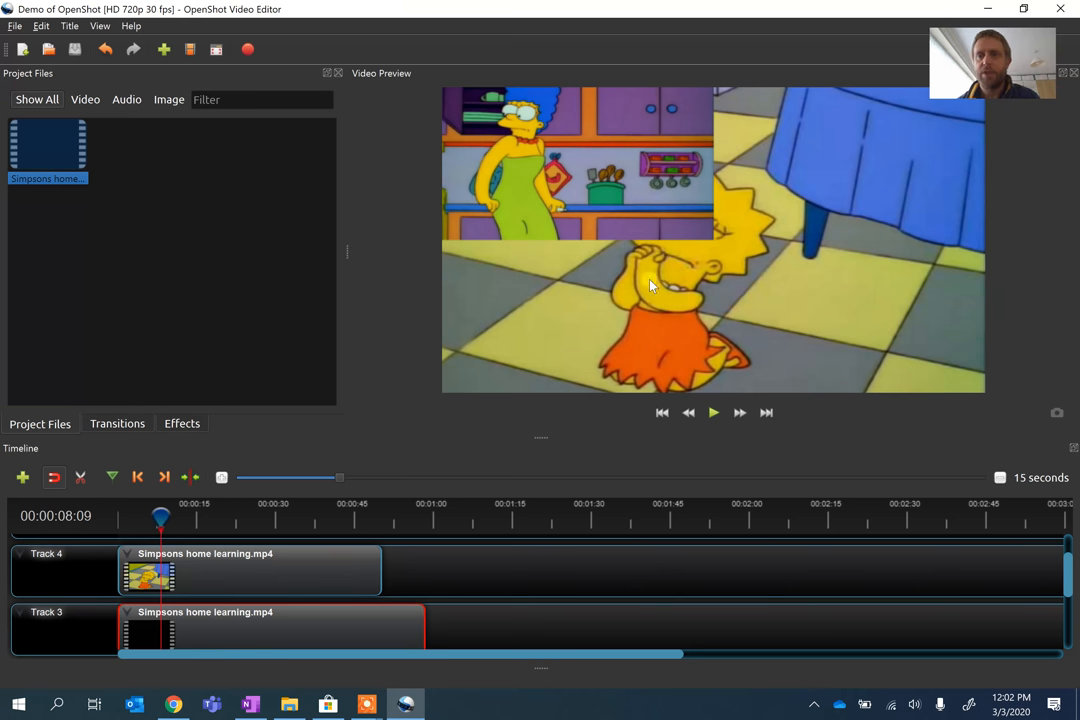
mouse_move(644, 184)
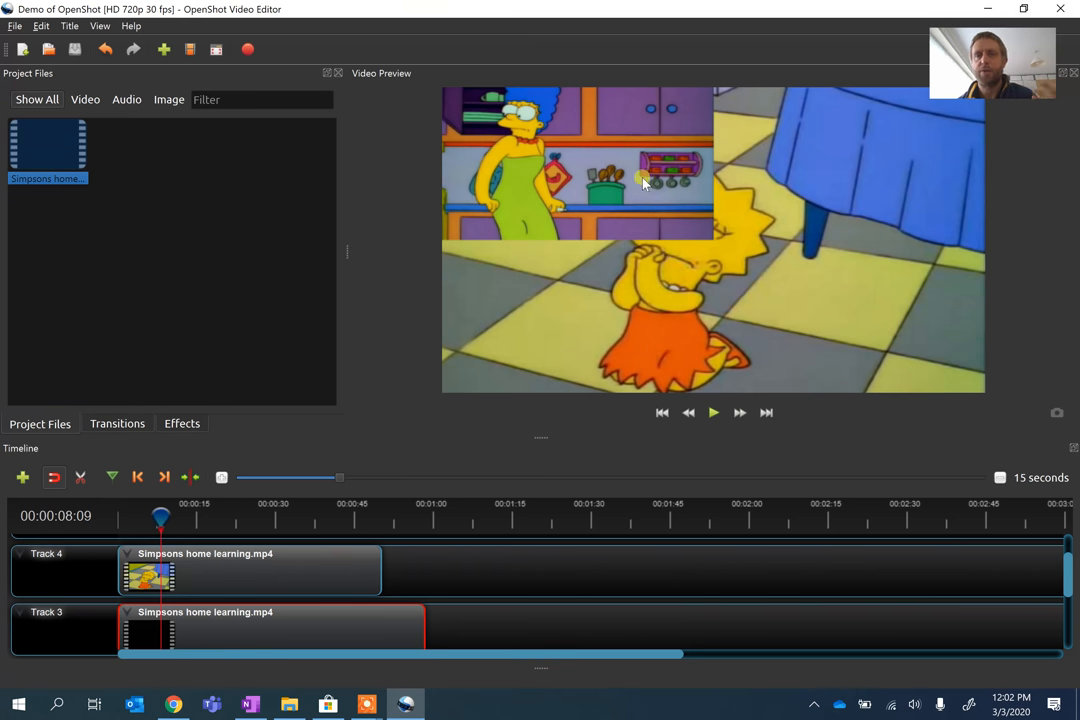
mouse_move(712, 412)
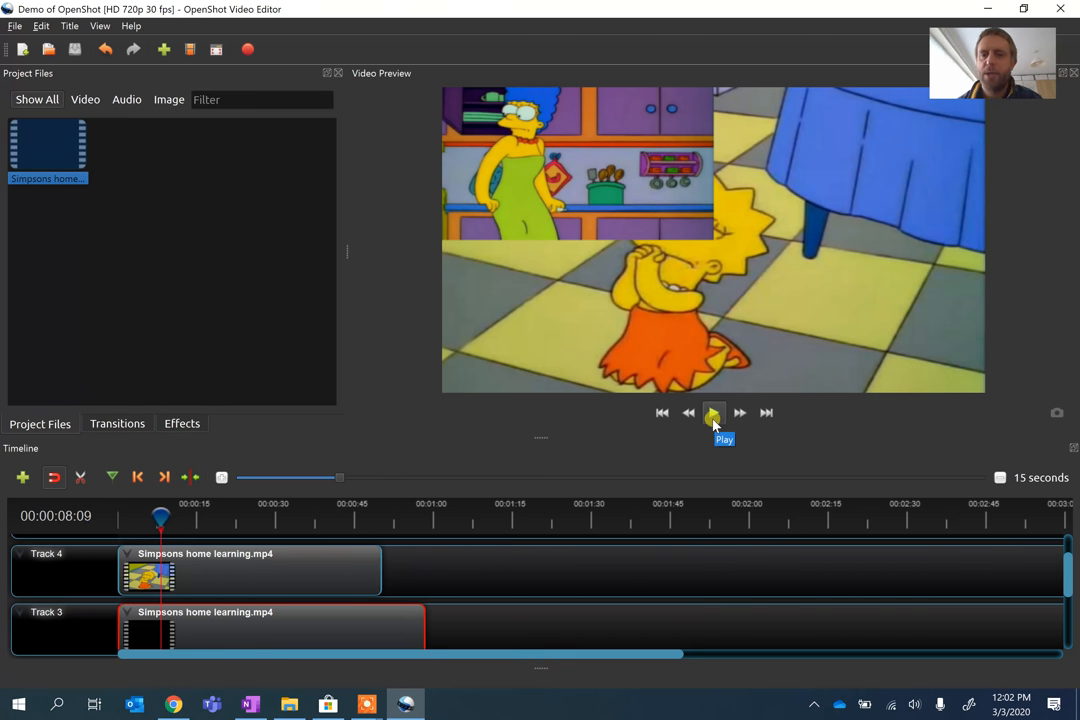
Play and pause the preview to check the picture-in-picture layering.
left_click(714, 412)
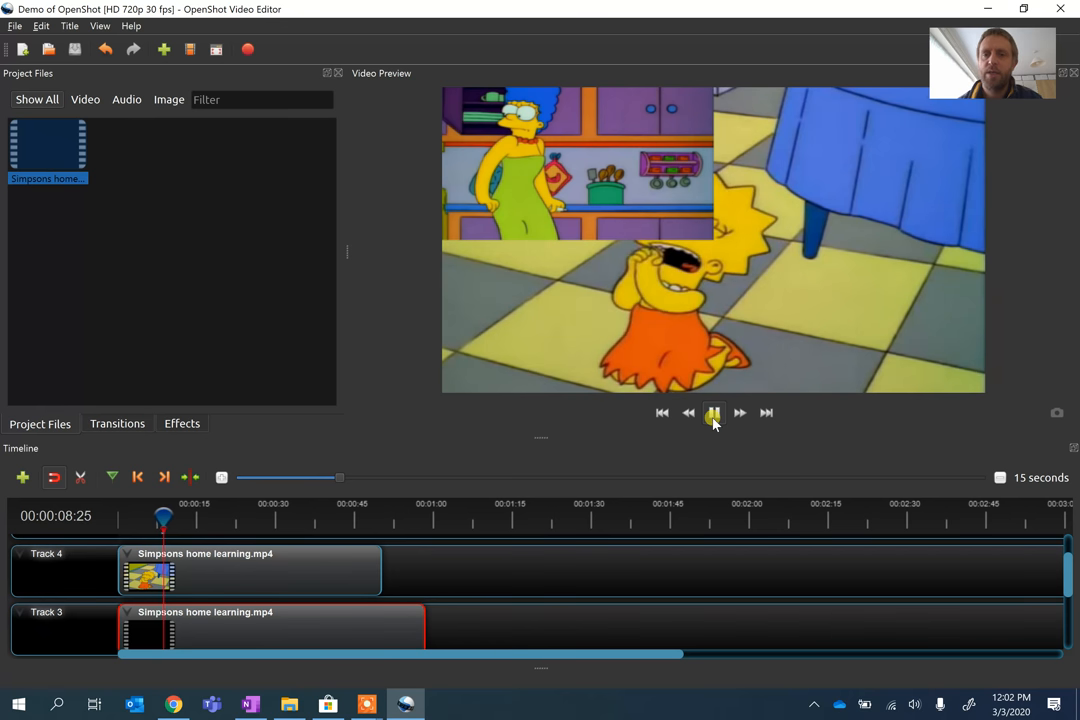
left_click(712, 412)
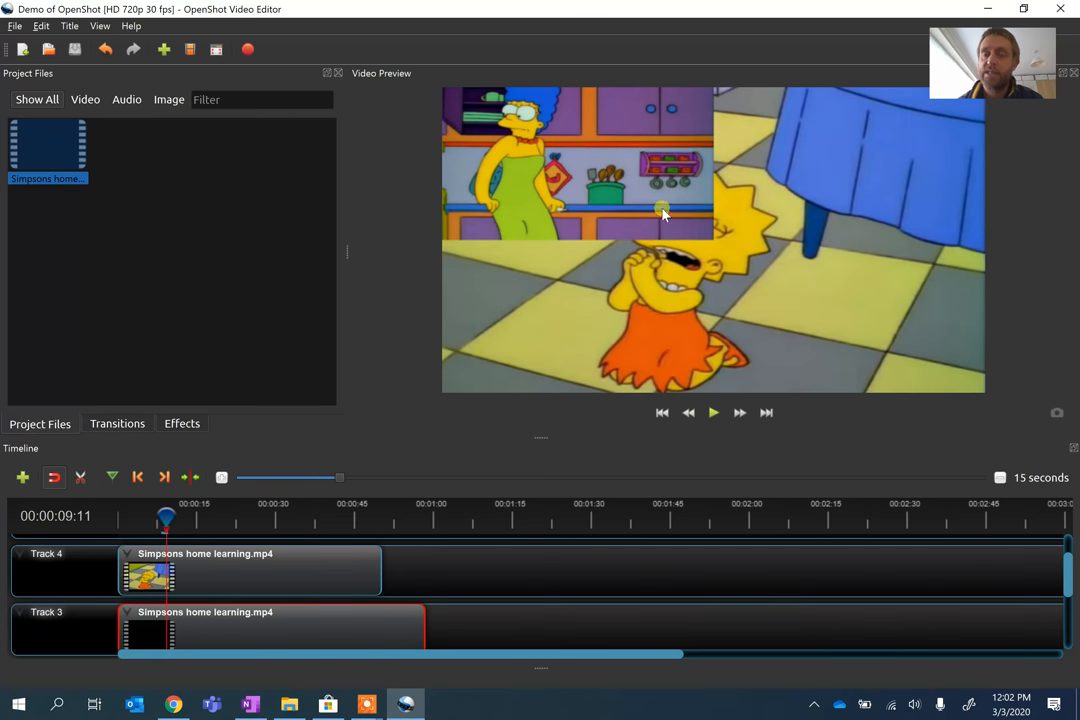
mouse_move(544, 218)
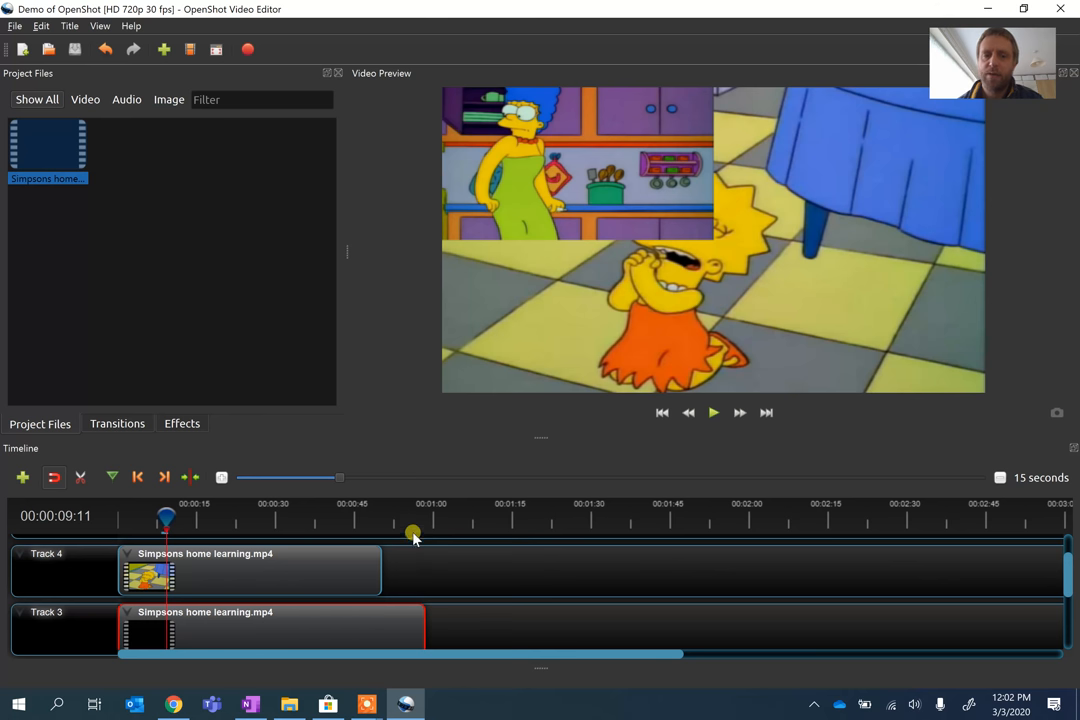
mouse_move(688, 414)
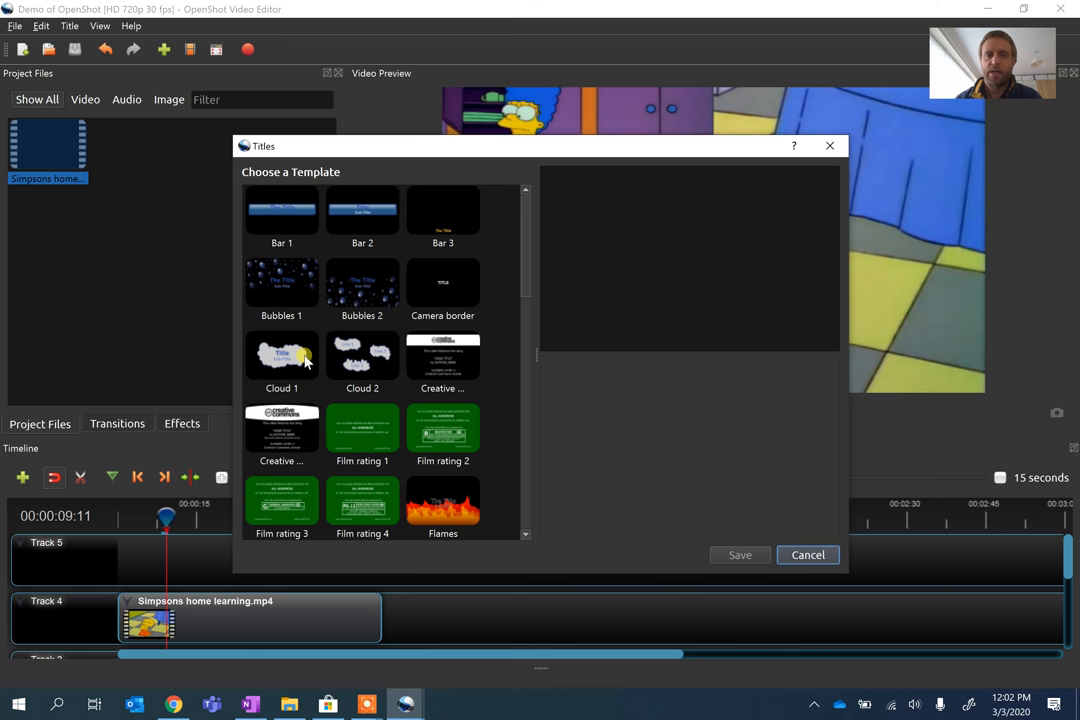
Start a new title from the Bar 3 template and name its file Openshot Title.
left_click(280, 356)
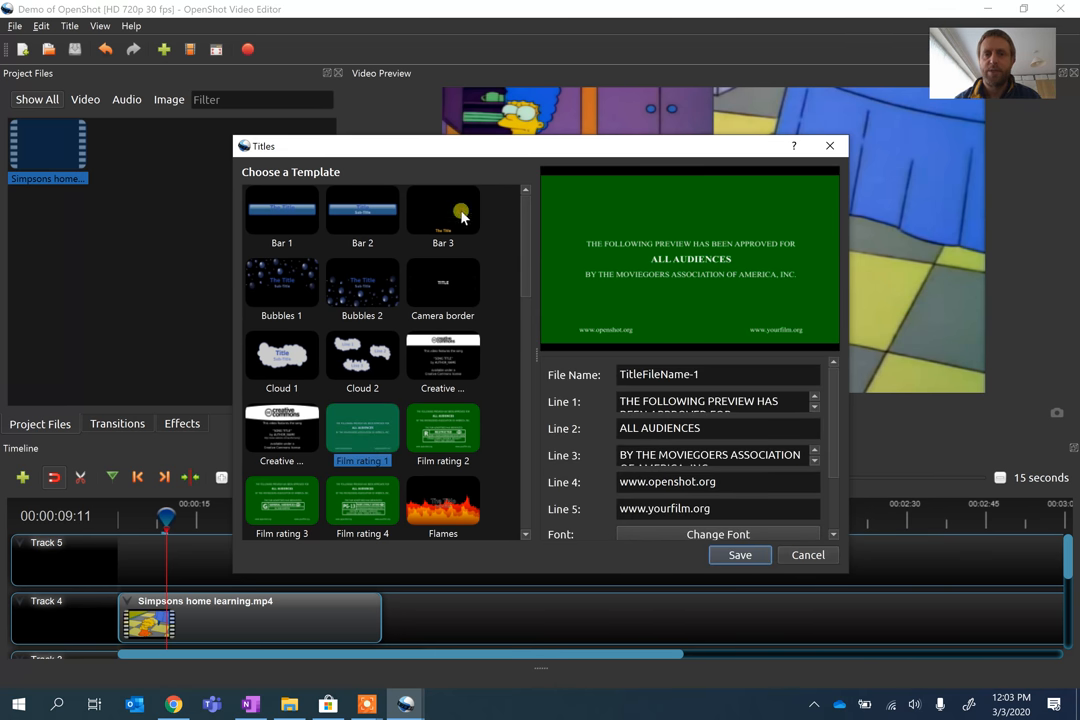
left_click(442, 210)
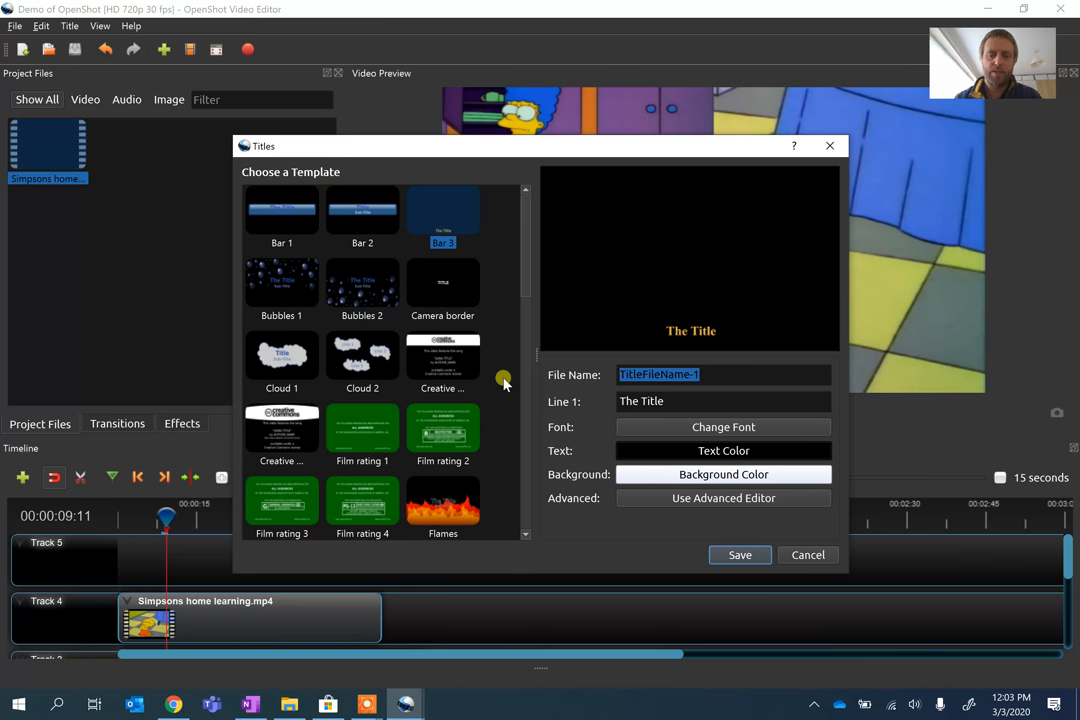
type("Openshot Title")
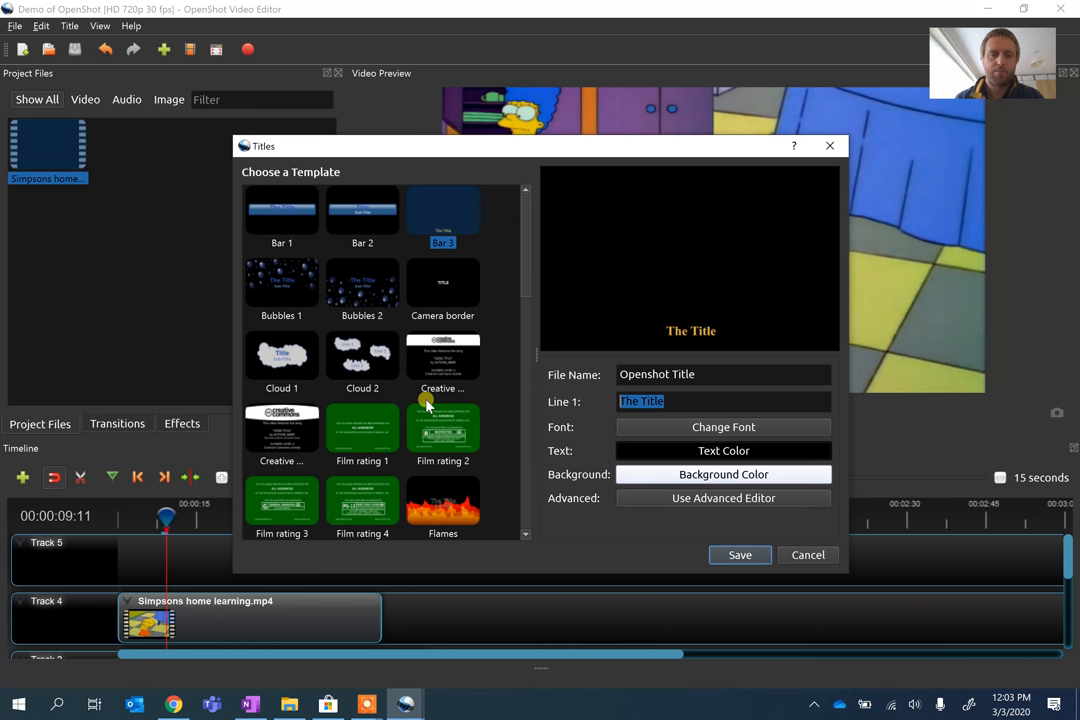
Enter Welcome as the first line of the title text, correcting a typo.
type("We")
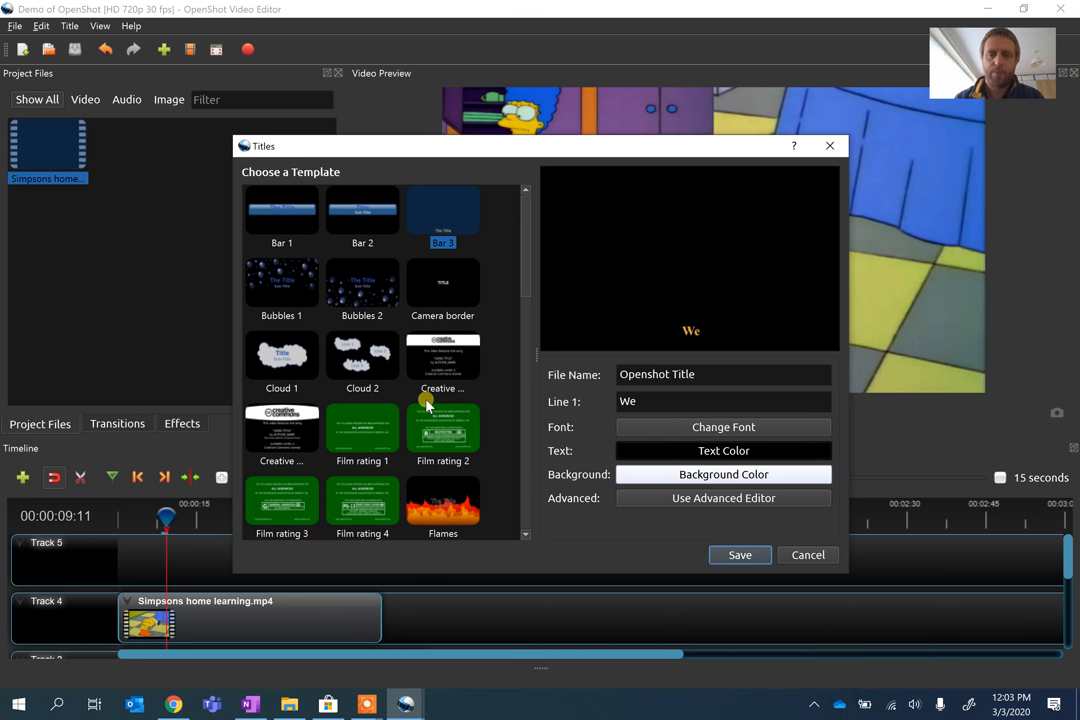
type("c")
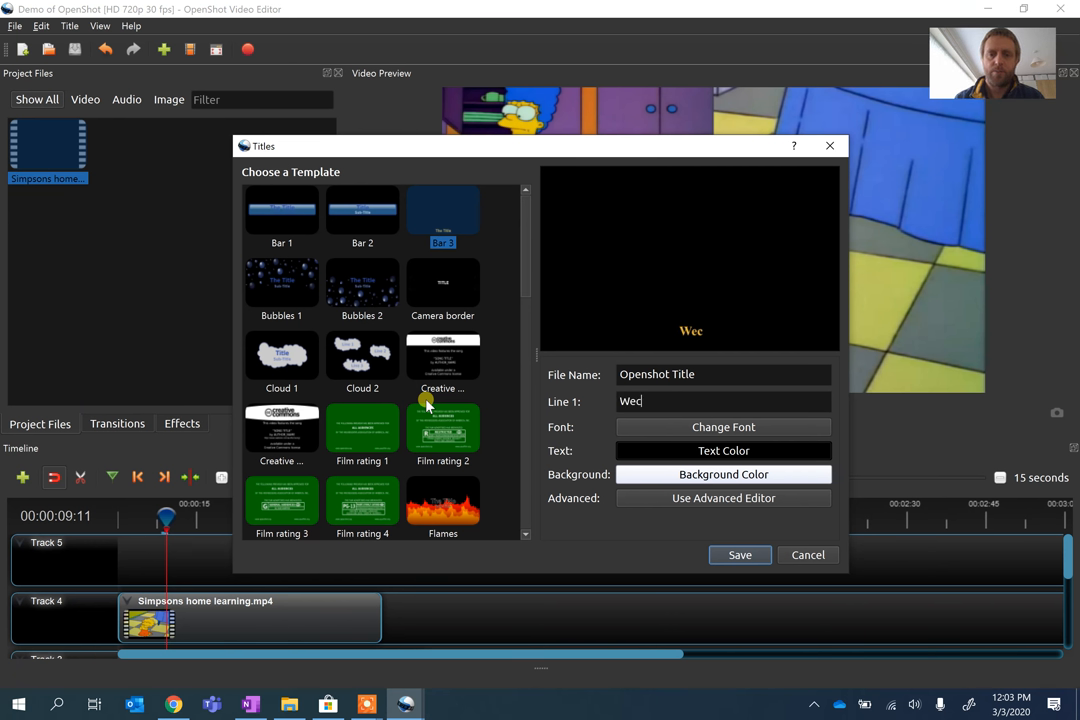
type("o")
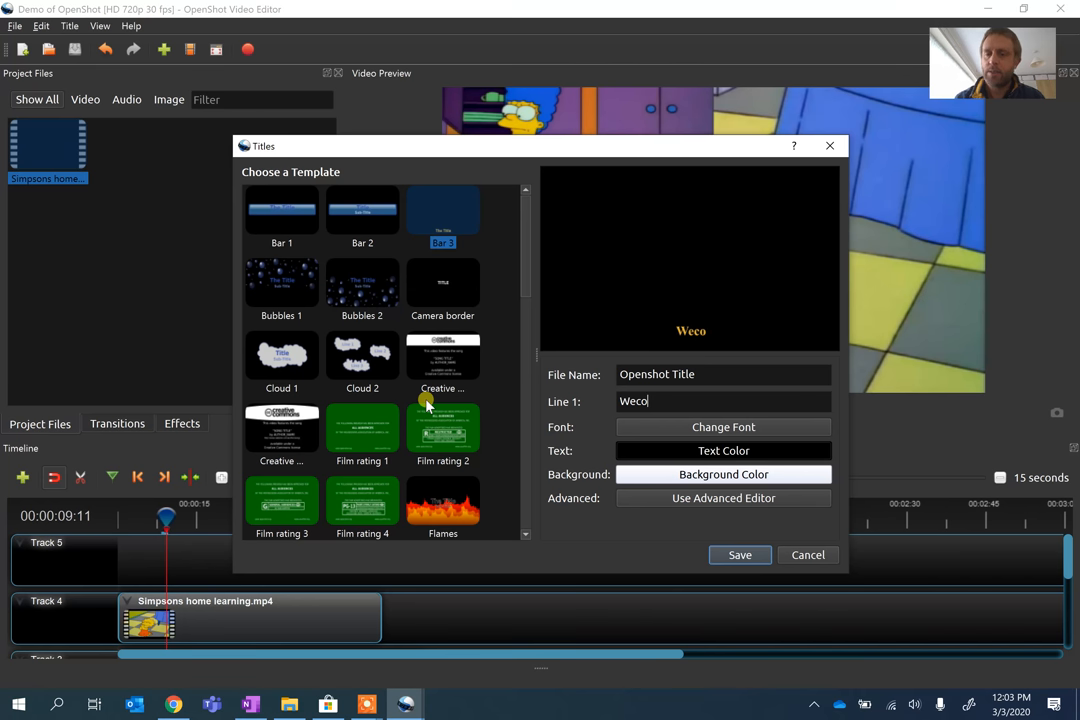
key("Backspace")
type("l")
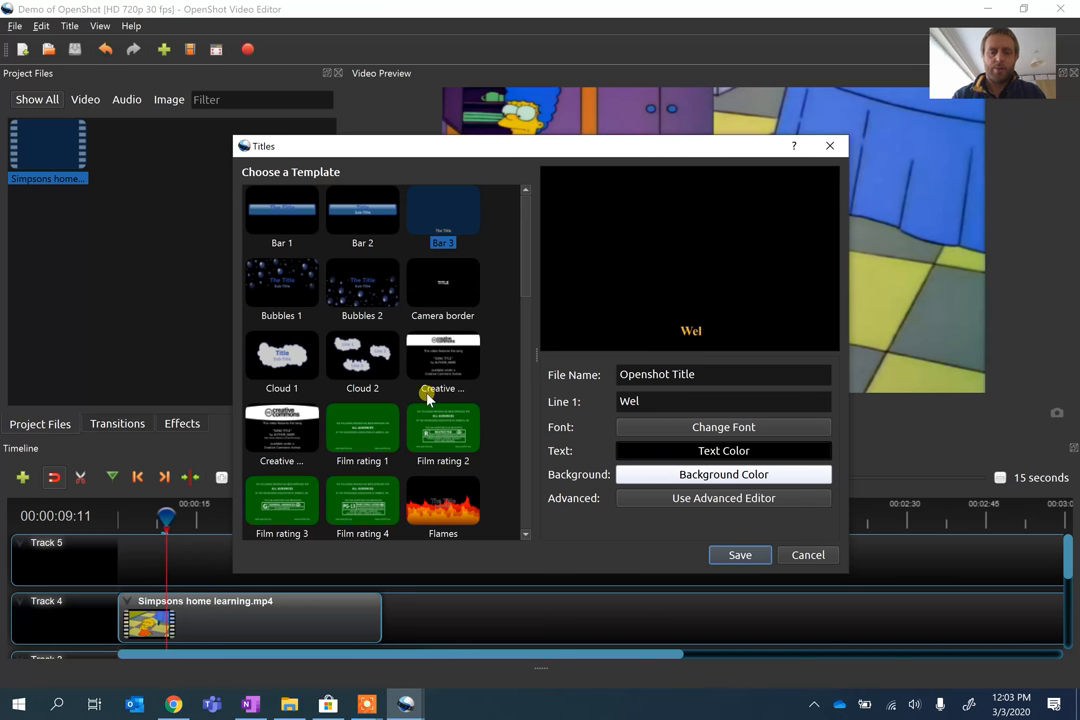
type("come")
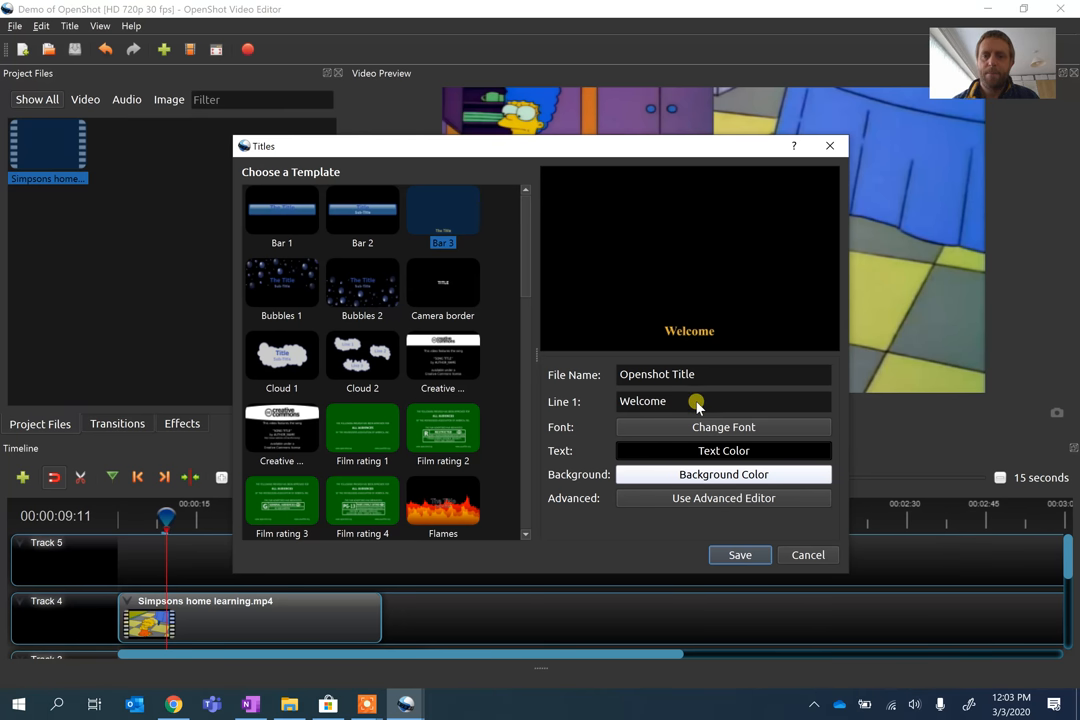
mouse_move(702, 404)
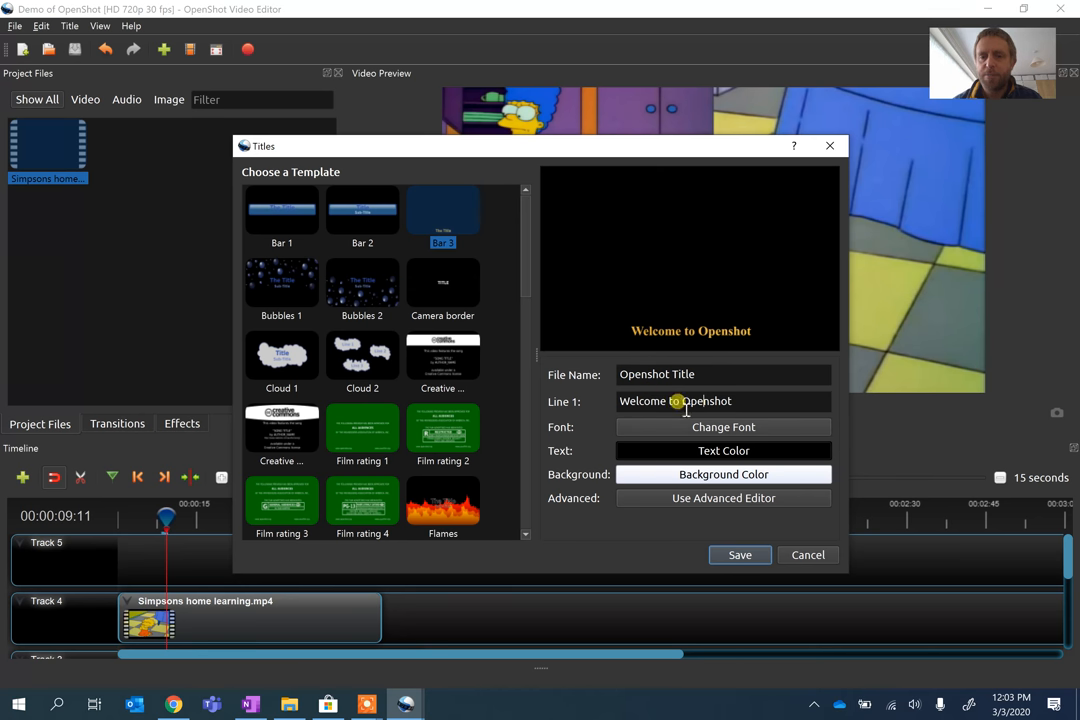
mouse_move(712, 432)
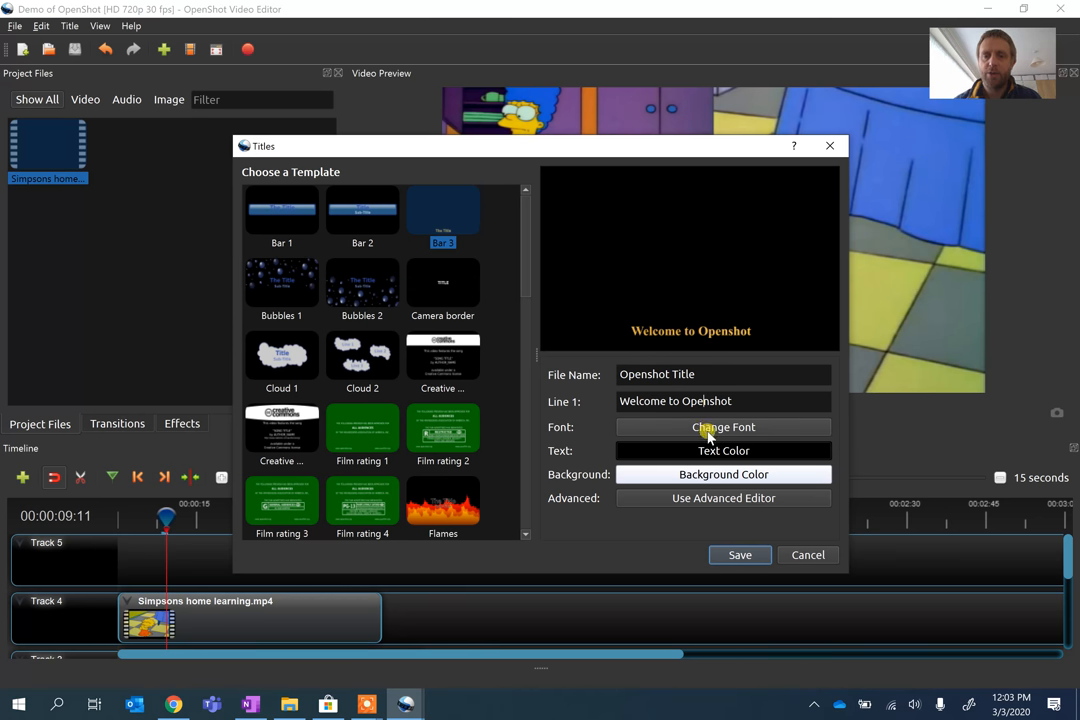
Give the title a 12-point font and black (#000000) text, then save it into the project.
left_click(724, 428)
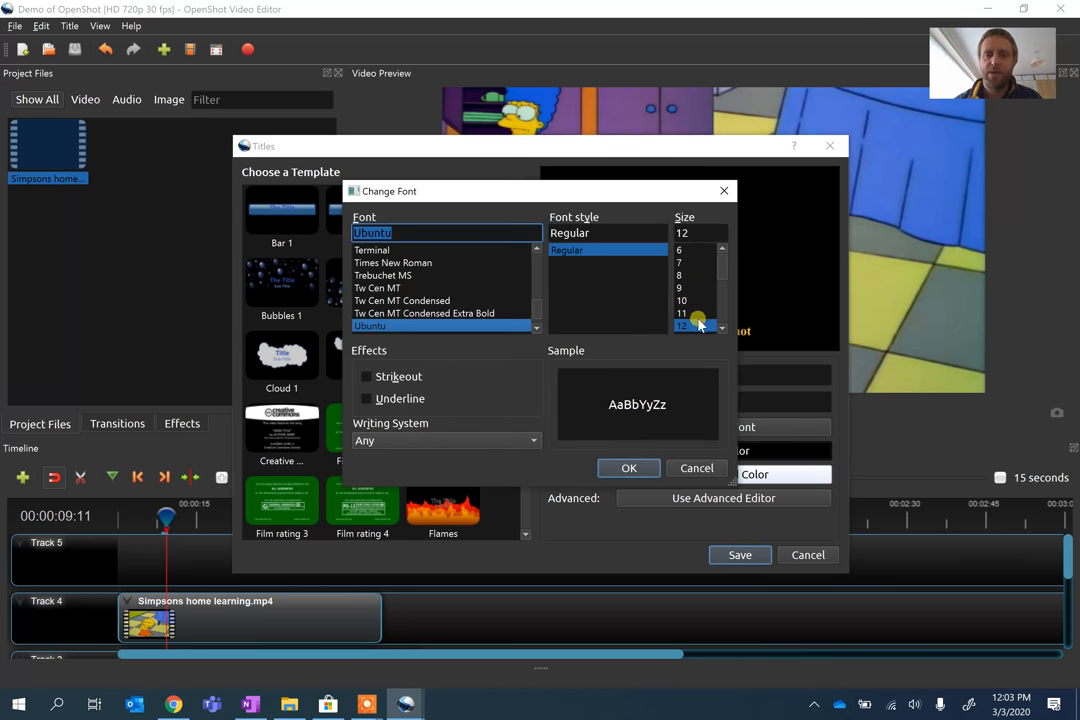
mouse_move(464, 436)
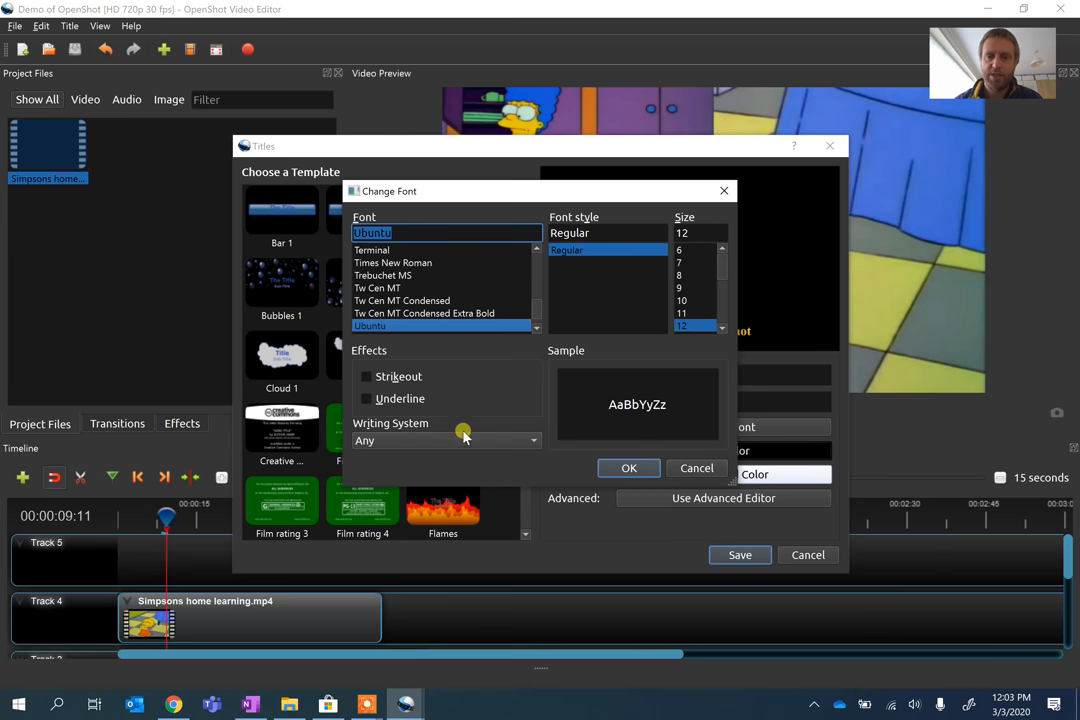
mouse_move(628, 468)
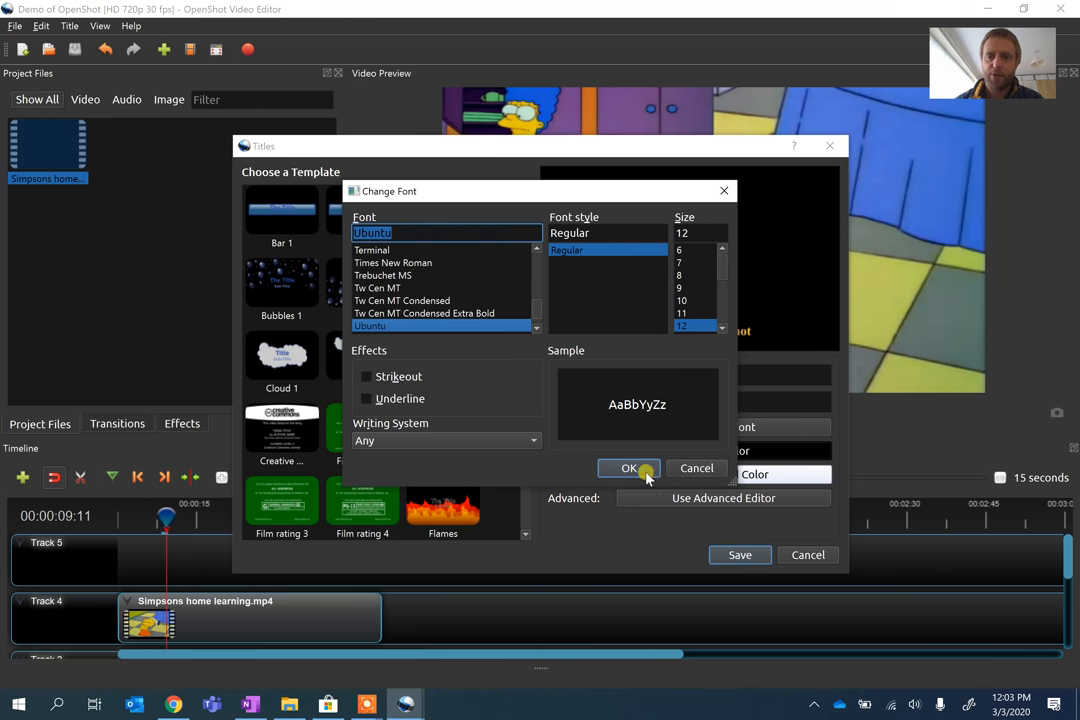
left_click(628, 468)
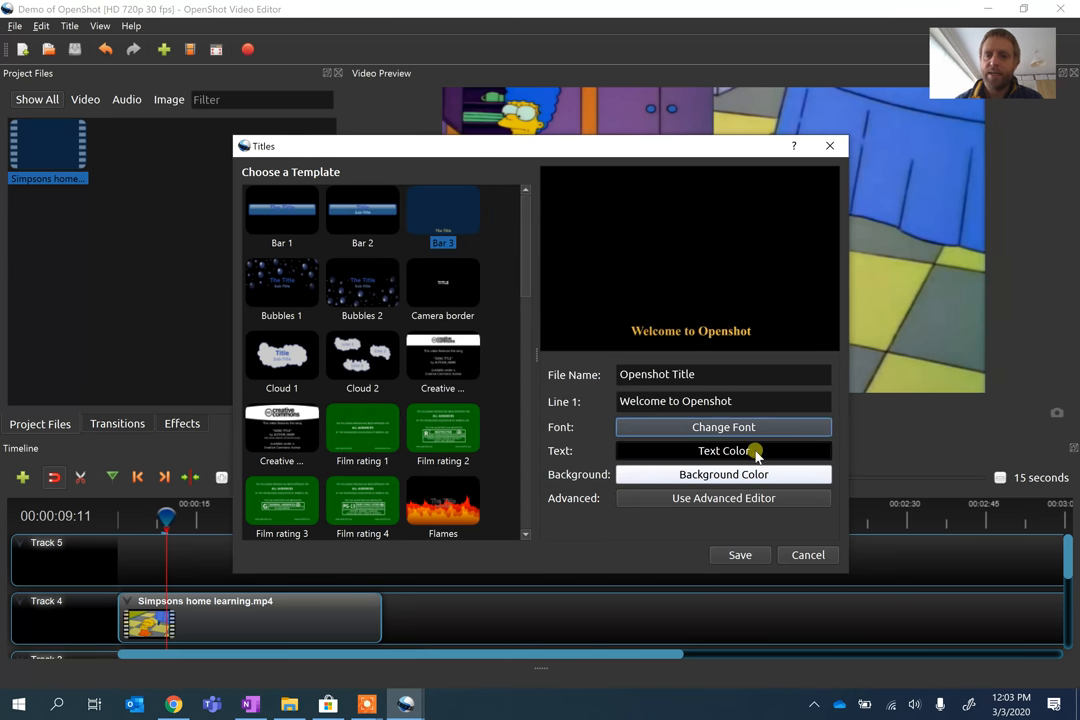
left_click(724, 450)
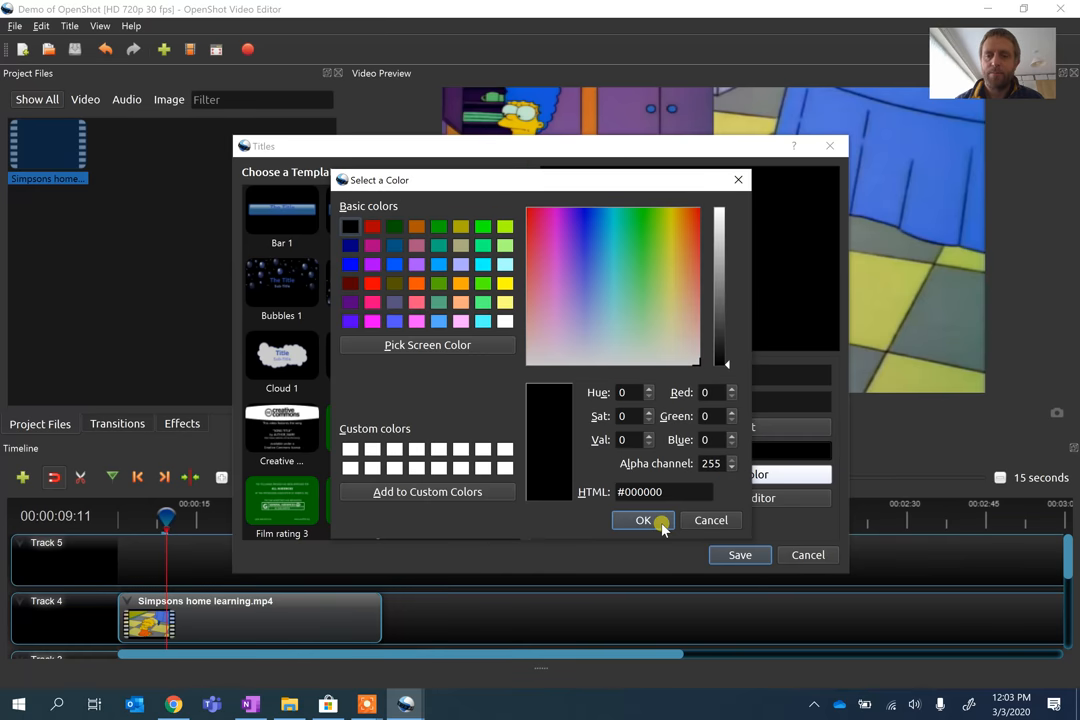
left_click(644, 520)
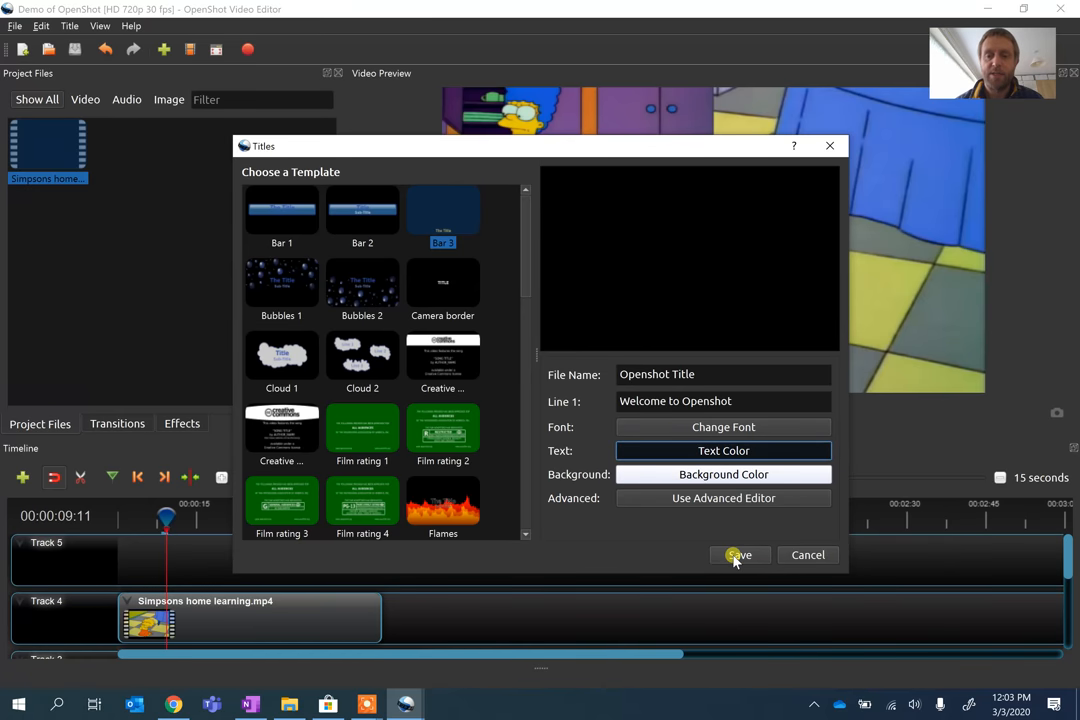
left_click(740, 556)
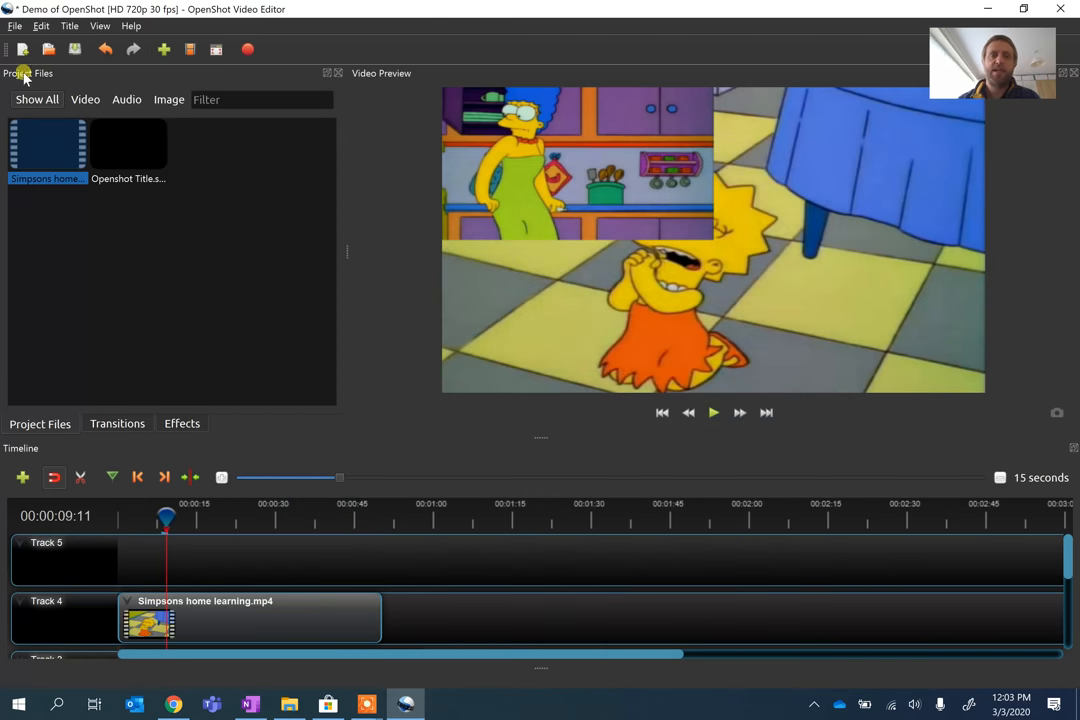
Place the Openshot Title clip on Track 5 above the video and preview the overlay.
left_click(128, 144)
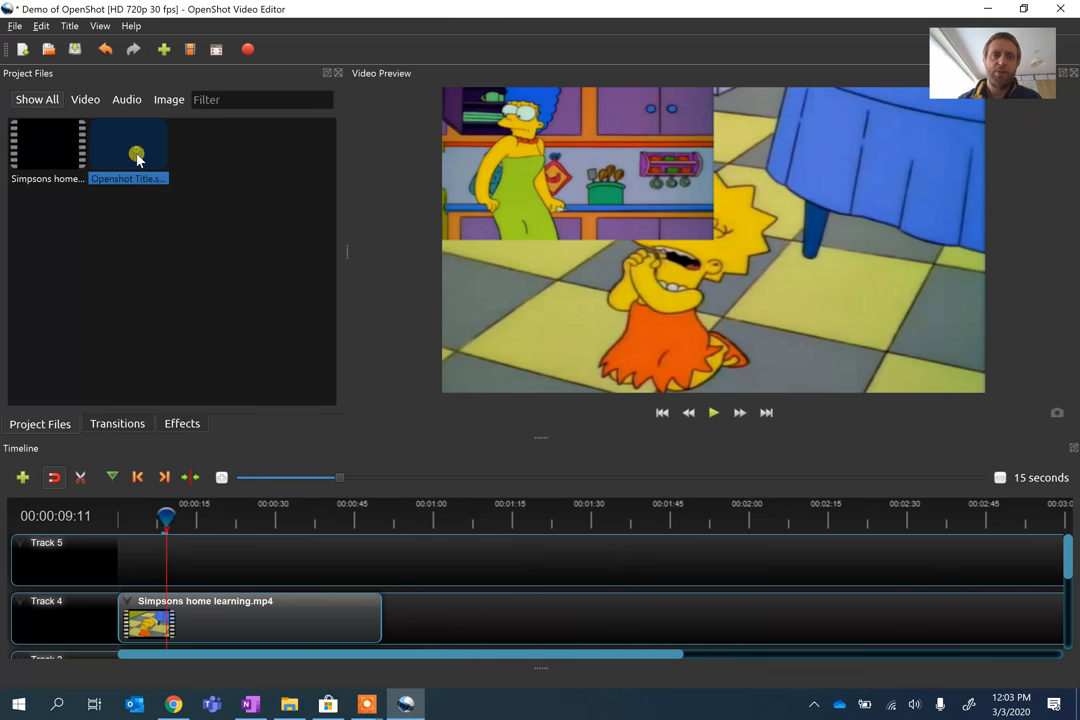
left_click_drag(136, 156, 156, 560)
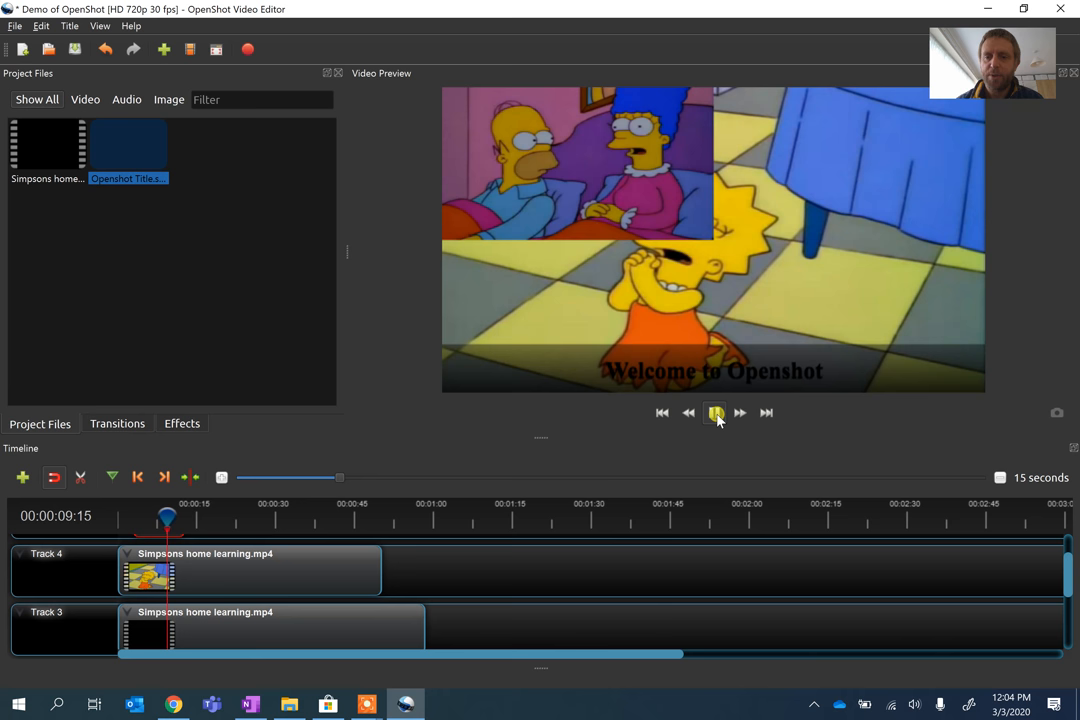
left_click(716, 412)
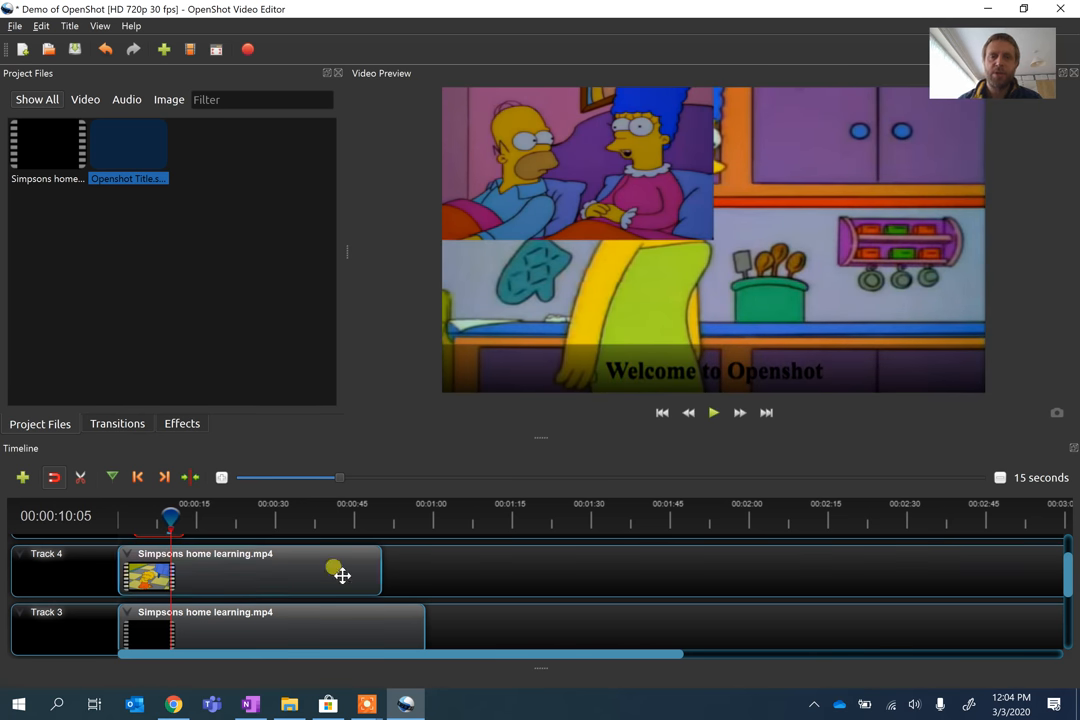
mouse_move(250, 588)
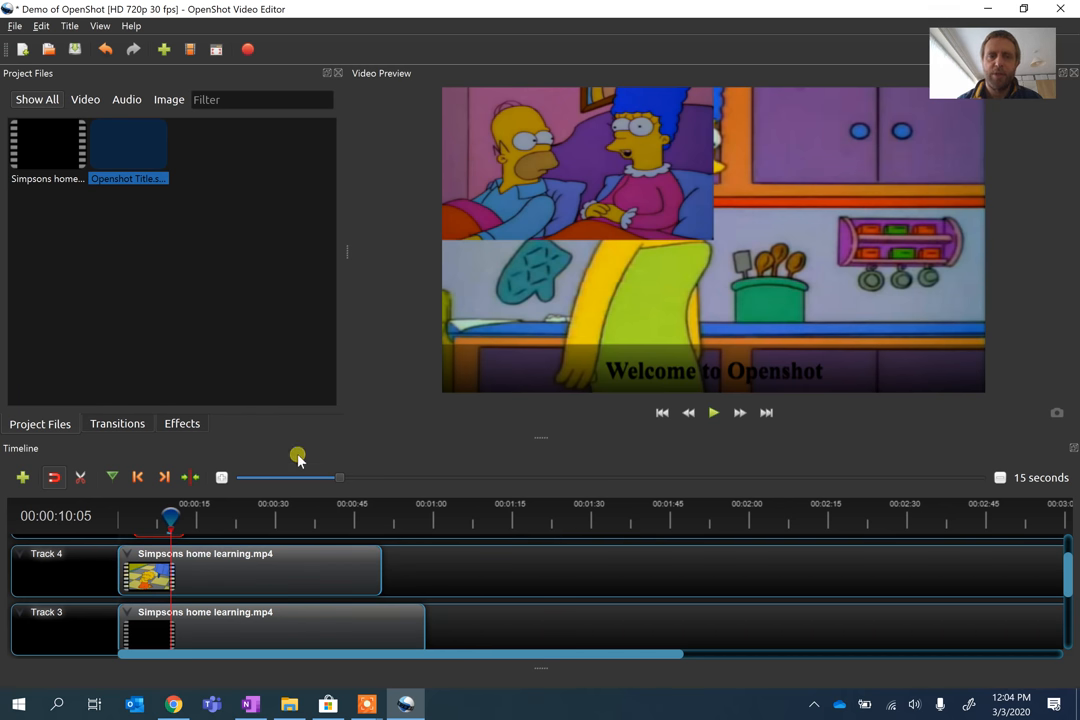
left_click(22, 476)
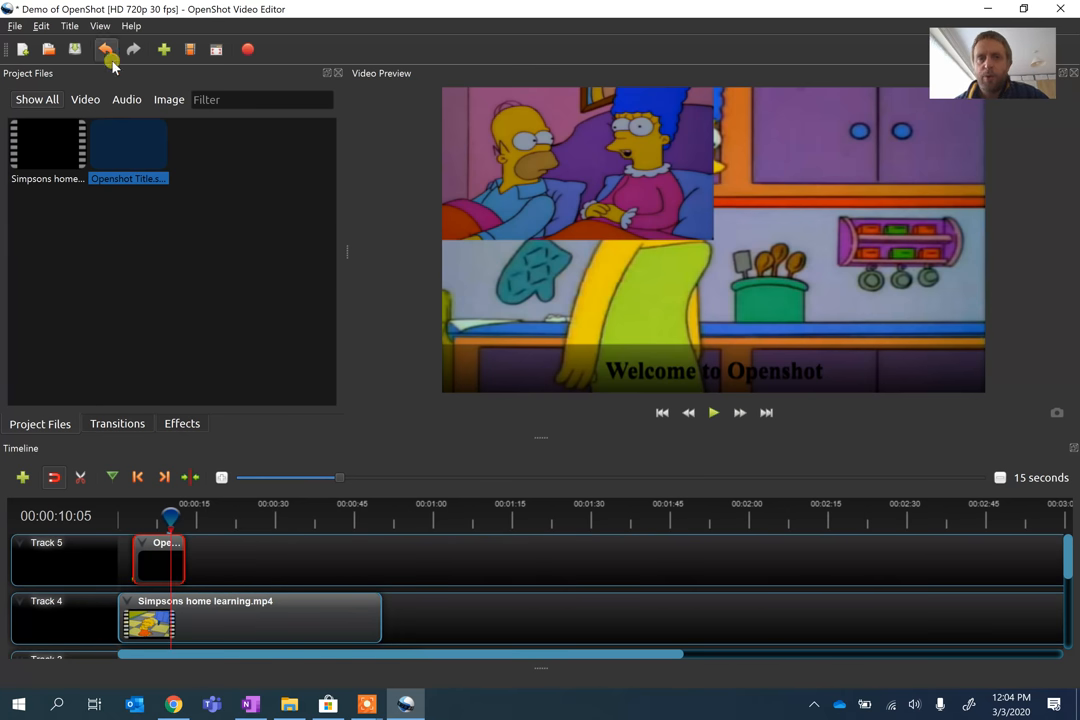
left_click(68, 24)
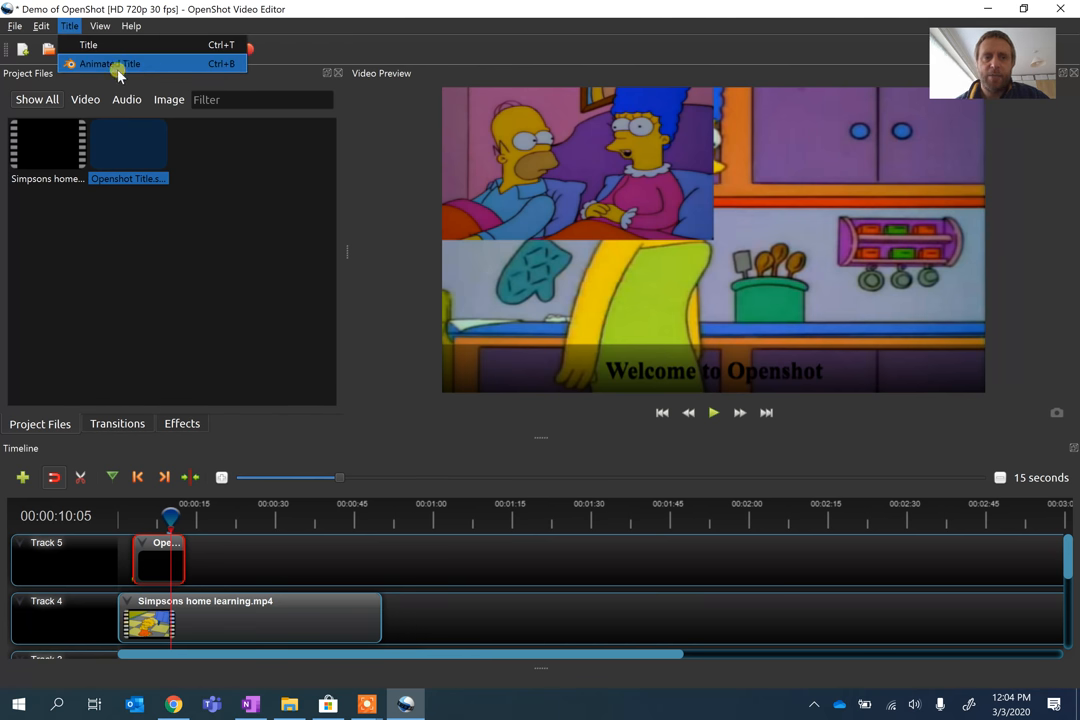
left_click(110, 62)
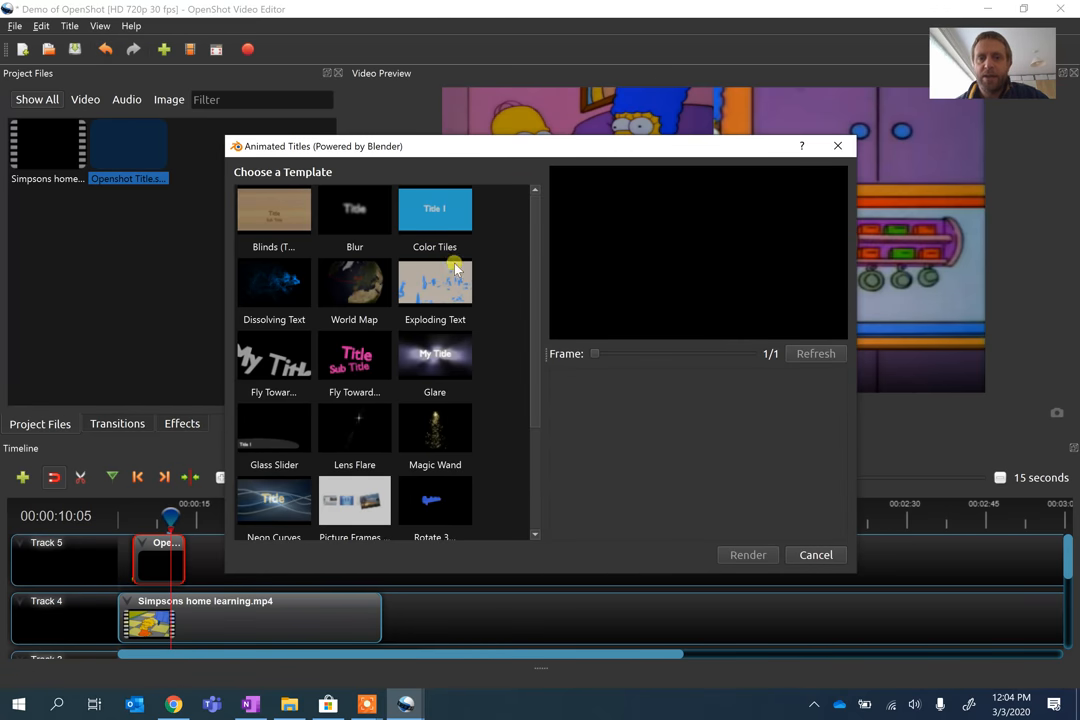
left_click(354, 282)
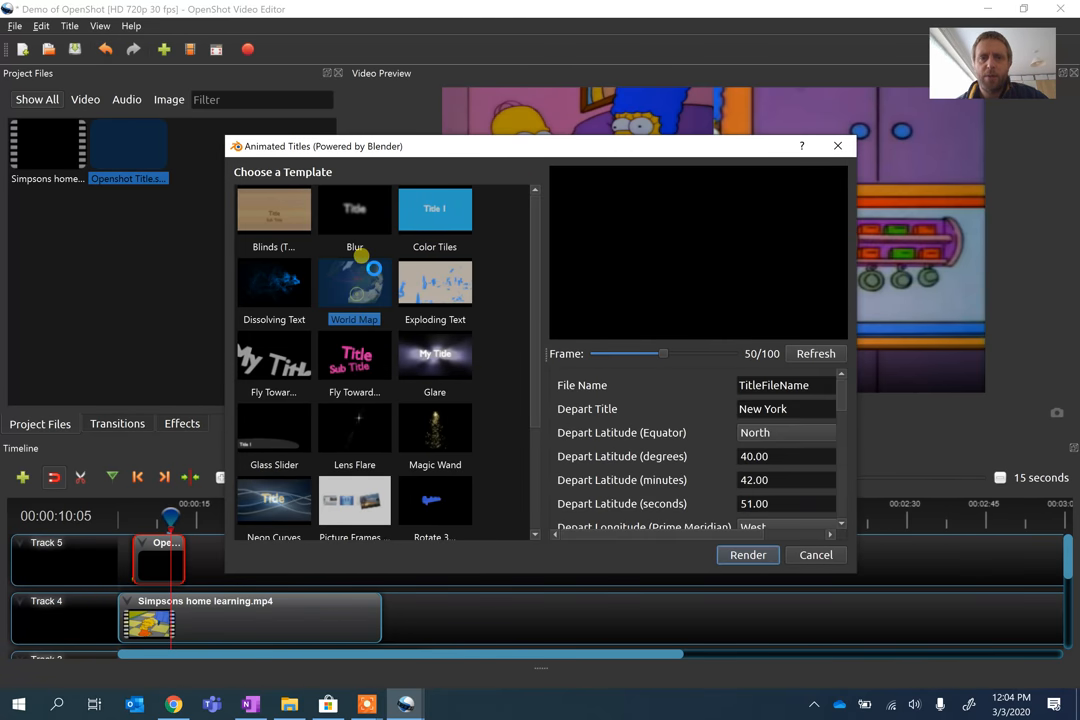
left_click(748, 554)
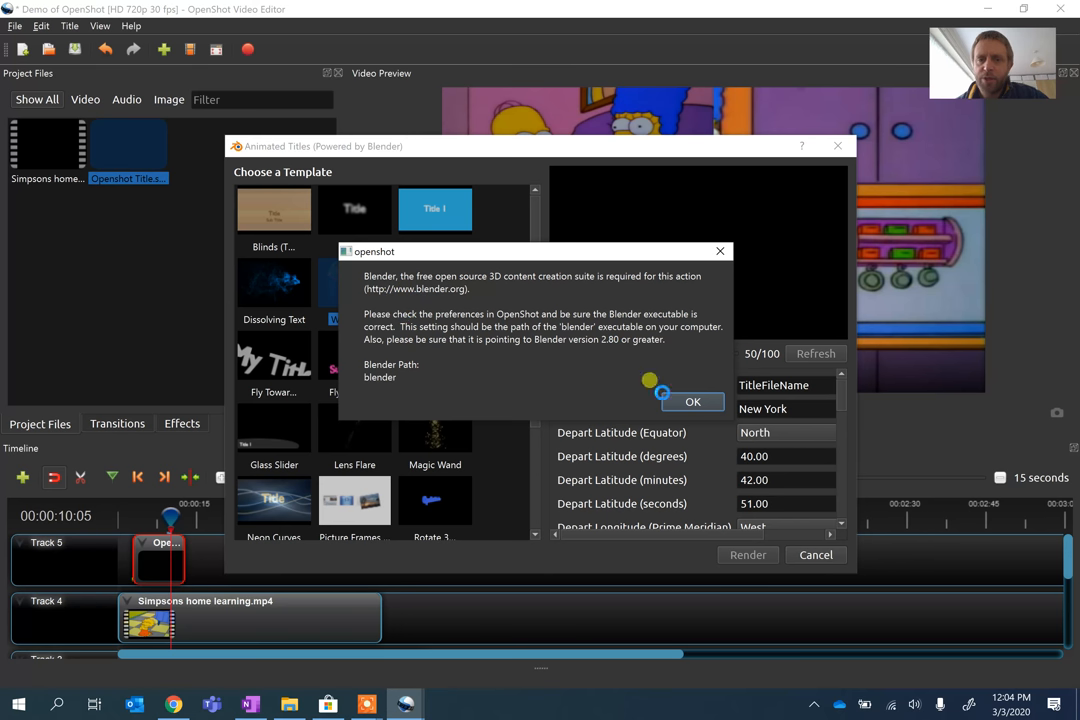
mouse_move(484, 378)
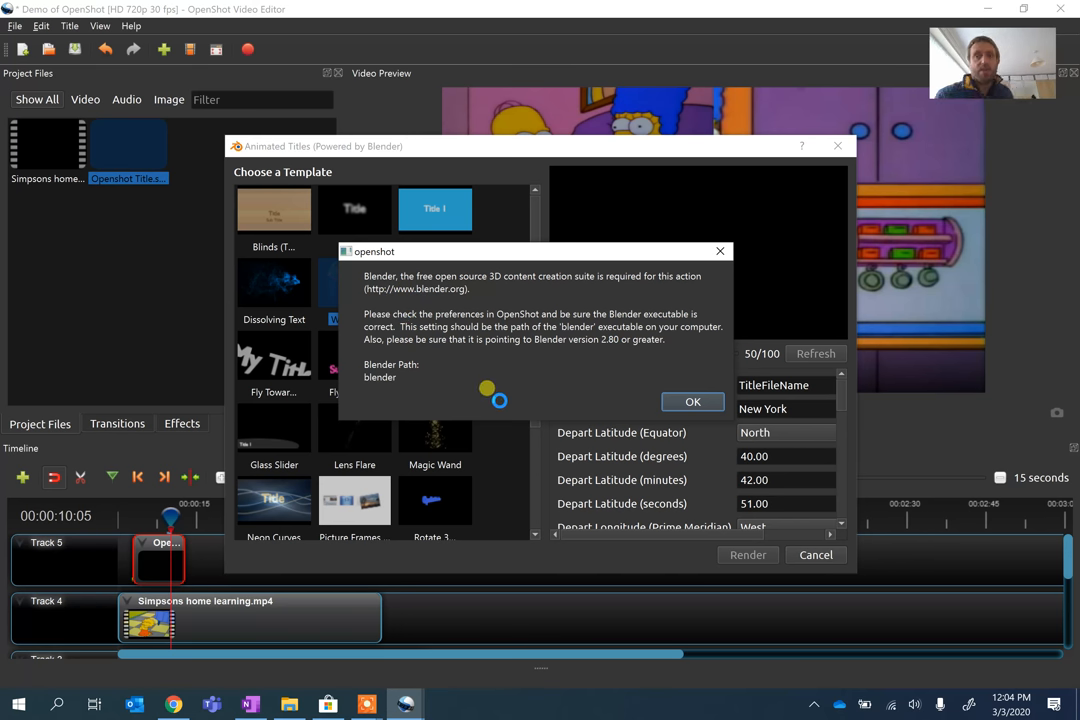
left_click(692, 400)
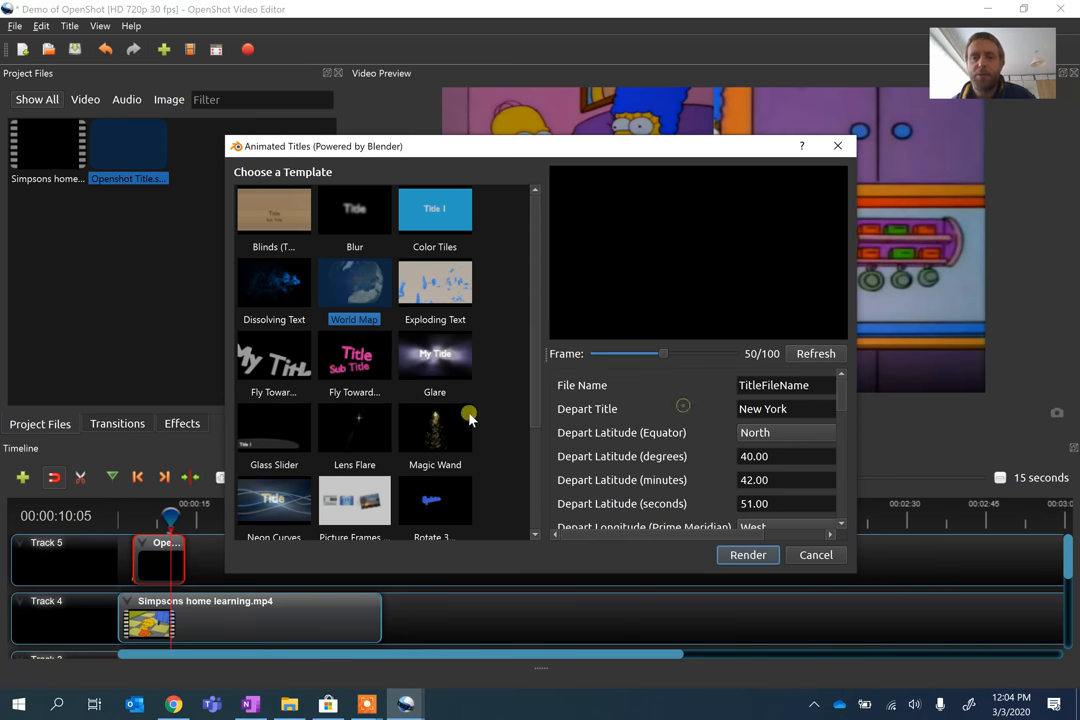
scroll("down", 3)
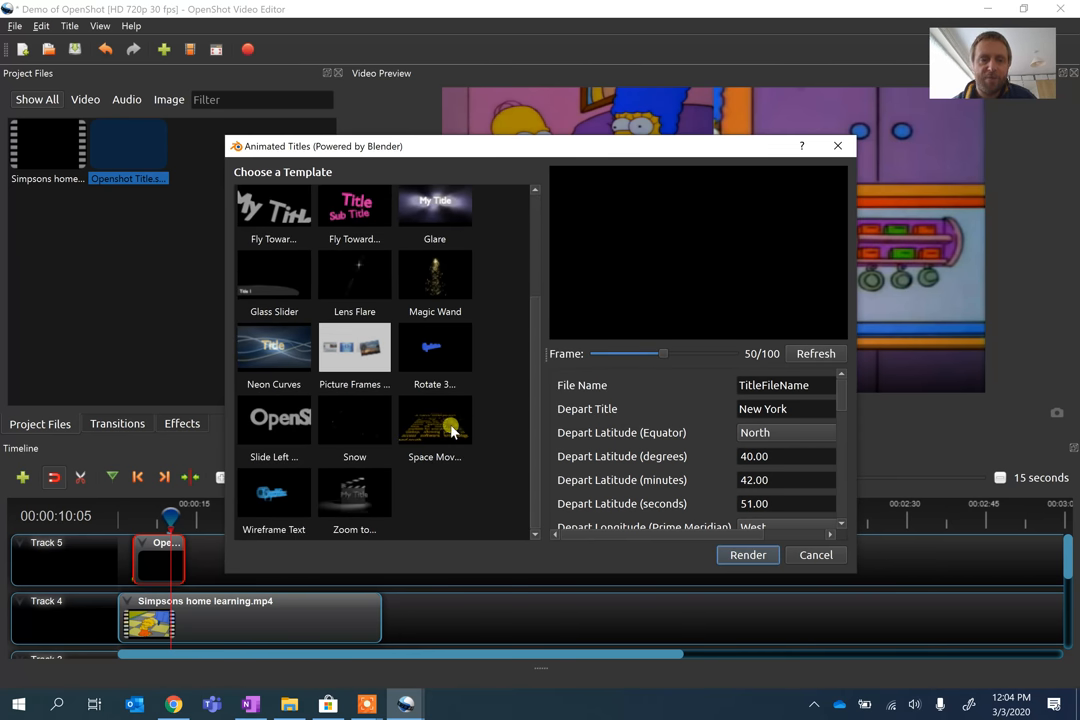
mouse_move(448, 370)
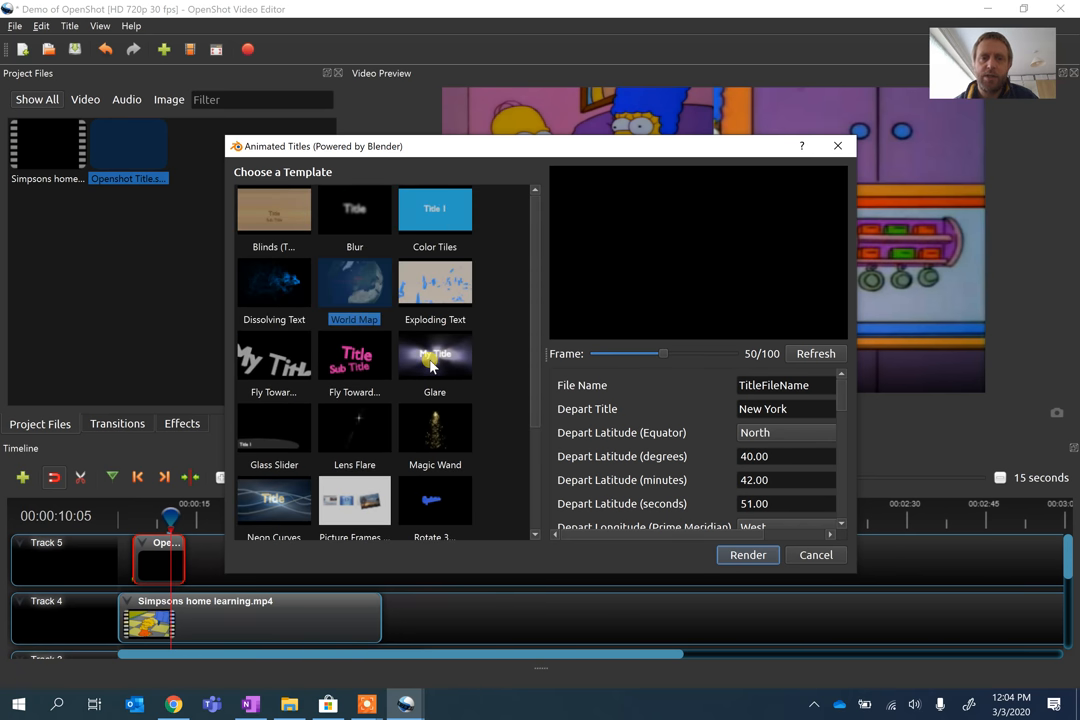
mouse_move(468, 440)
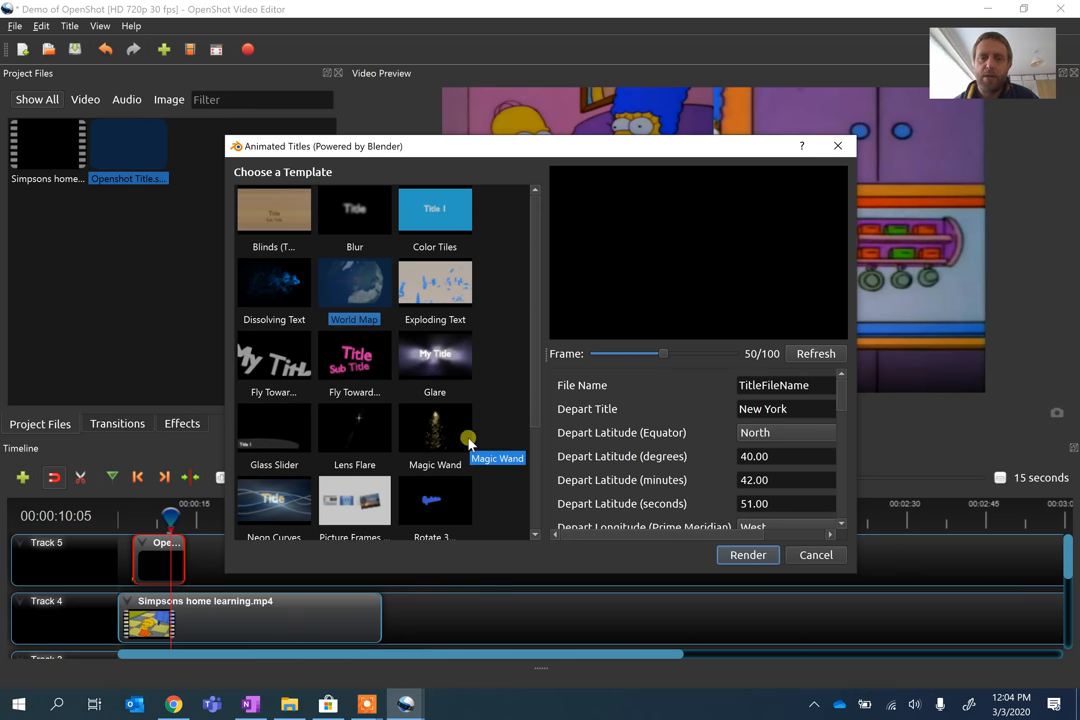
mouse_move(576, 364)
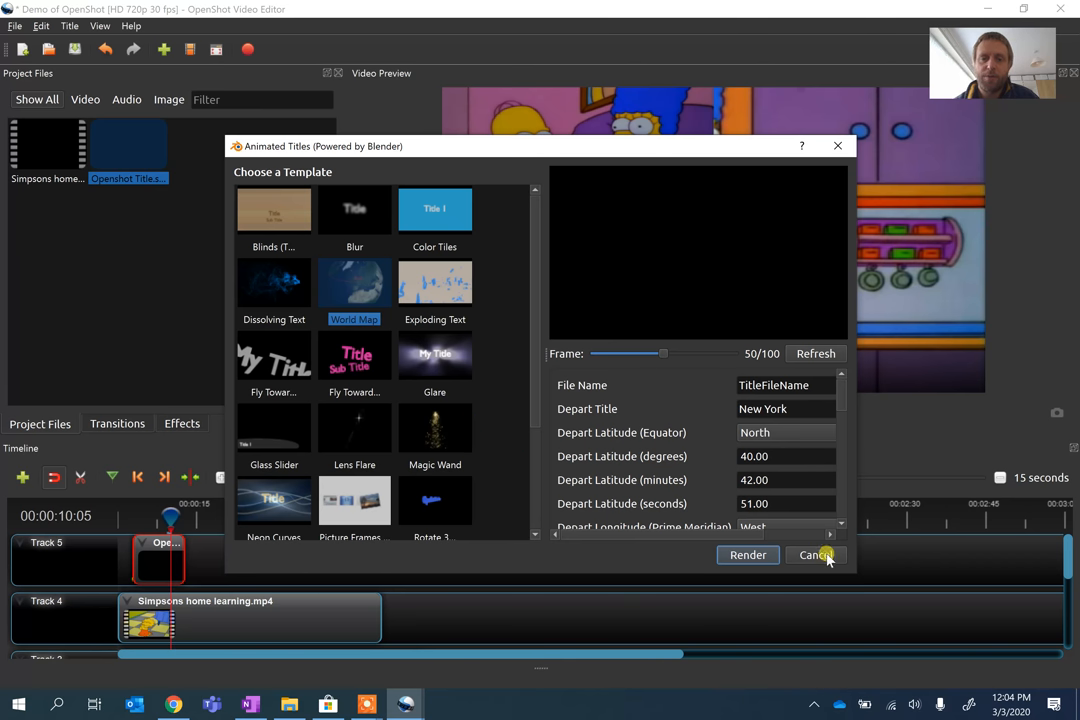
left_click(816, 556)
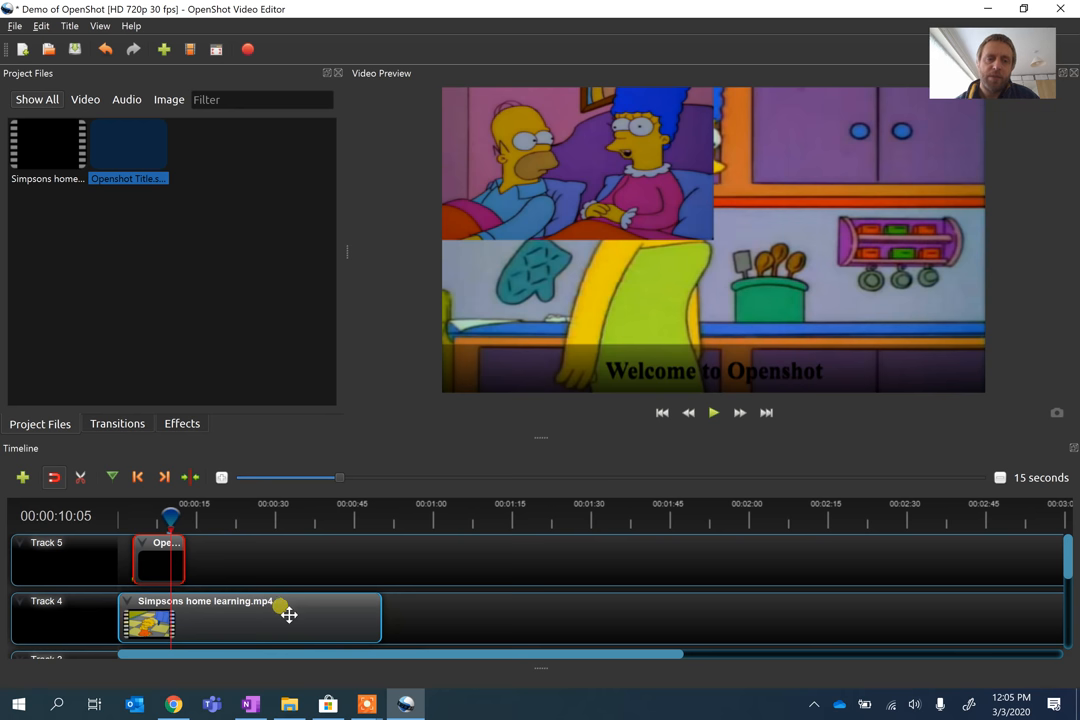
Add a Circle out to in transition over the overlap of the two Track 3 clips.
left_click(116, 424)
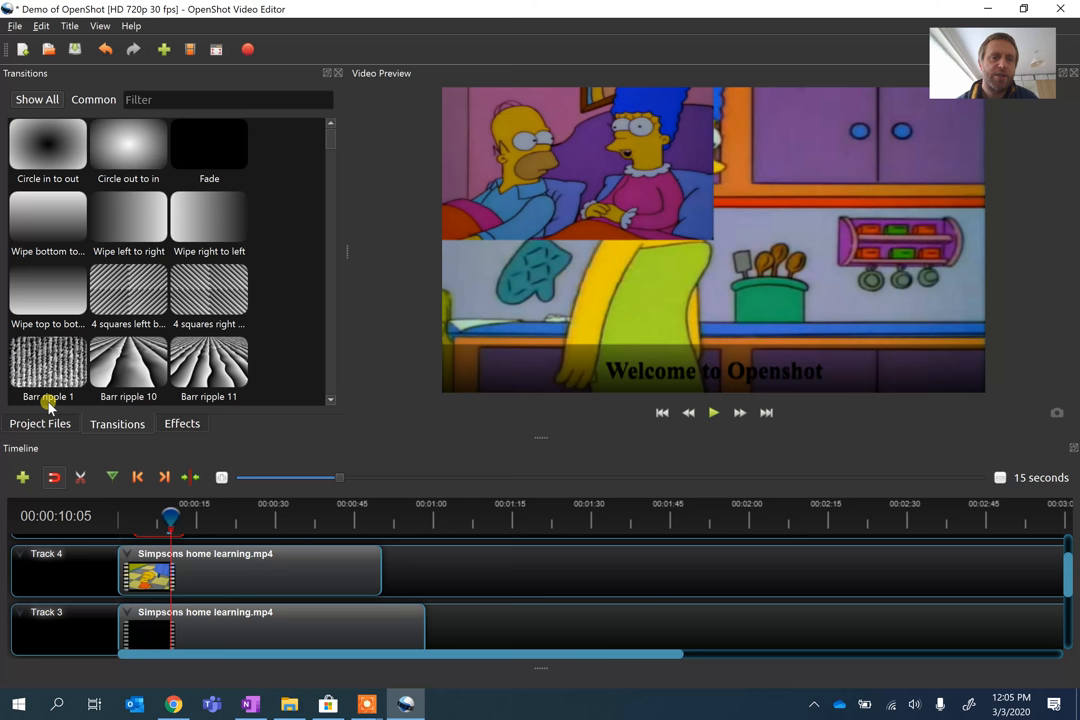
left_click(40, 424)
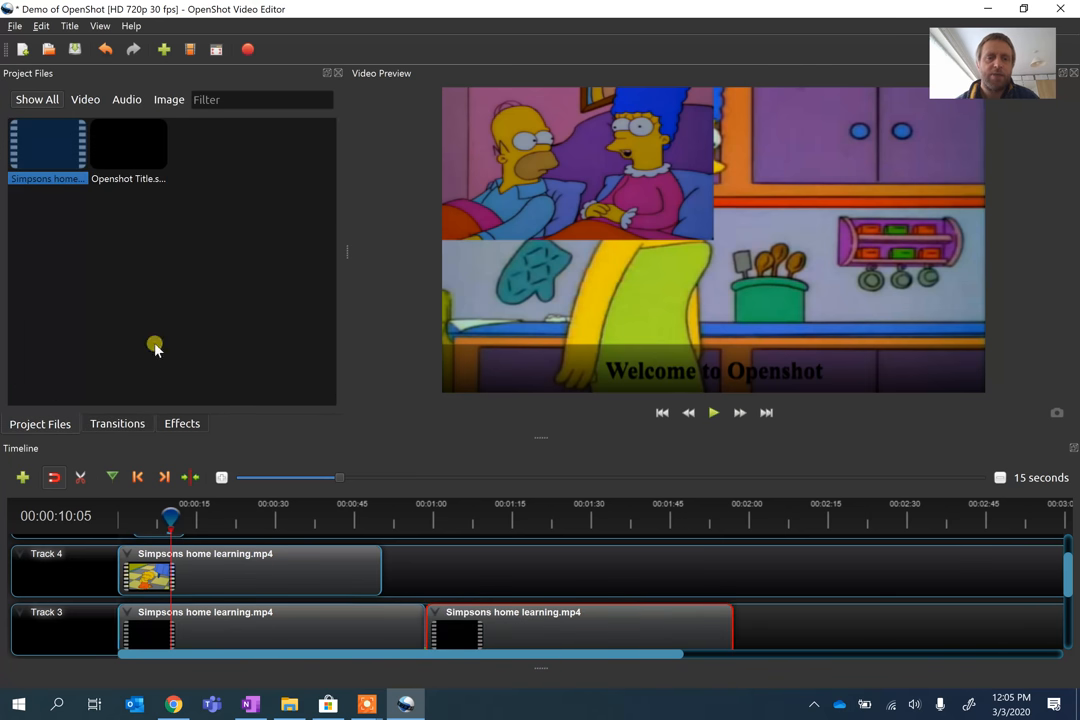
left_click(116, 424)
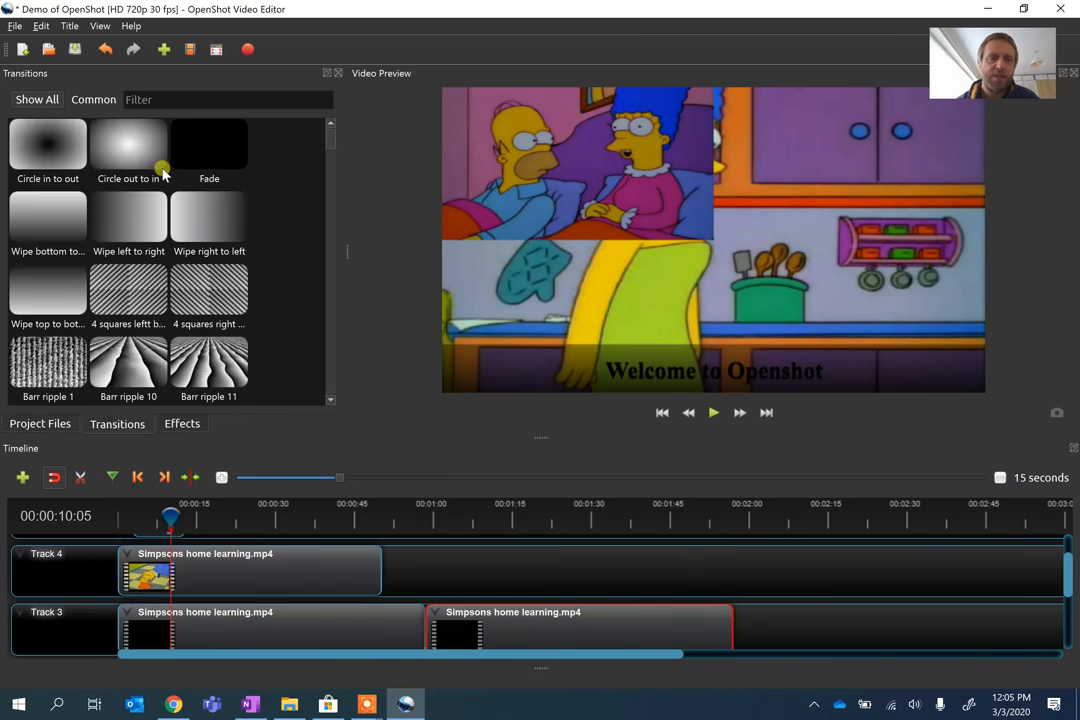
left_click_drag(128, 140, 440, 570)
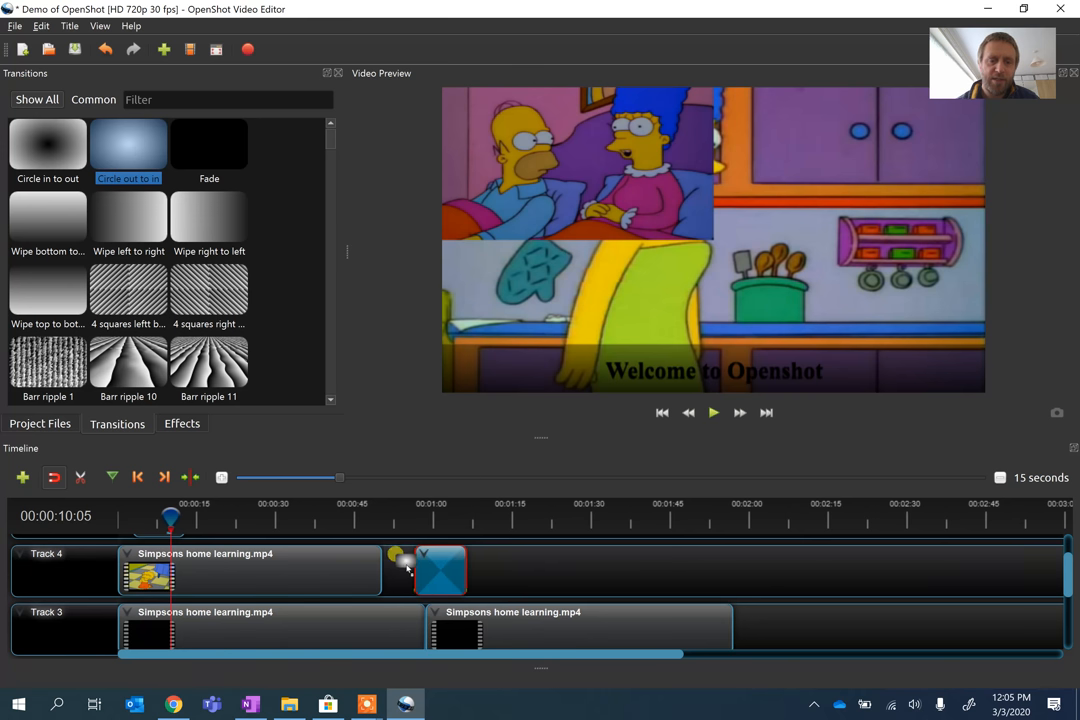
left_click_drag(440, 570, 430, 628)
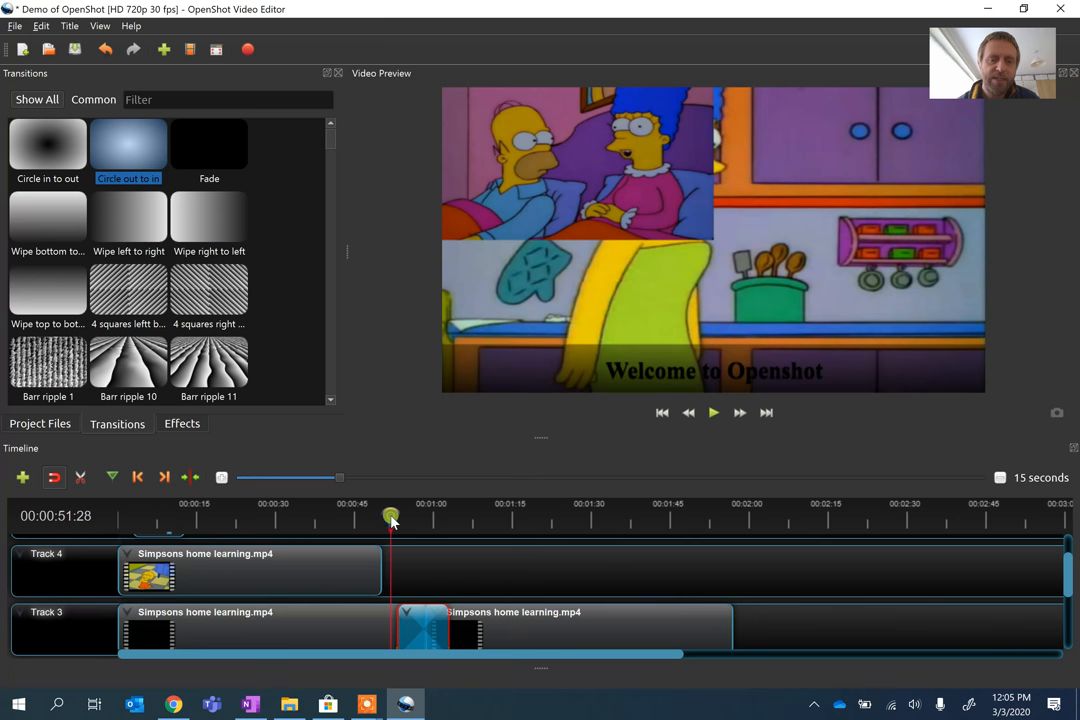
Preview the transition from just before it, then stop playback.
left_click(712, 412)
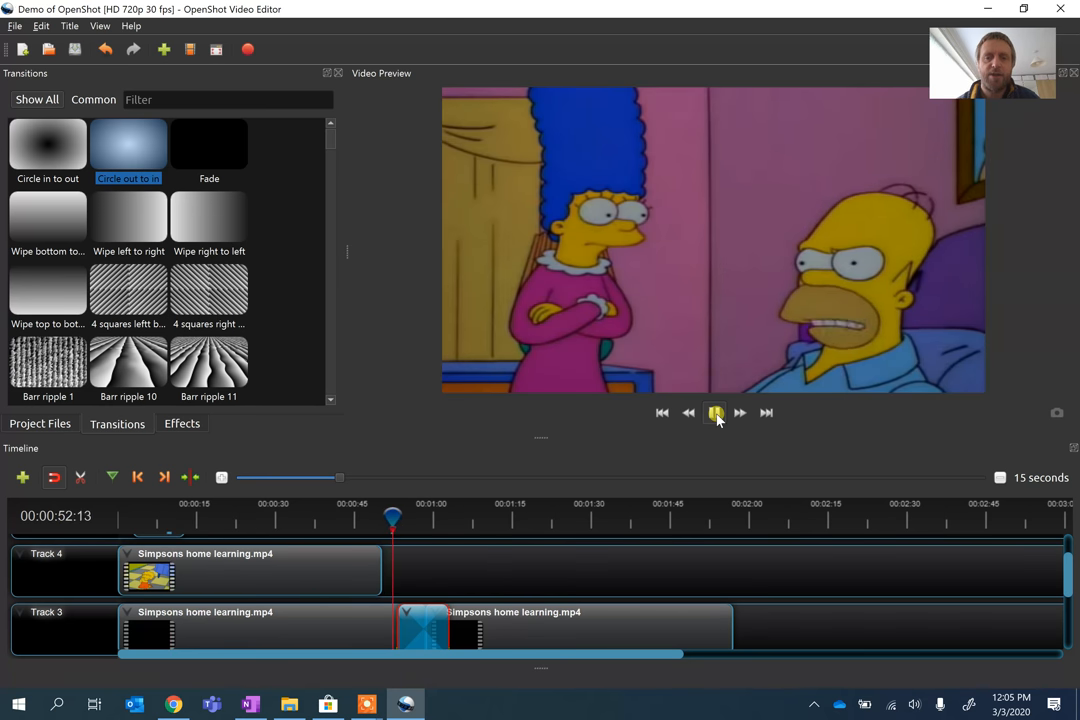
left_click(716, 412)
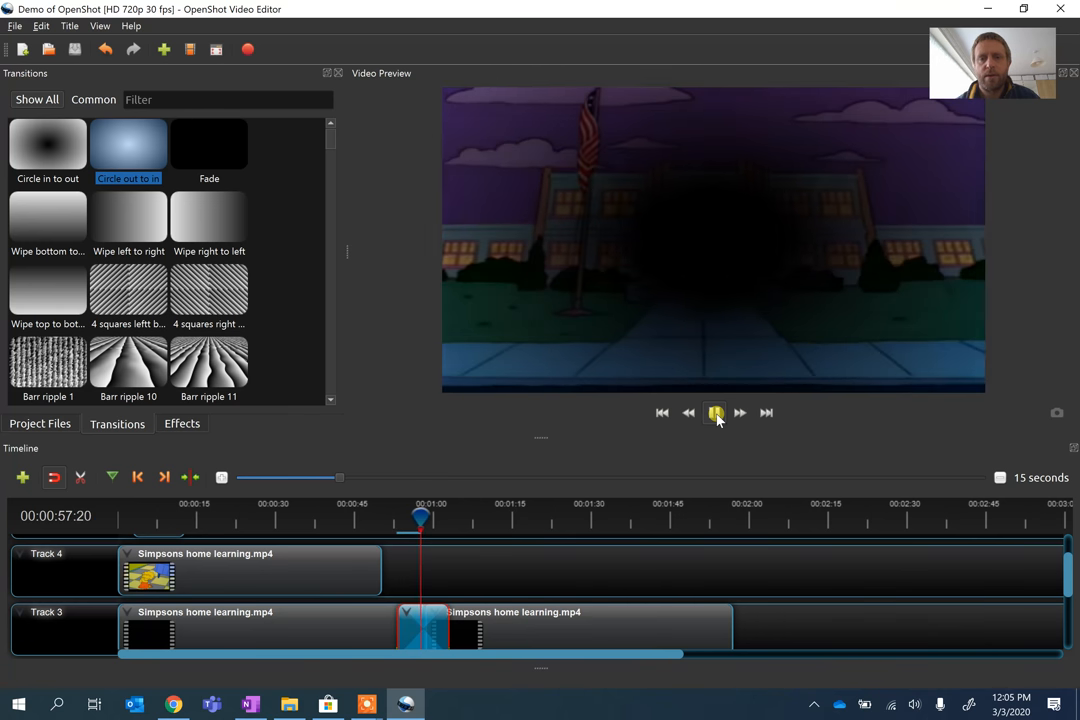
left_click(712, 412)
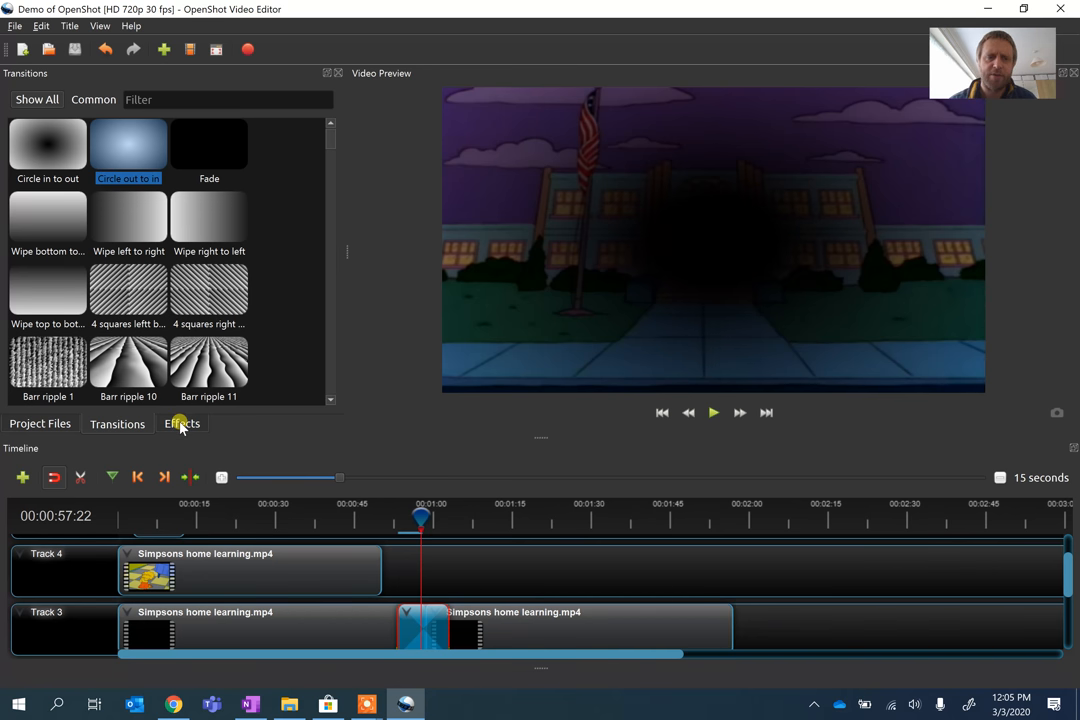
Apply the Negative effect to the second Track 3 clip and return to Project Files.
left_click(182, 424)
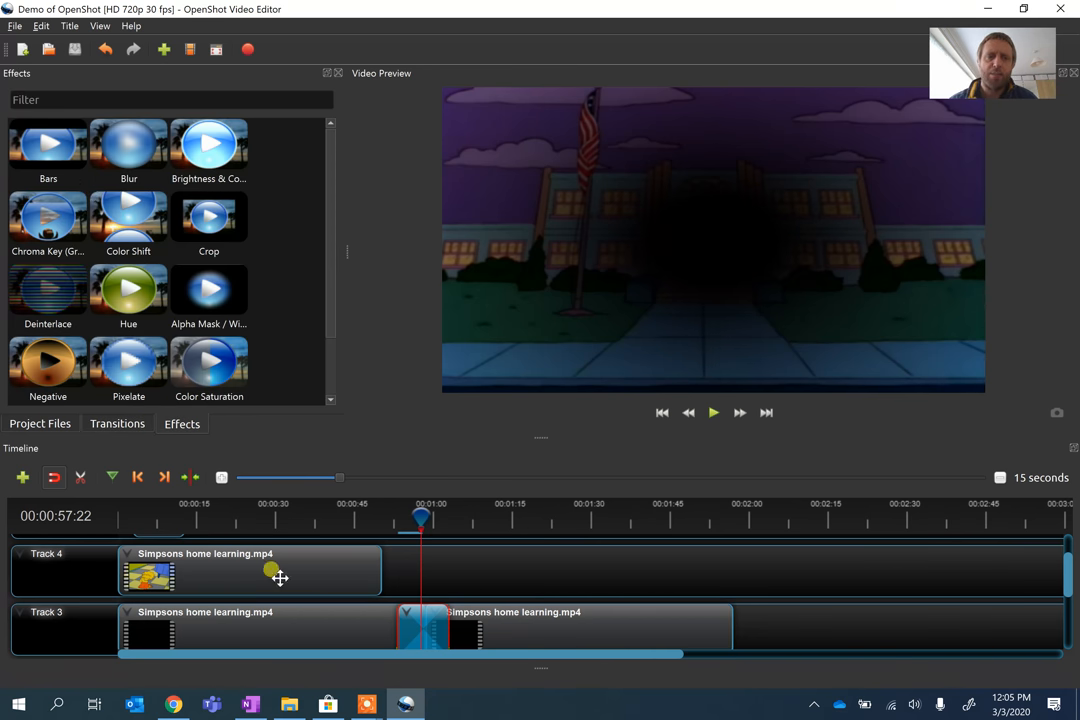
mouse_move(480, 610)
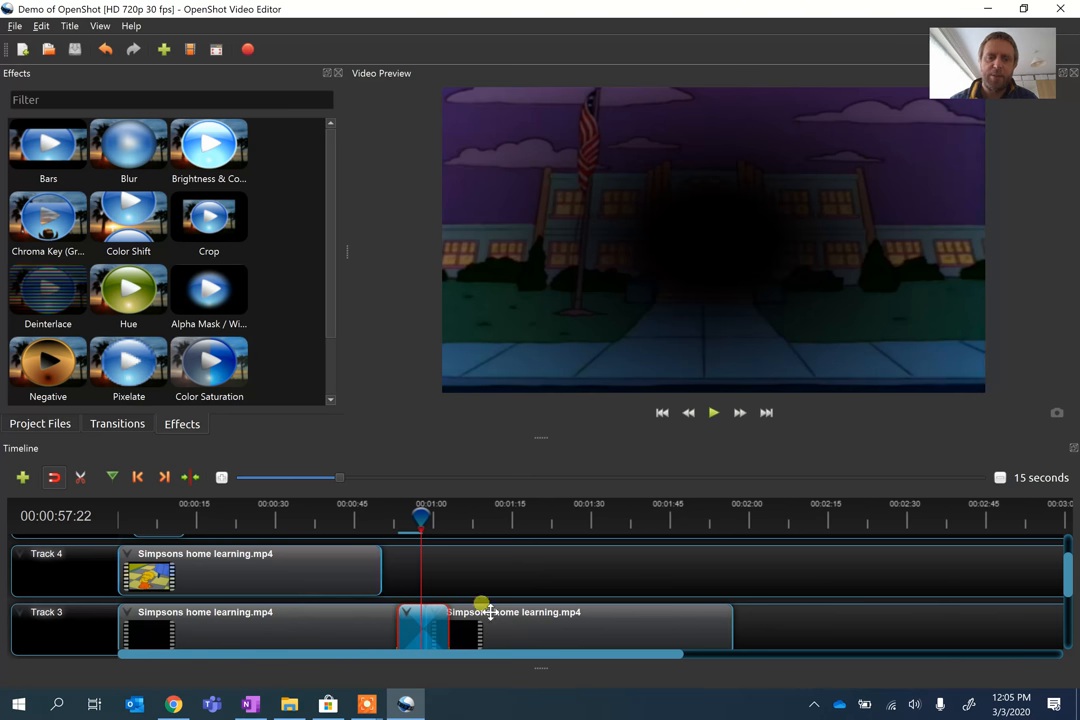
left_click_drag(420, 518, 602, 518)
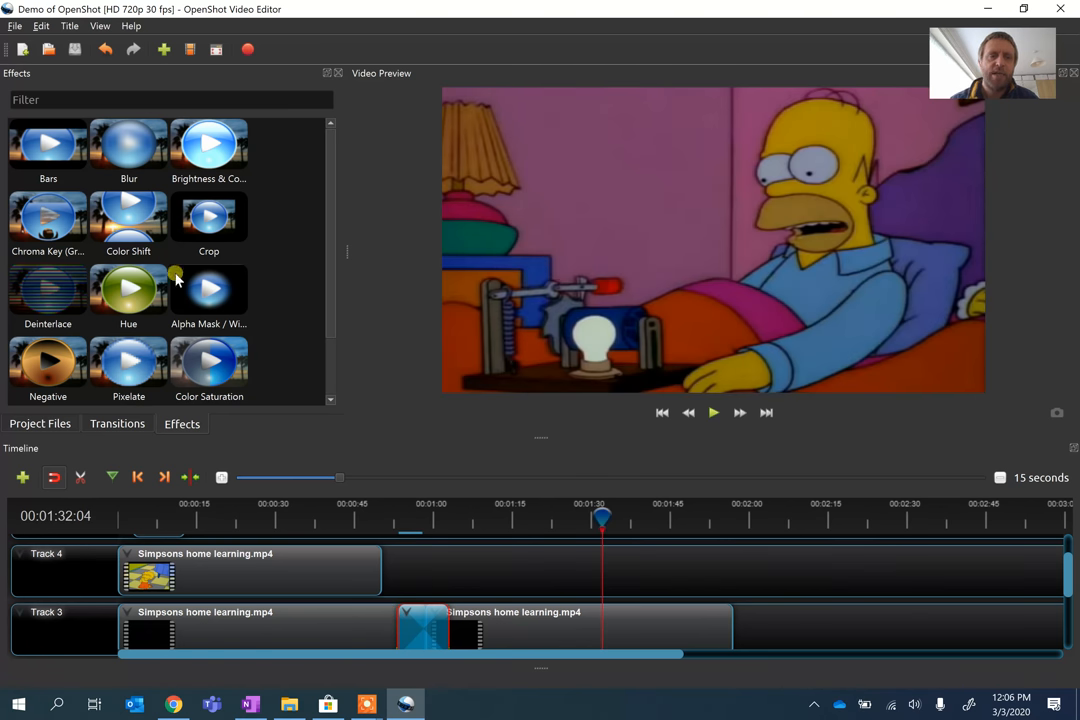
scroll("down", 3)
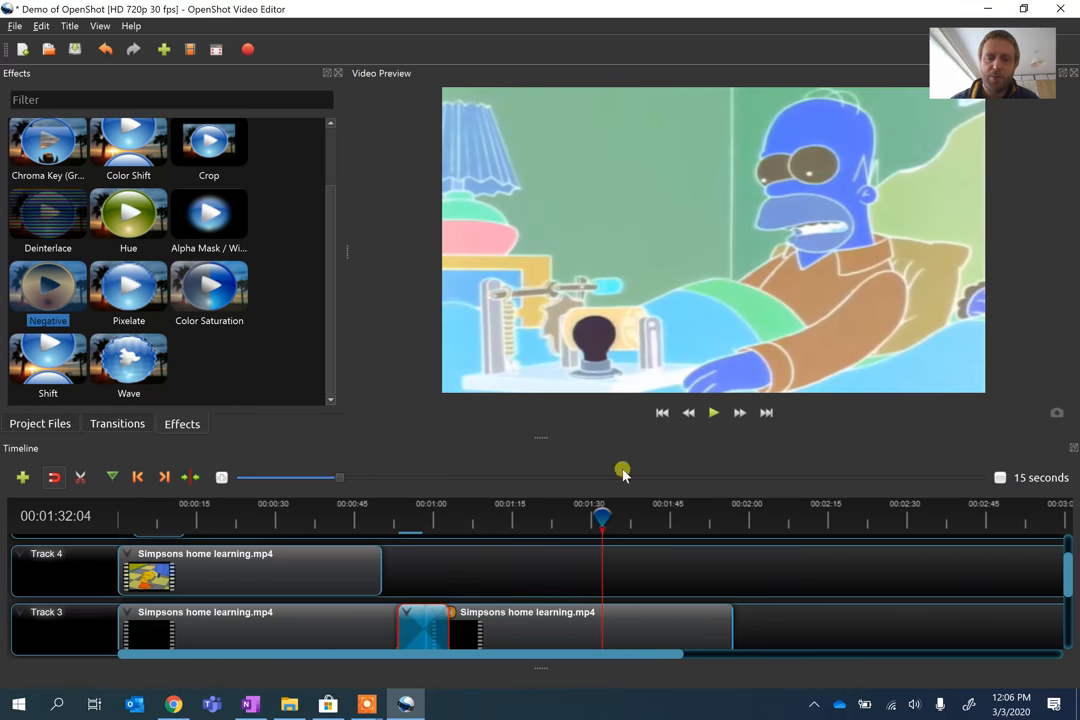
mouse_move(730, 296)
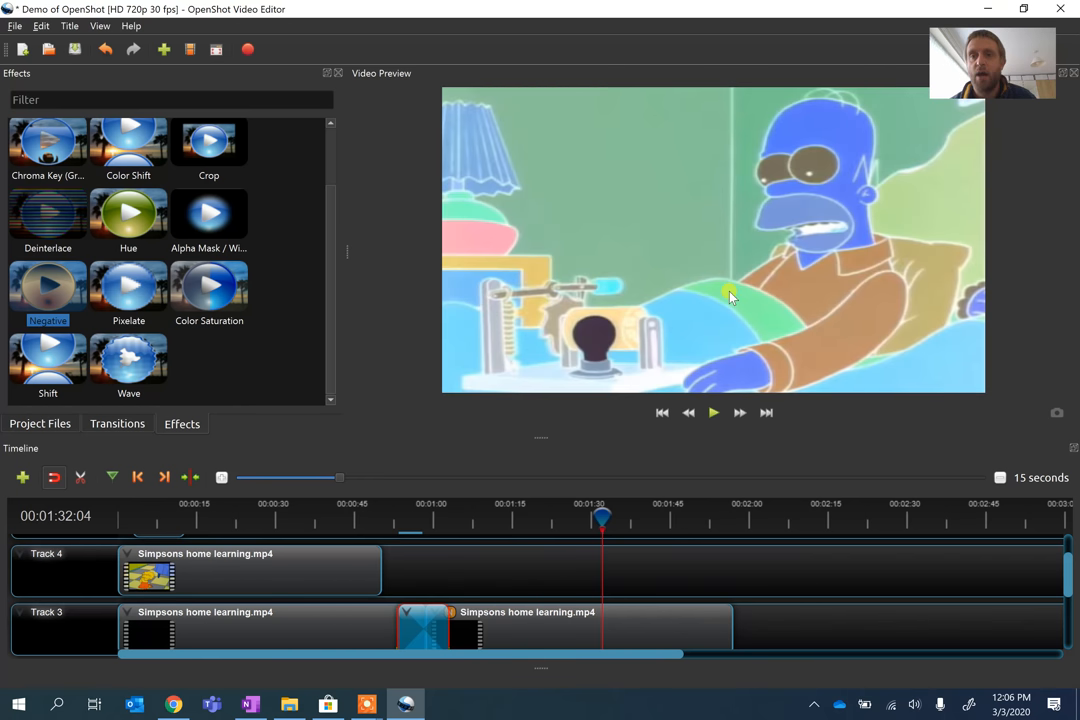
mouse_move(864, 198)
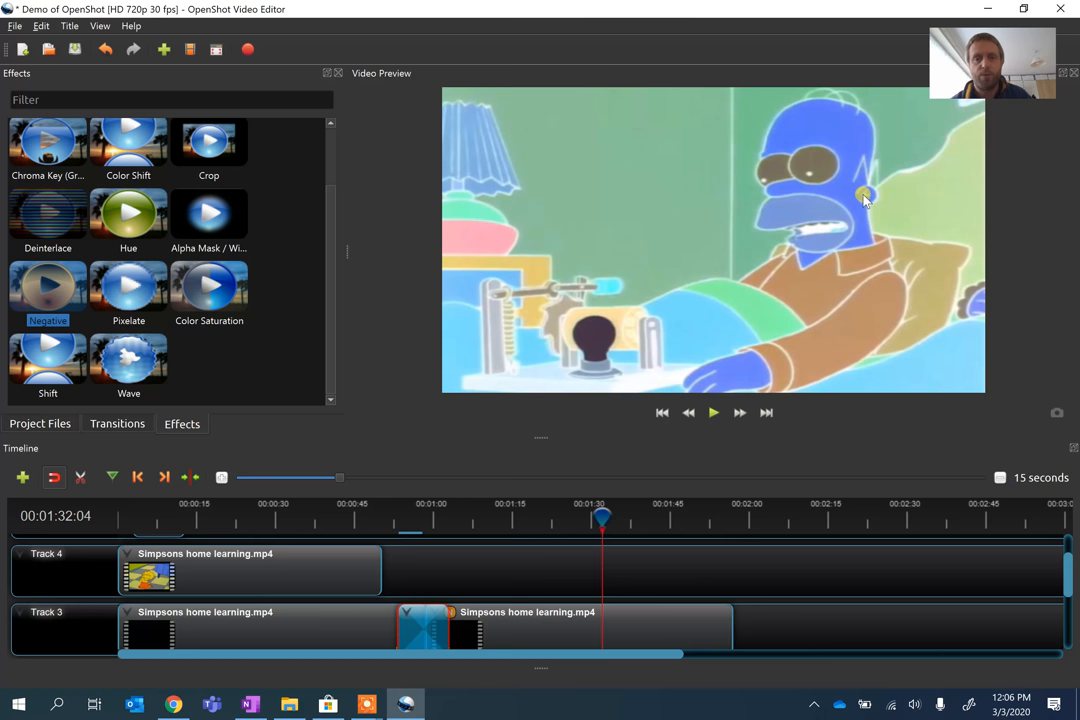
mouse_move(172, 292)
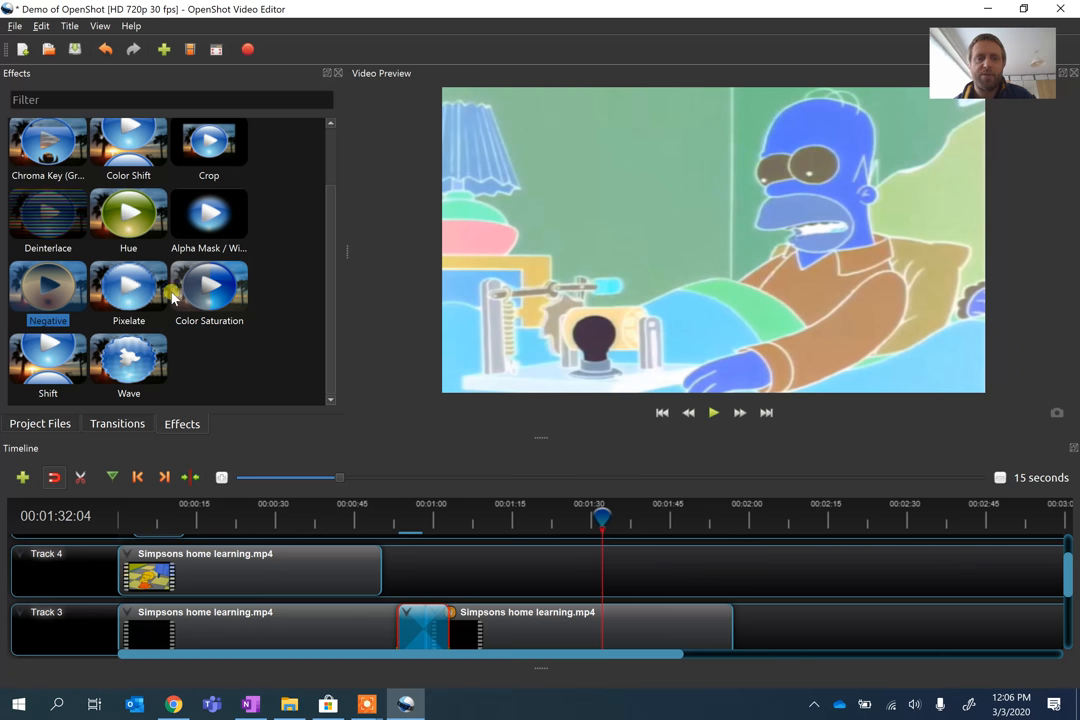
left_click(40, 424)
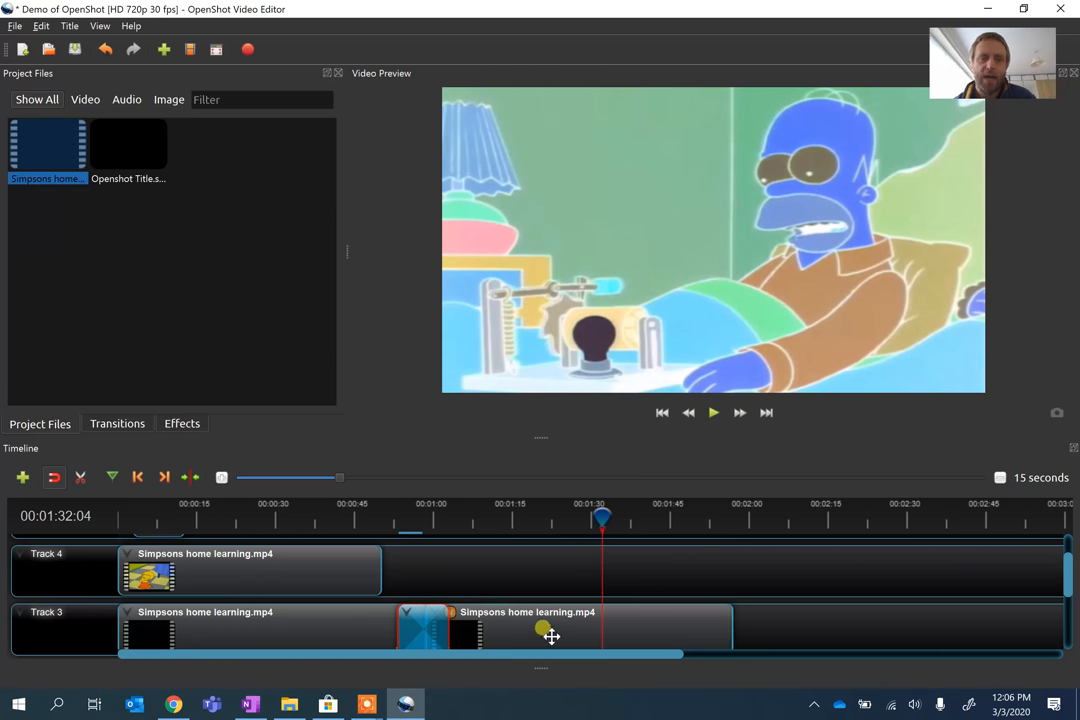
Speed up the inverted clip with Time > Fast > Forward and preview its shortened ending.
right_click(544, 628)
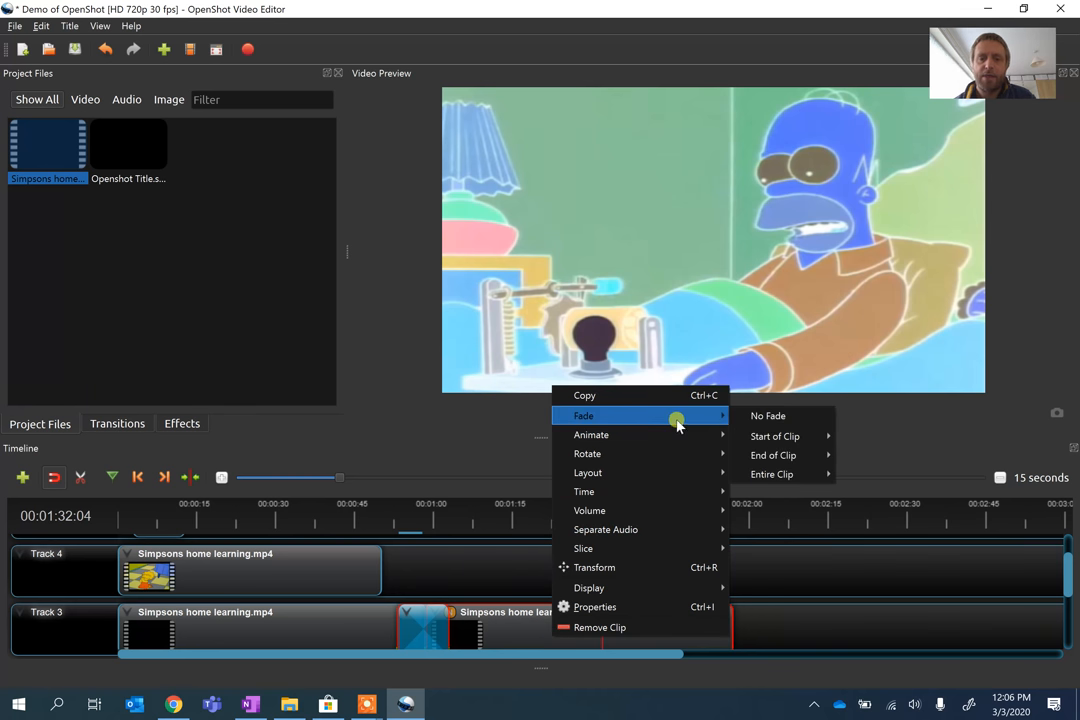
mouse_move(588, 452)
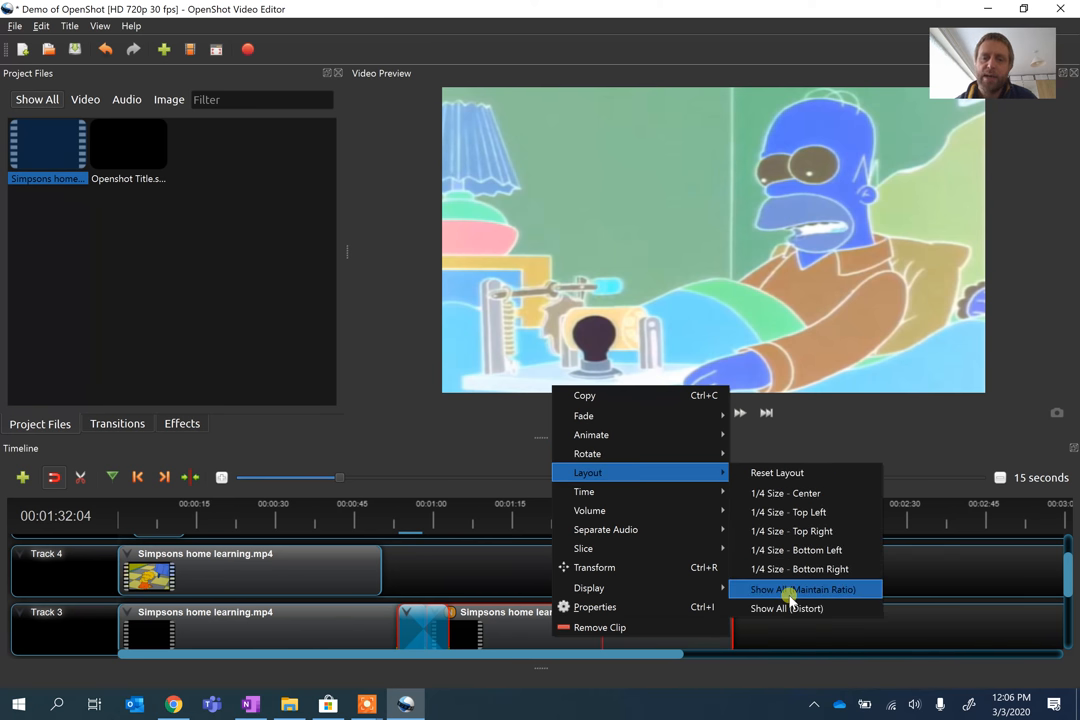
mouse_move(584, 492)
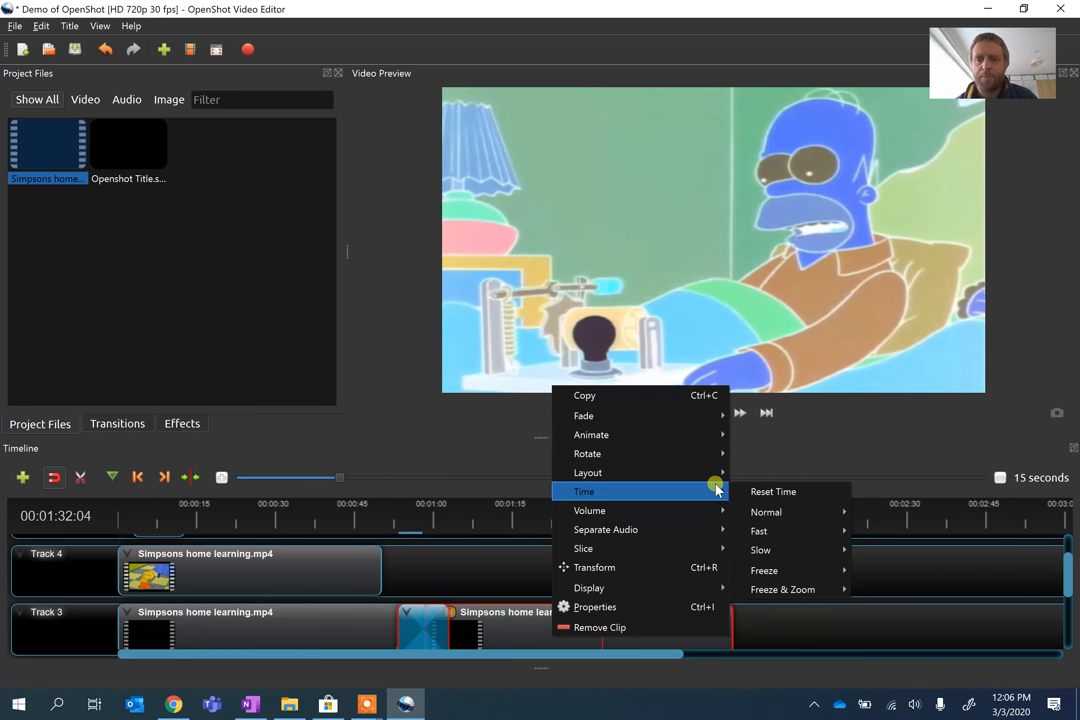
mouse_move(790, 512)
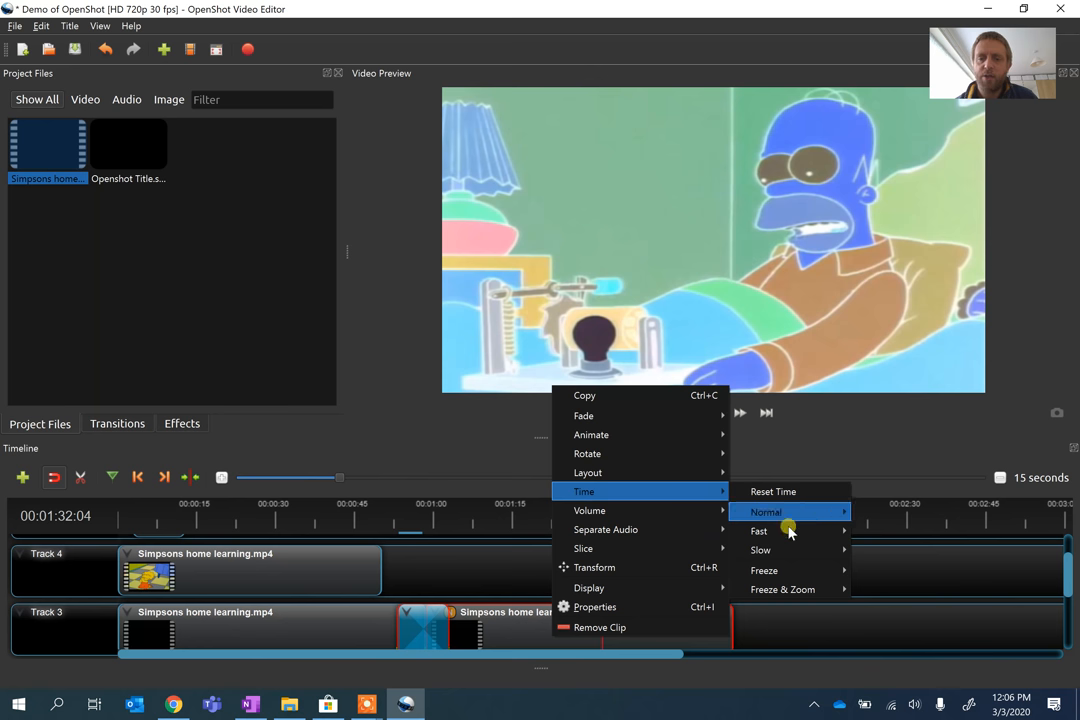
mouse_move(758, 532)
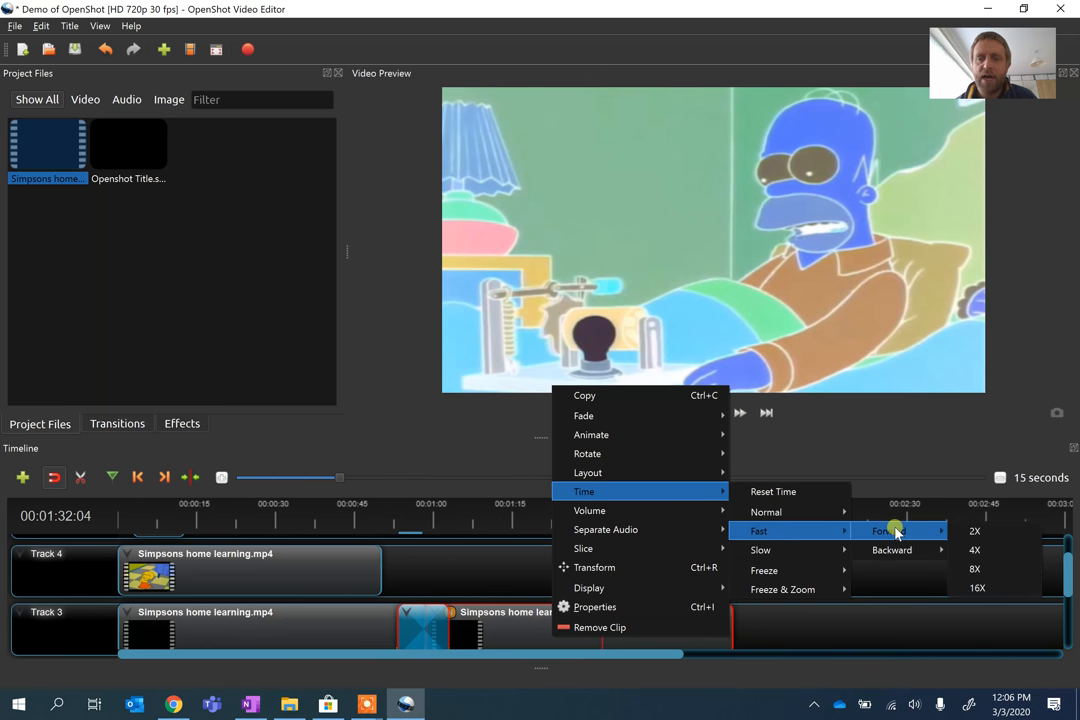
mouse_move(994, 568)
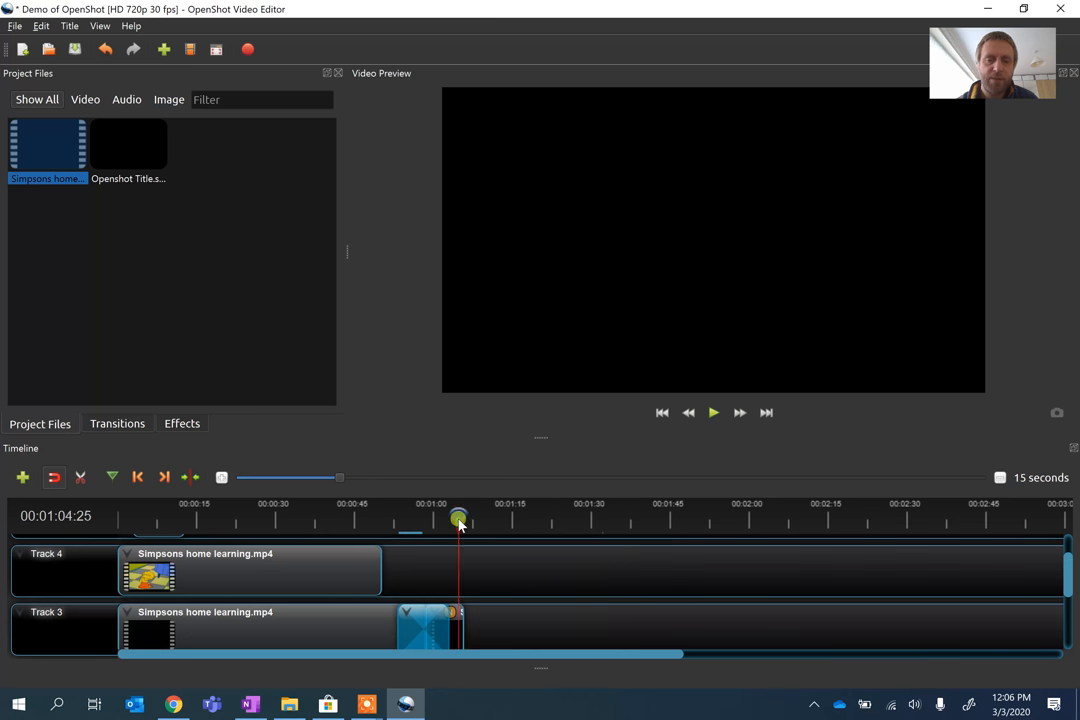
left_click(688, 412)
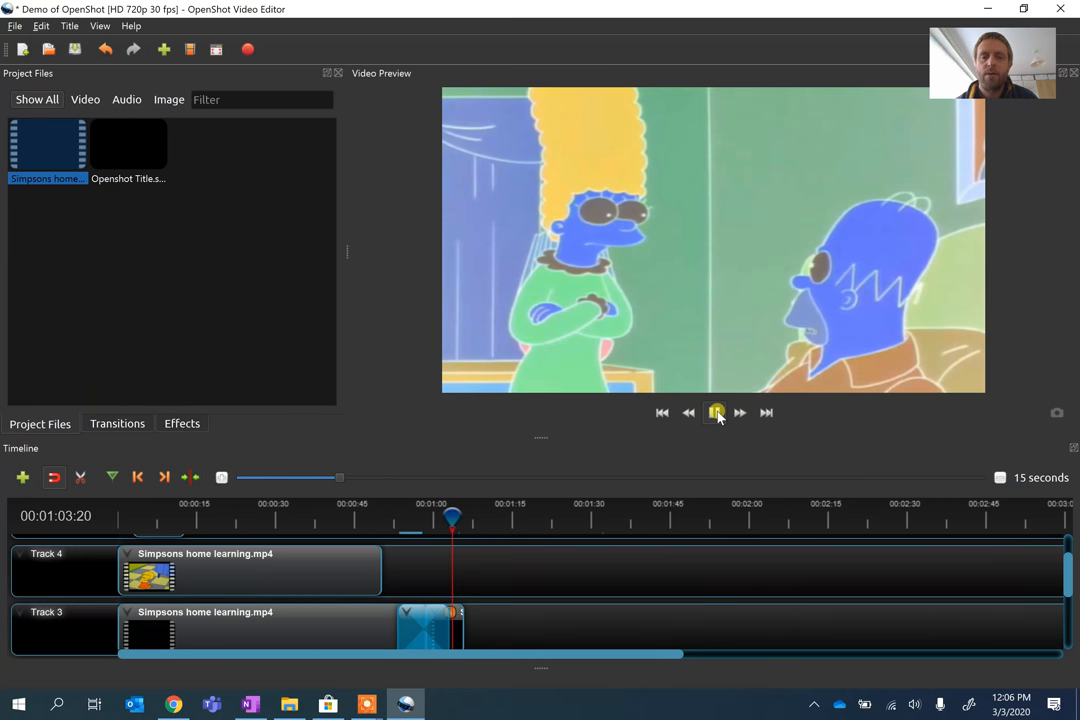
left_click(714, 412)
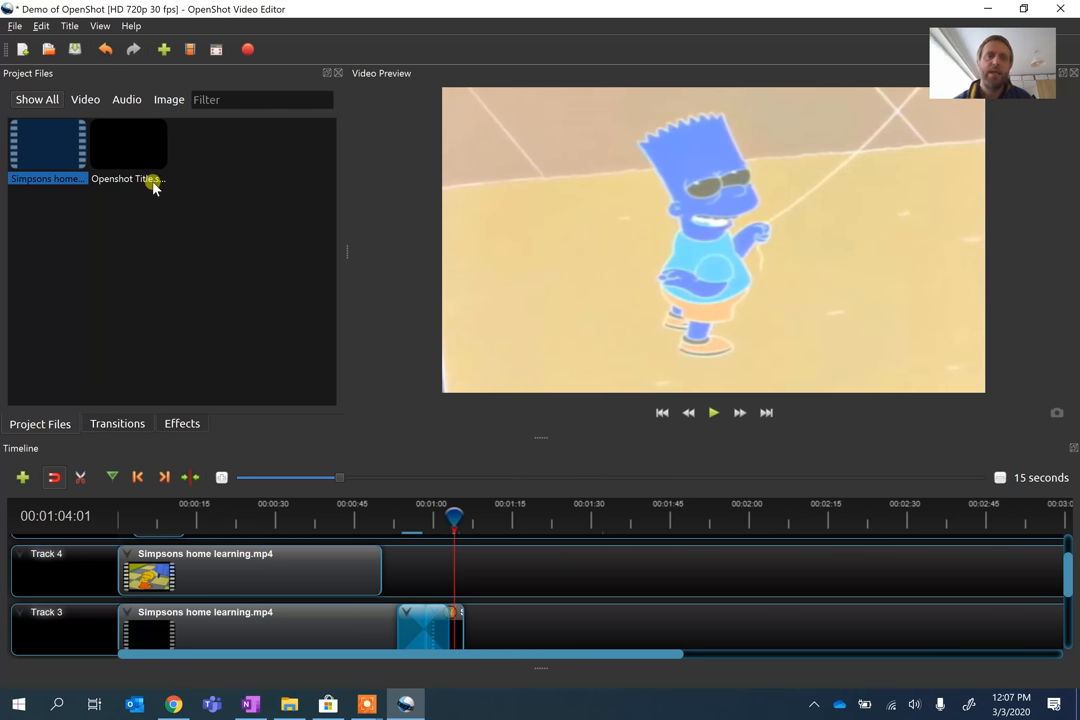
mouse_move(240, 544)
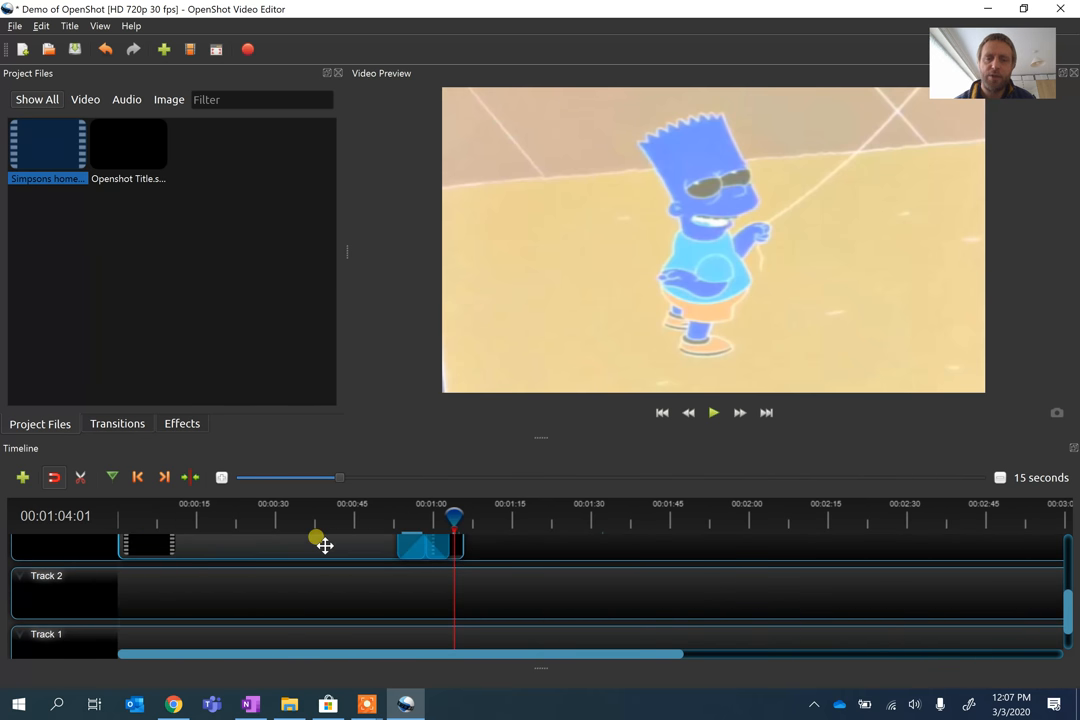
Show the full list of available transitions with Show All.
left_click(116, 424)
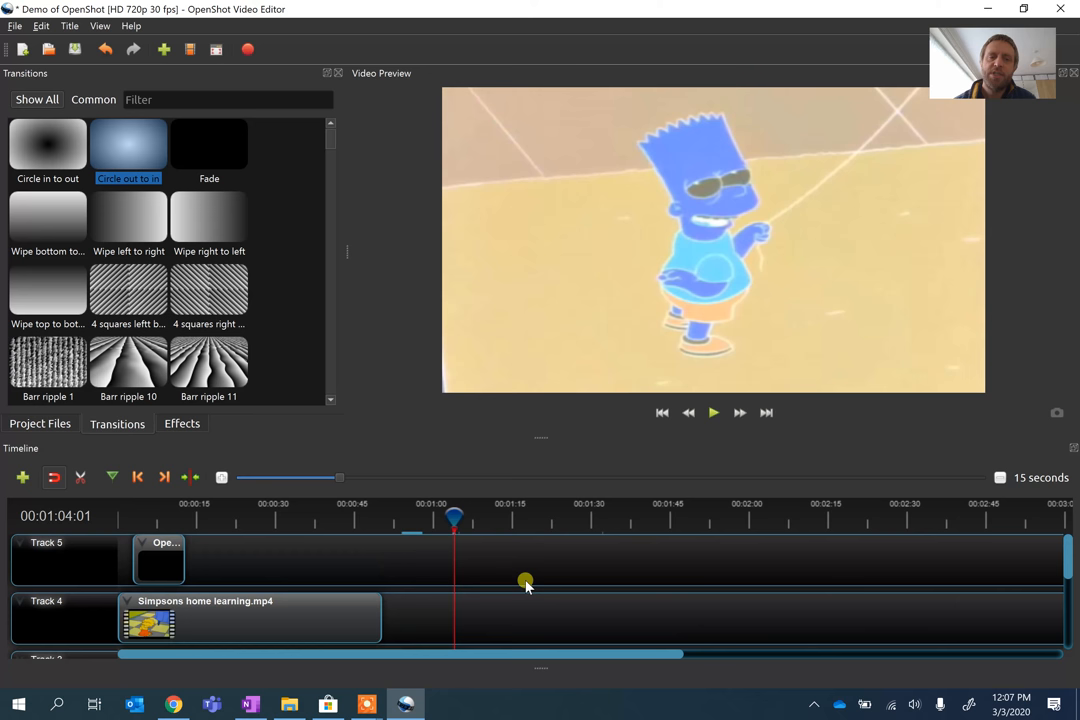
left_click(16, 24)
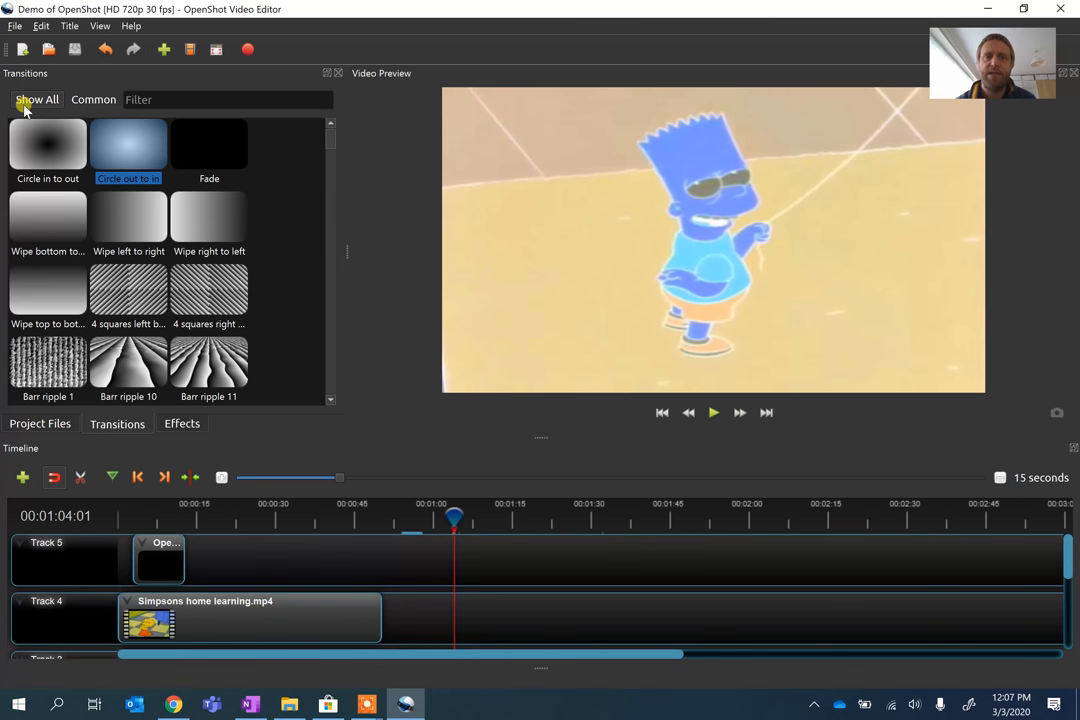
left_click(16, 24)
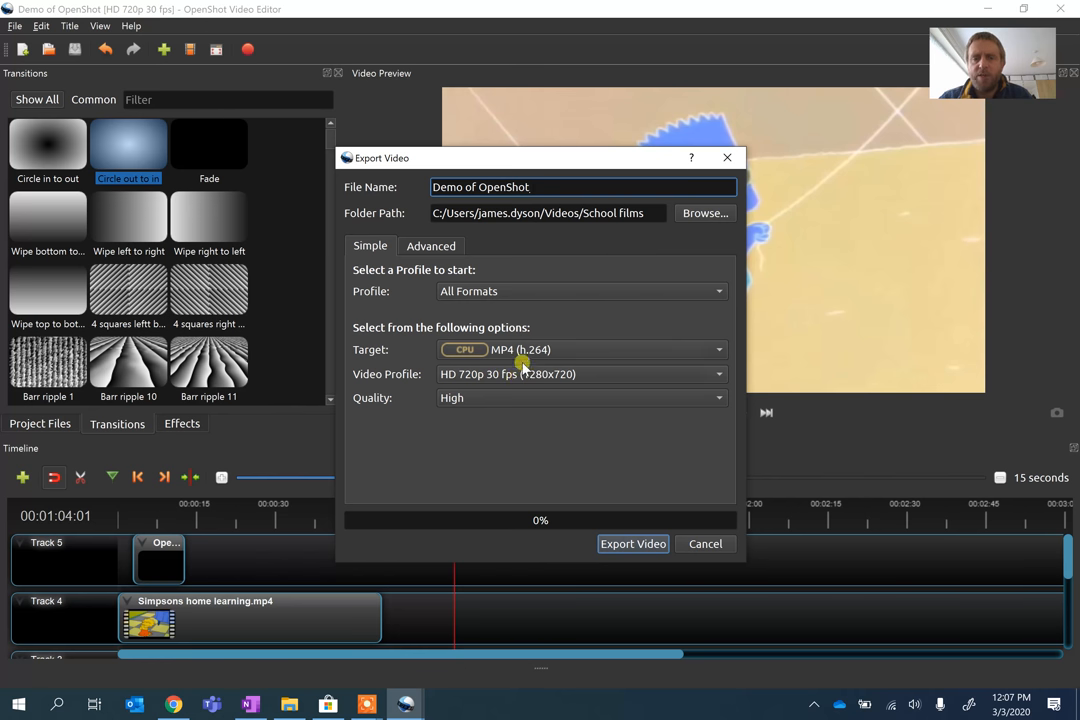
mouse_move(520, 380)
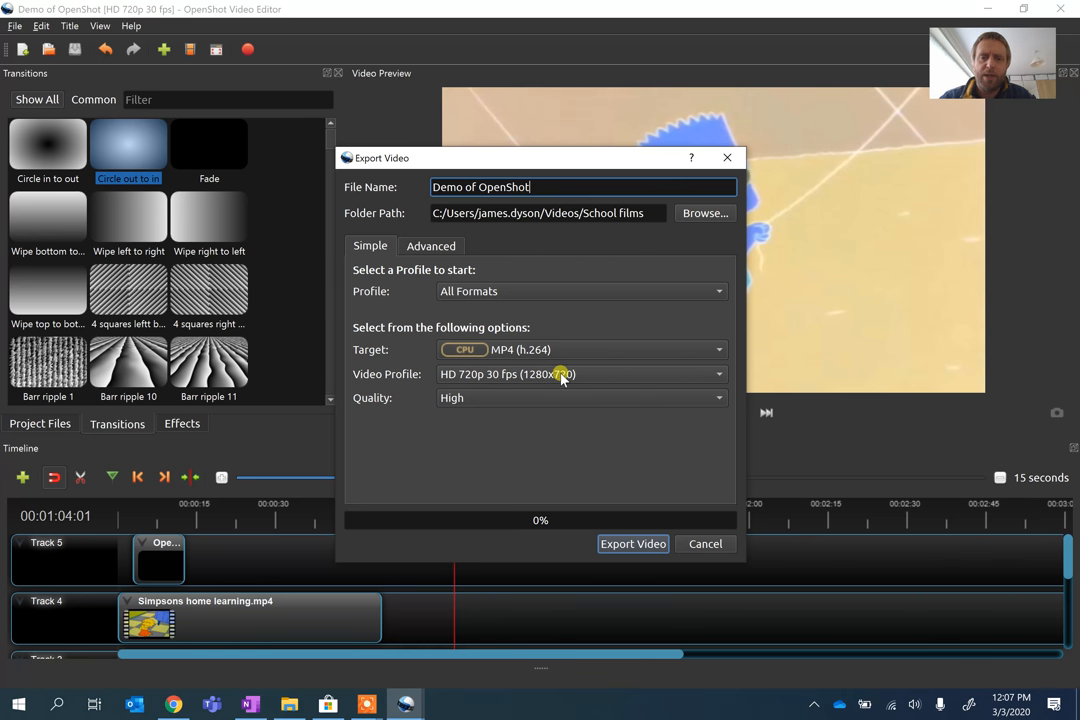
Browse the video profile resolutions and keep HD 720p 30 fps for the MP4 export.
left_click(580, 374)
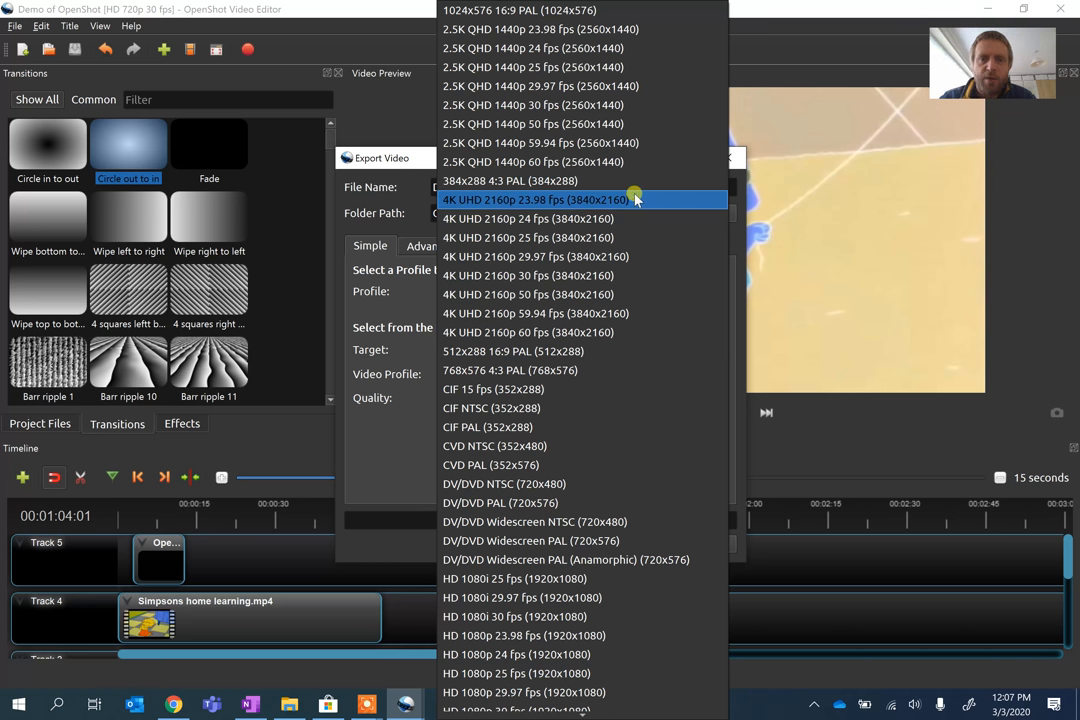
mouse_move(650, 204)
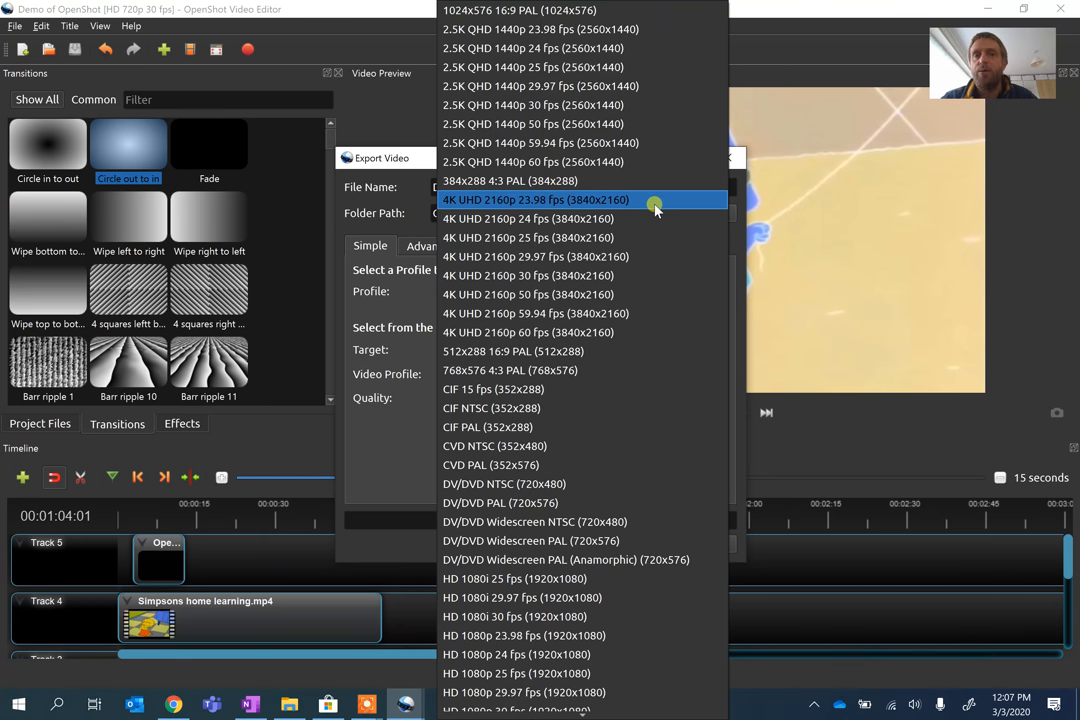
scroll("down", 3)
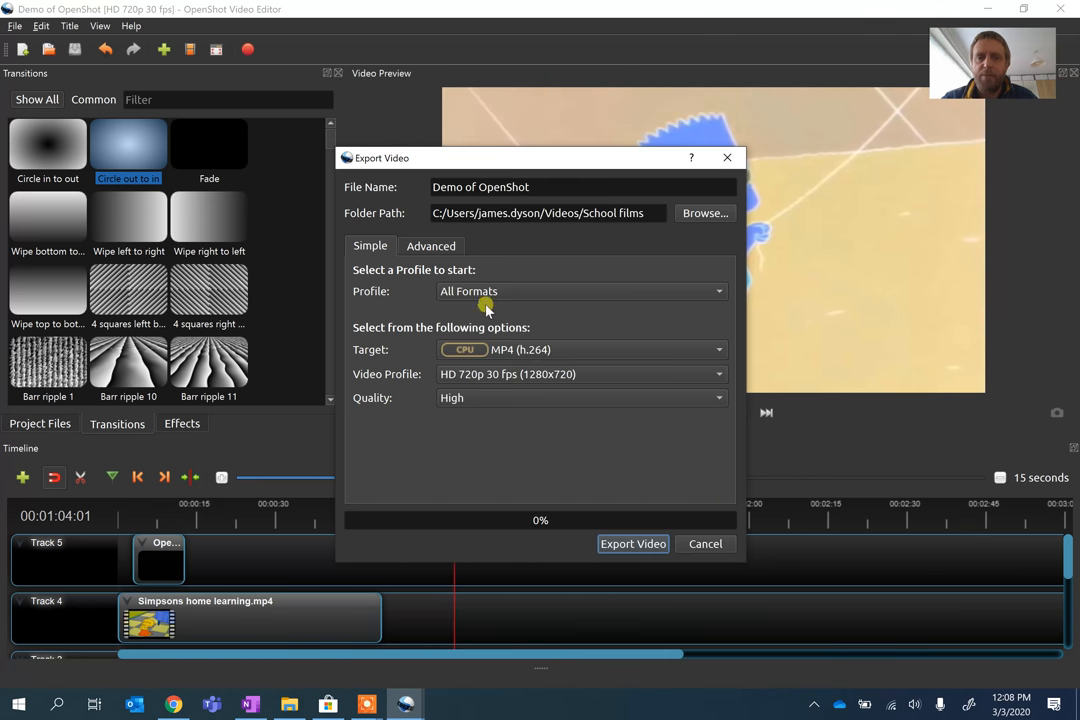
mouse_move(476, 390)
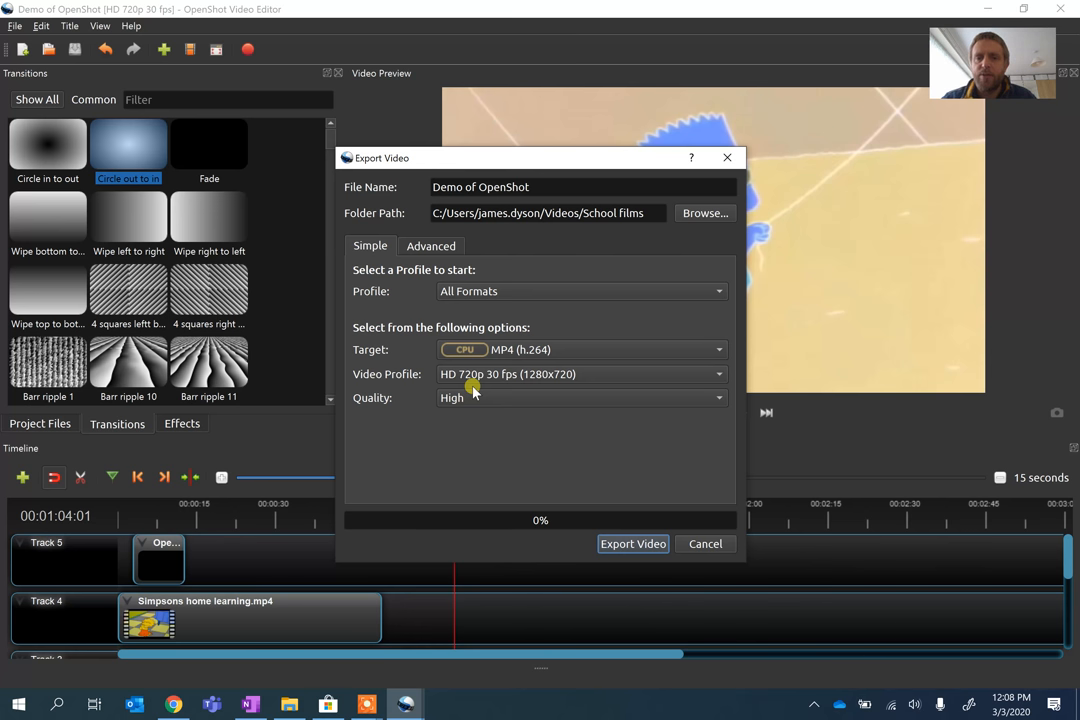
mouse_move(660, 488)
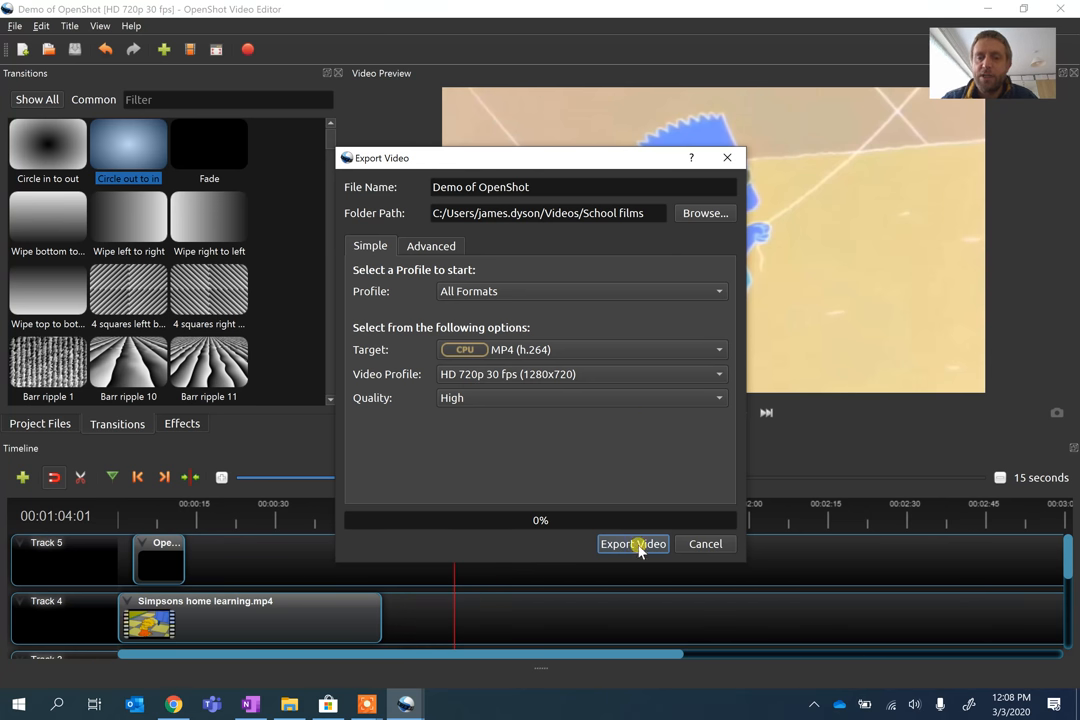
Start exporting the project as an HD 720p MP4 video.
left_click(632, 544)
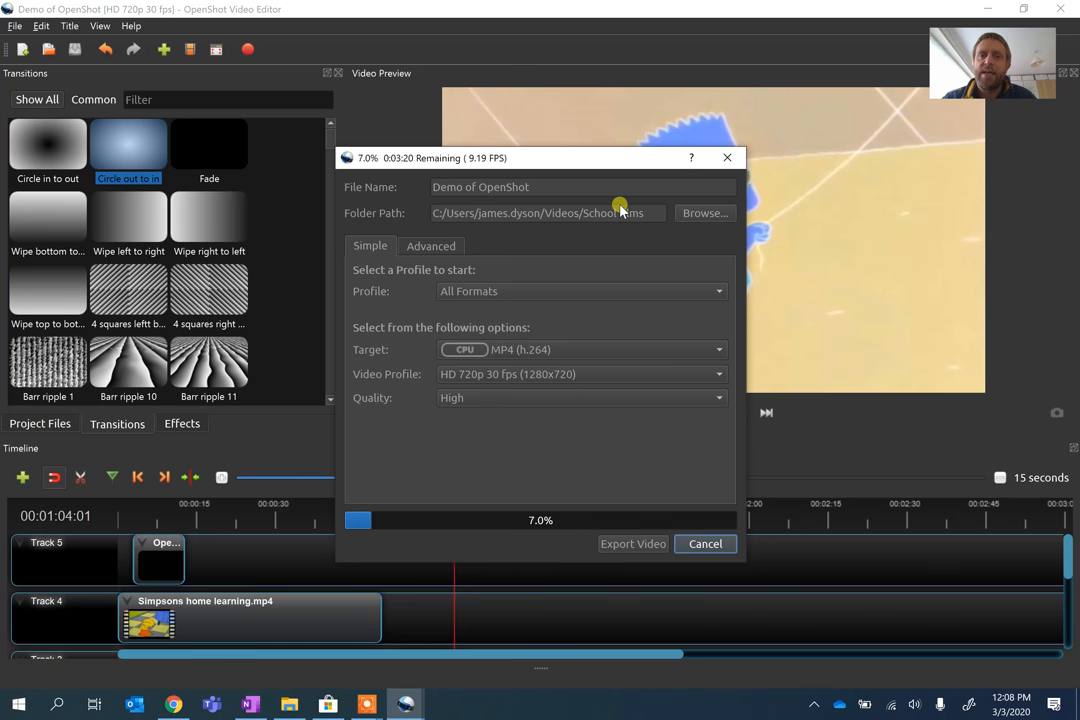
mouse_move(744, 212)
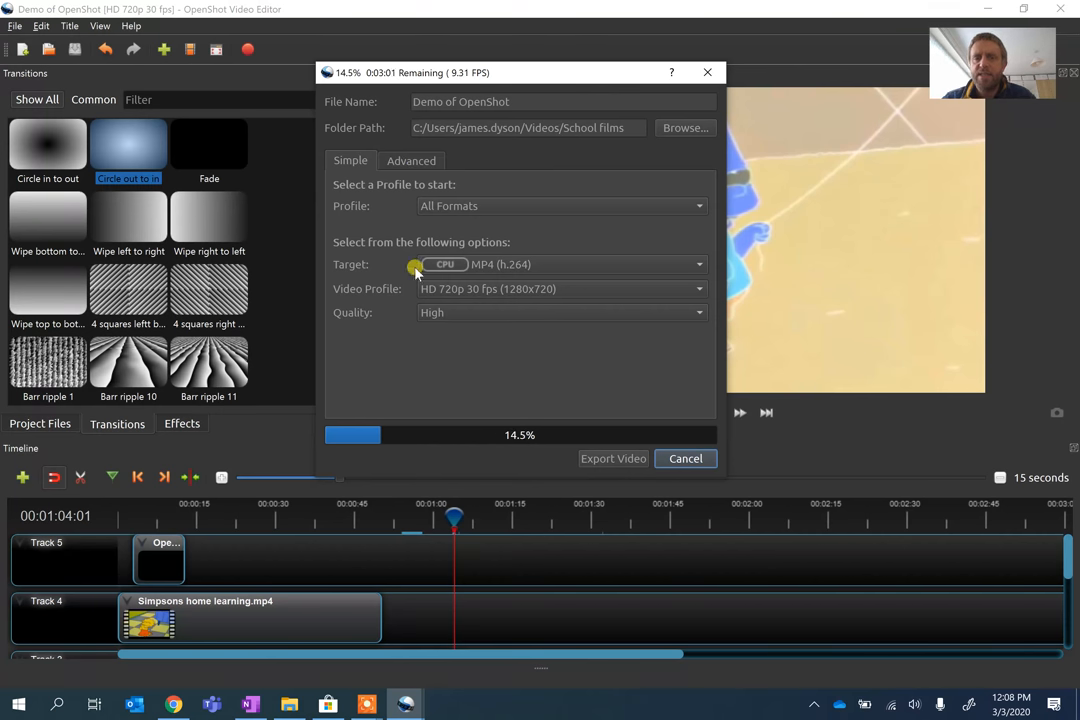
mouse_move(558, 288)
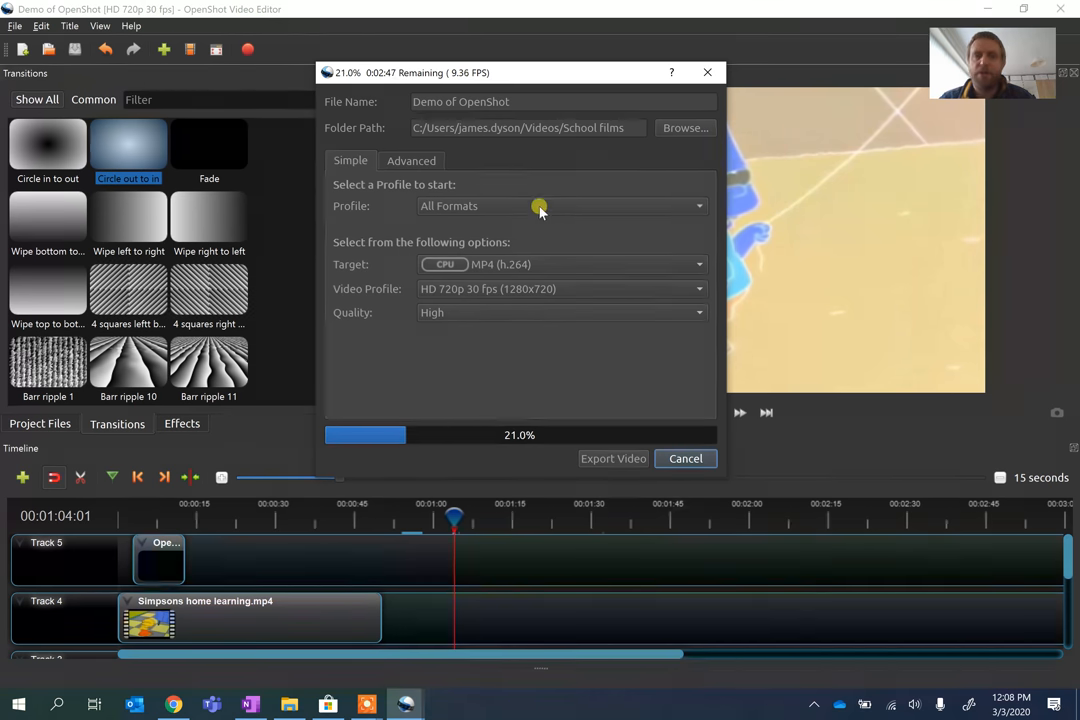
mouse_move(644, 188)
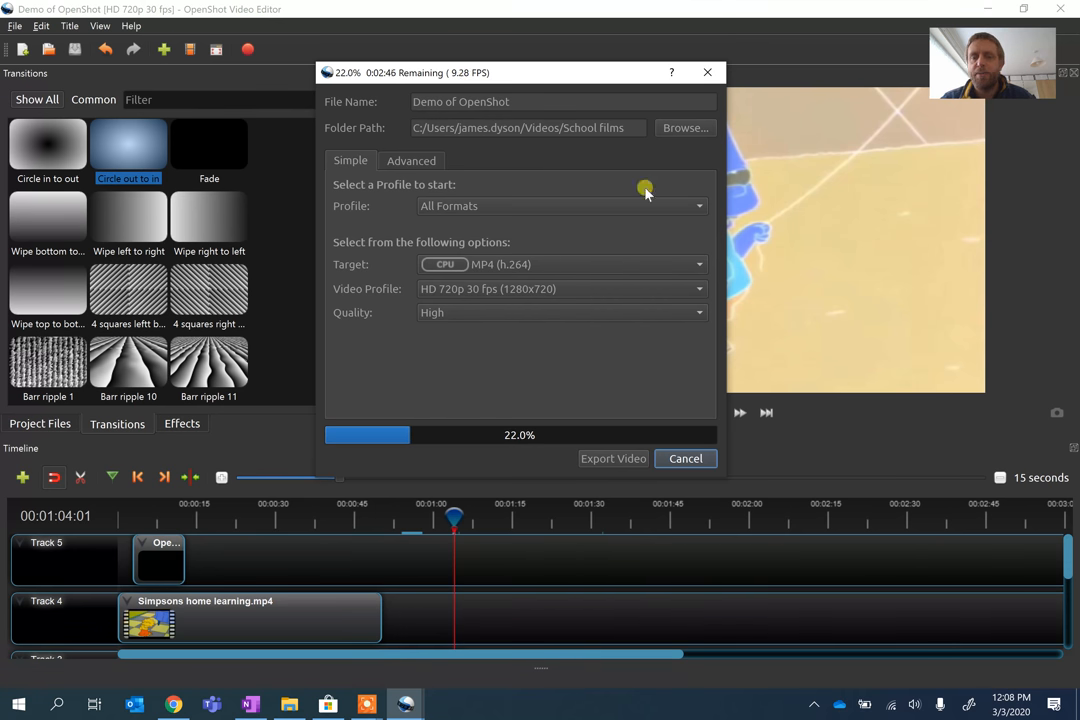
mouse_move(880, 144)
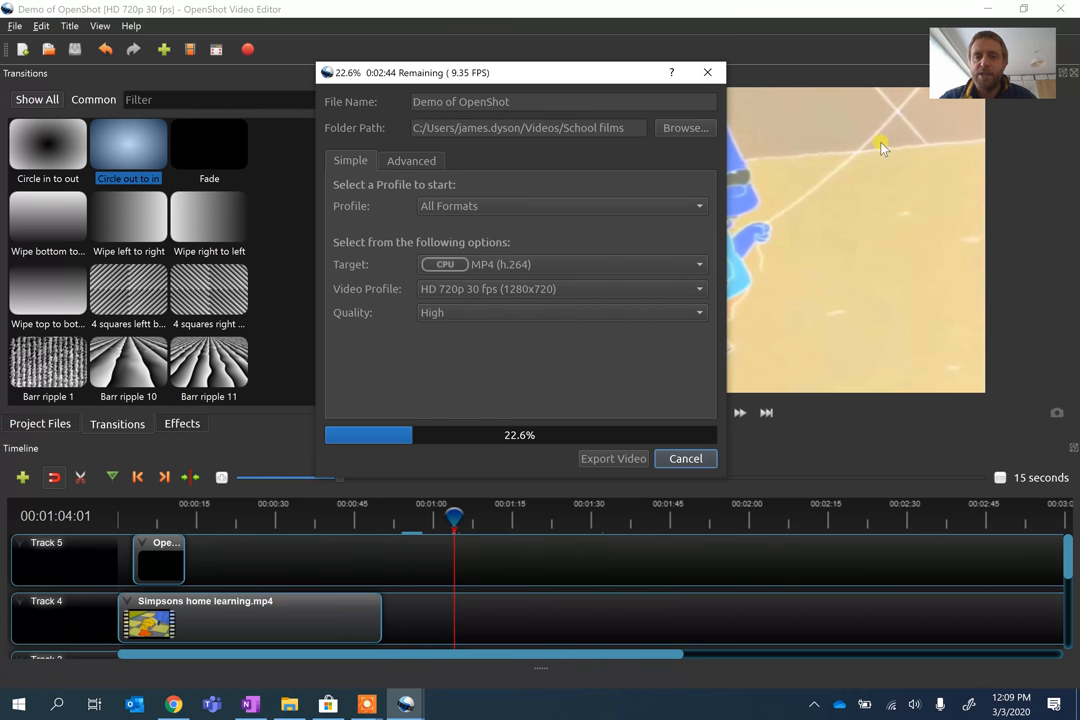